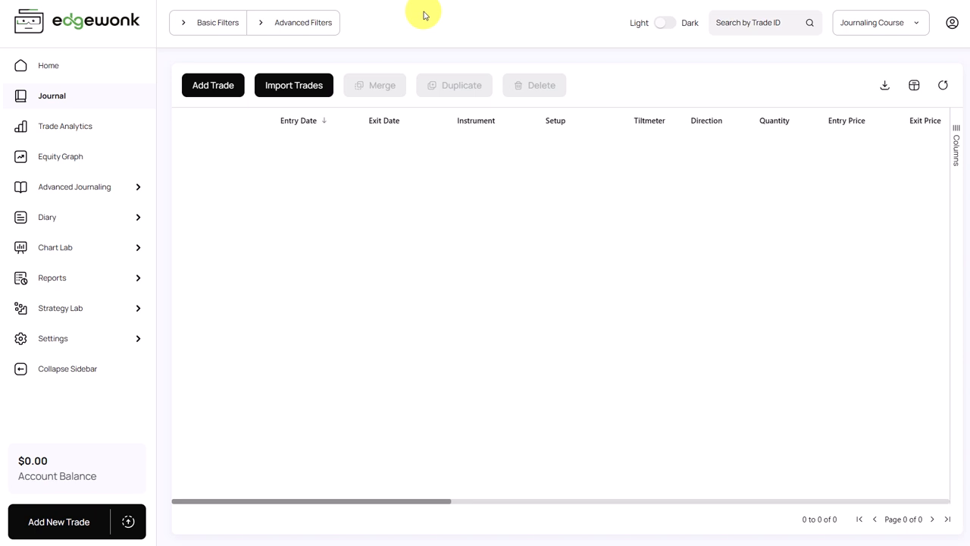
mouse_move(286, 48)
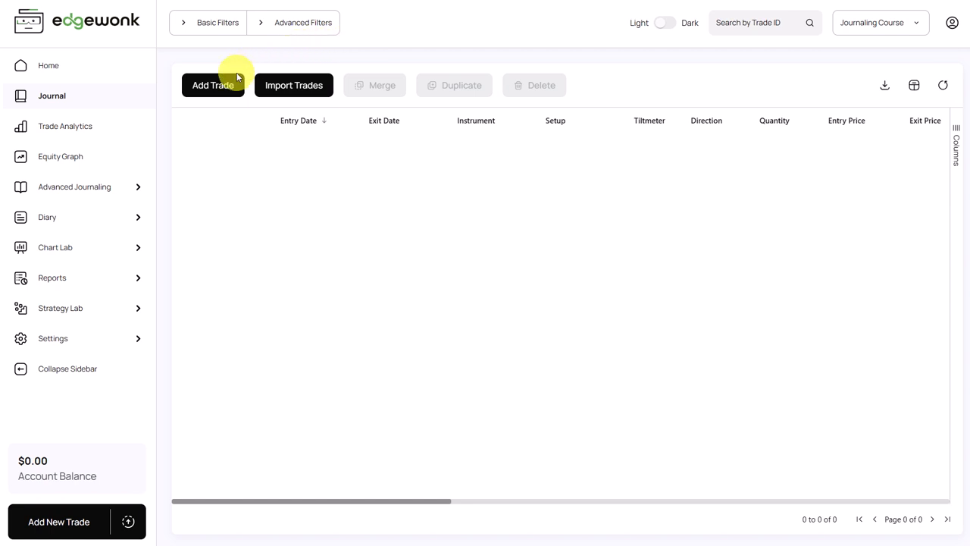
mouse_move(293, 85)
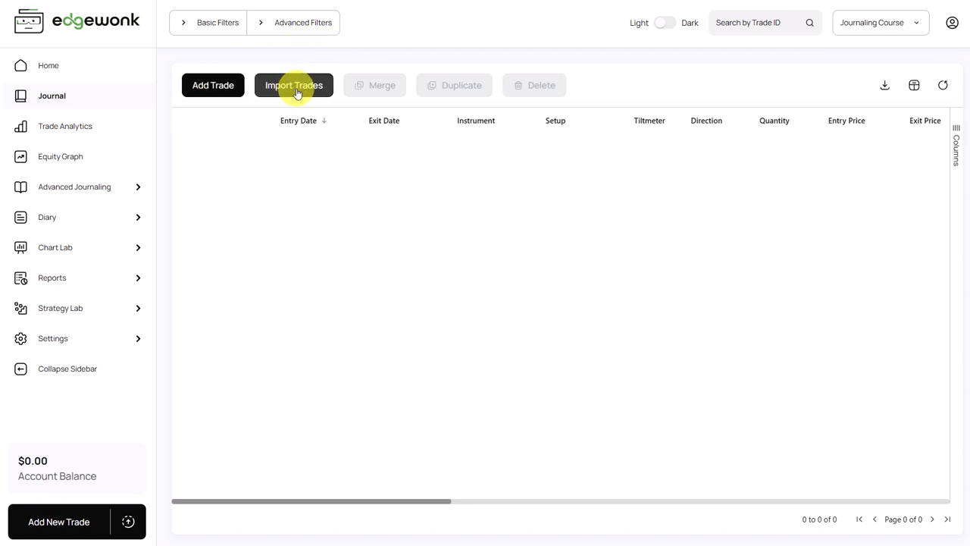
Open the trade importer and pick FxReplay as the importer type
click(293, 84)
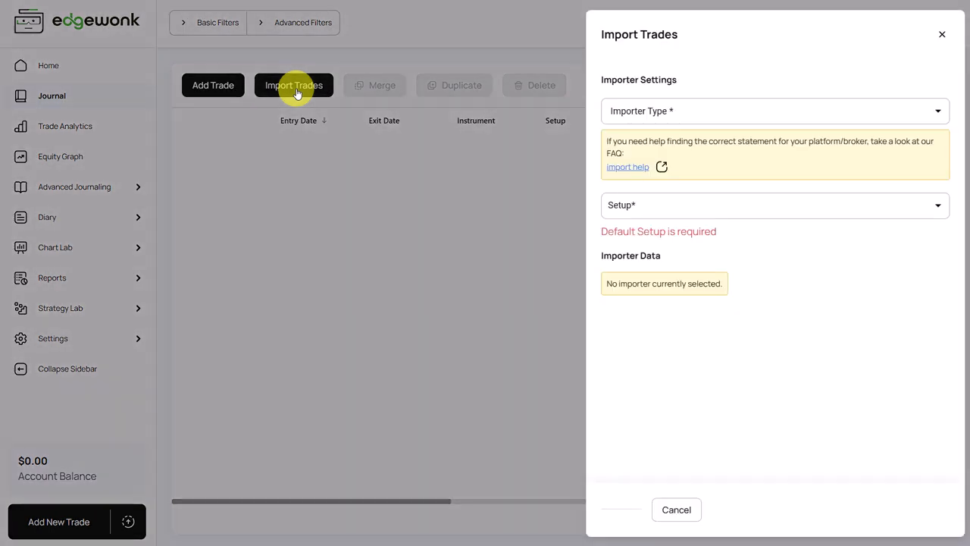
mouse_move(691, 87)
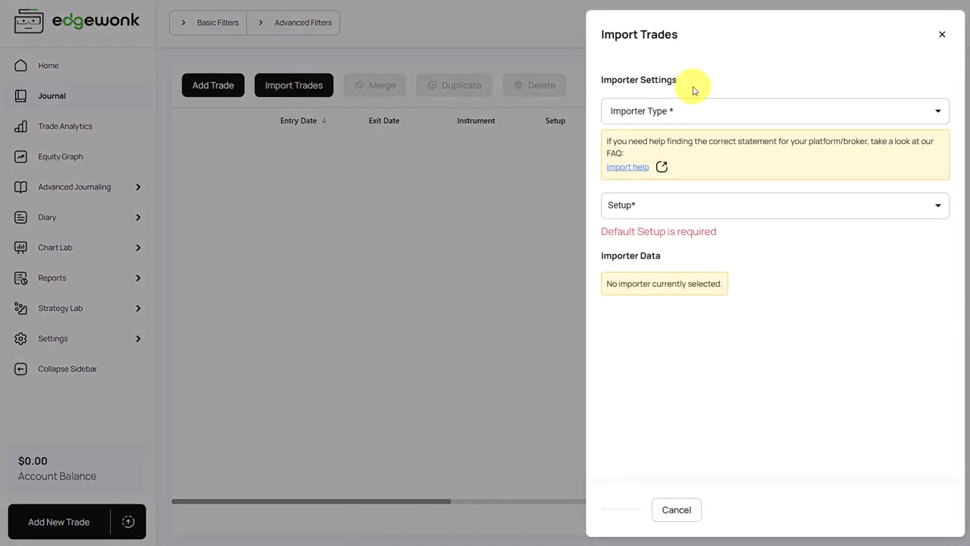
mouse_move(697, 119)
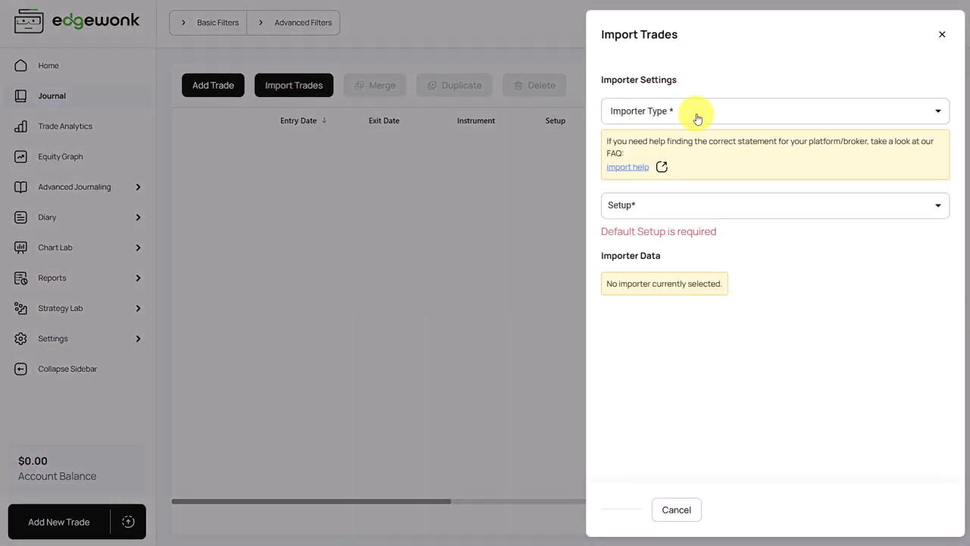
click(774, 111)
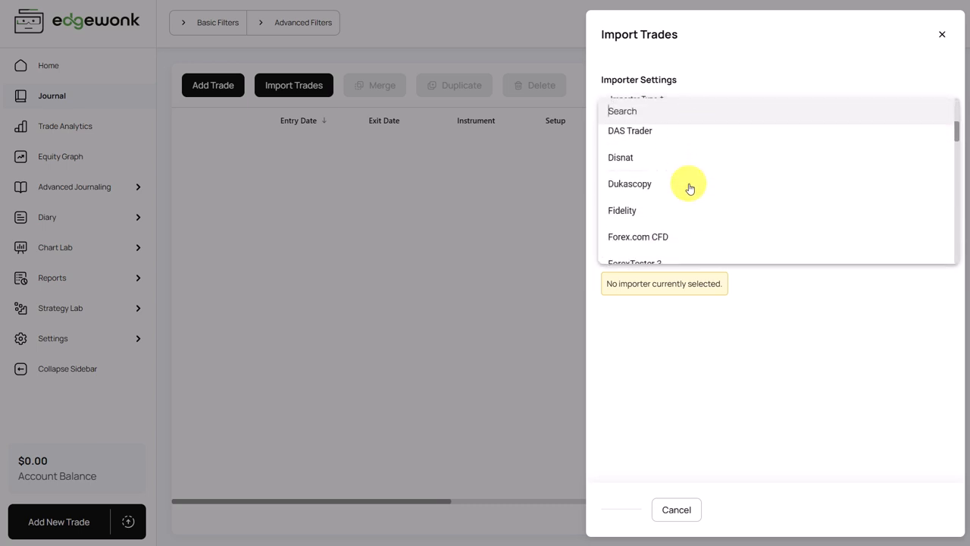
scroll(down, 3)
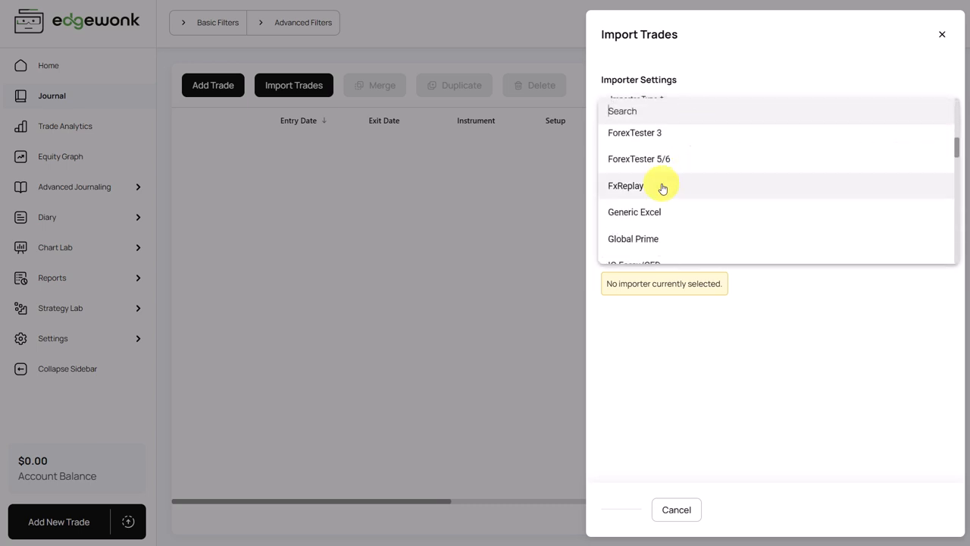
click(625, 186)
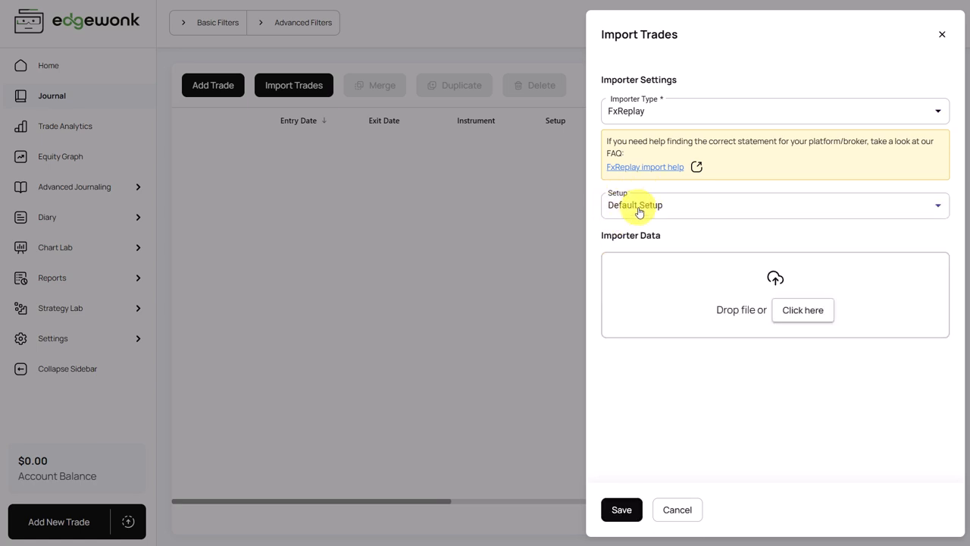
mouse_move(763, 265)
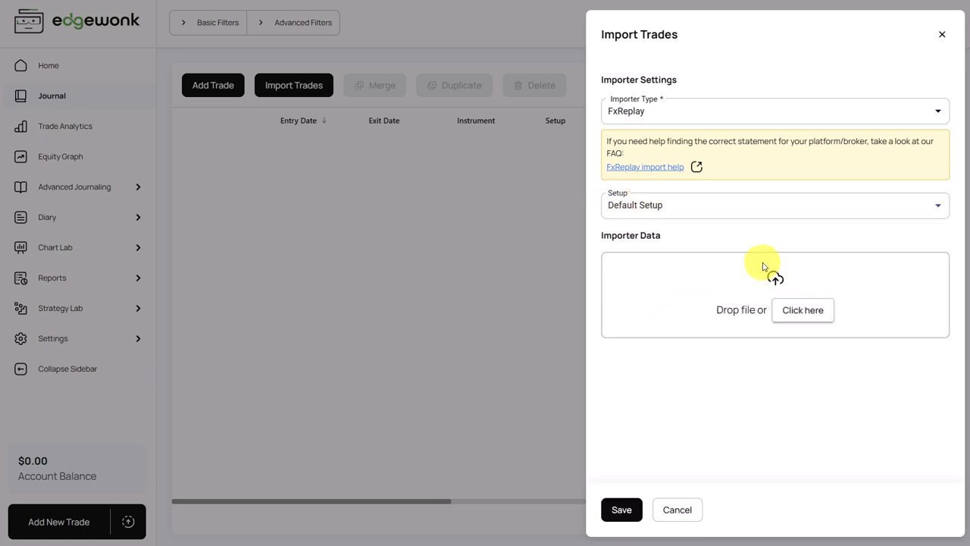
mouse_move(691, 302)
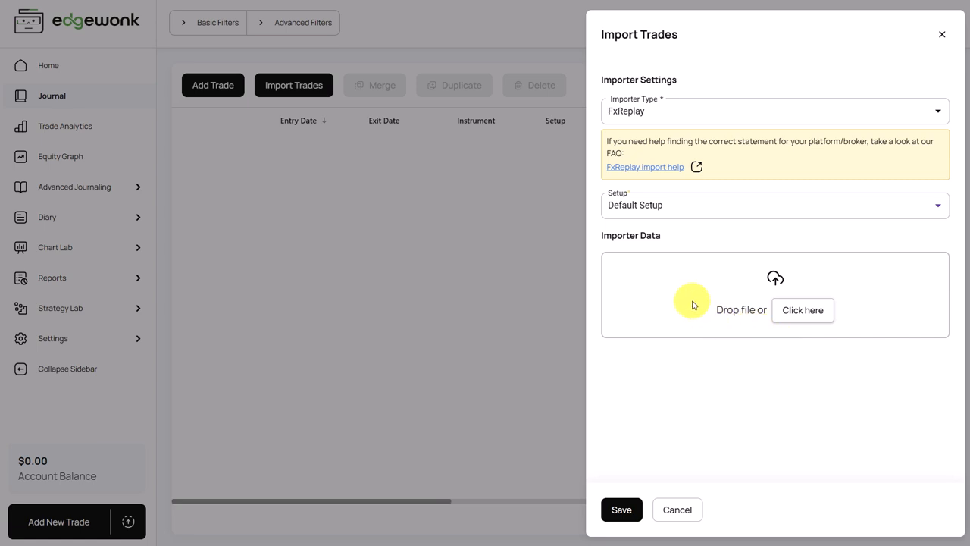
mouse_move(699, 282)
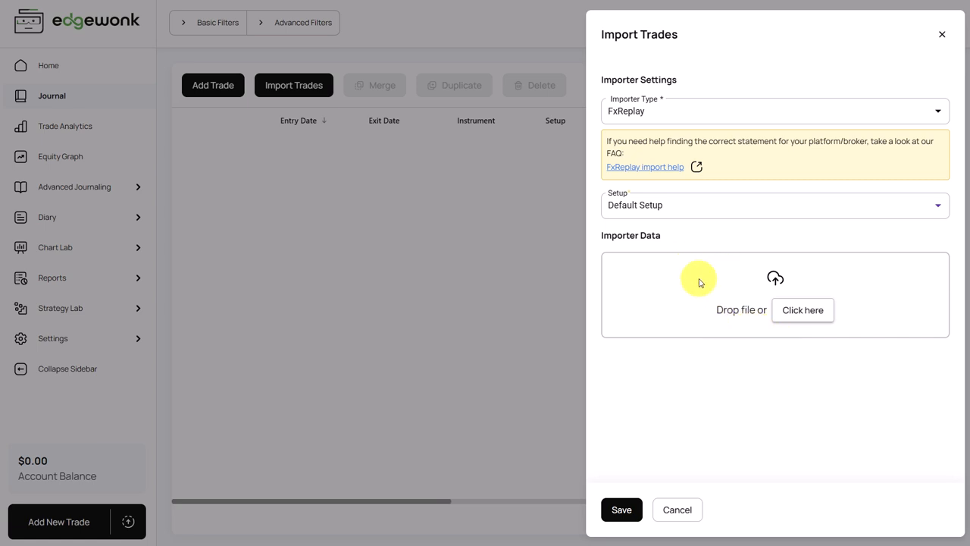
mouse_move(677, 275)
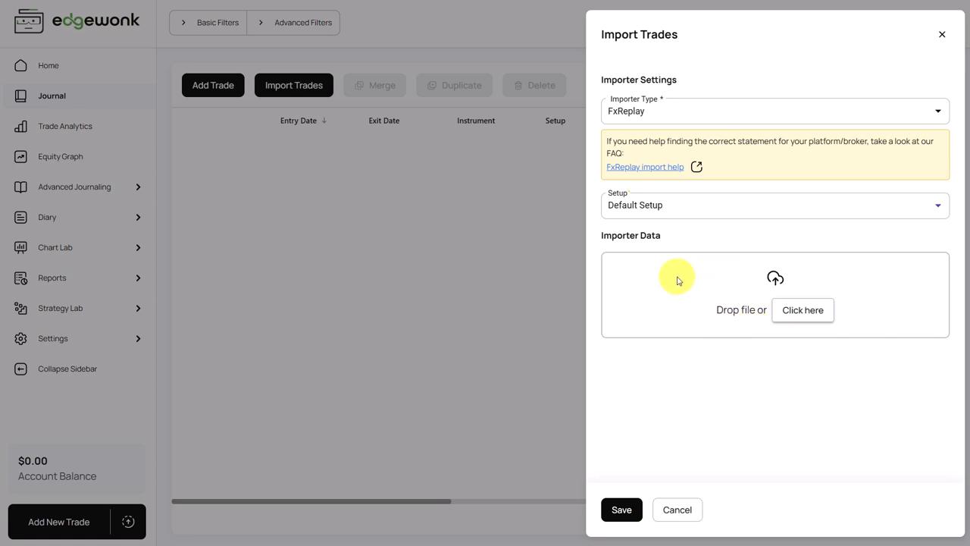
mouse_move(645, 167)
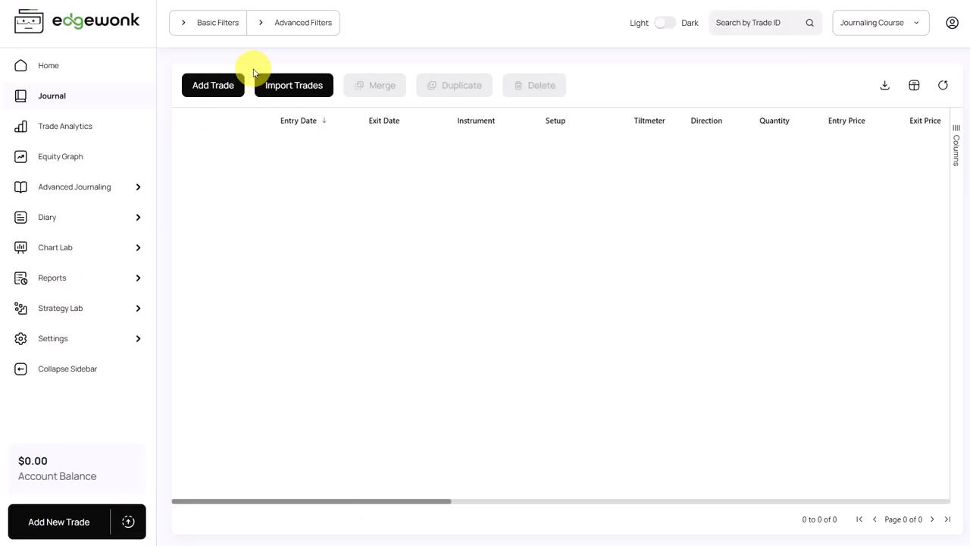
Manually add and save an AAPL buy trade with new setup Breakout, 50 shares at 171.10
click(213, 85)
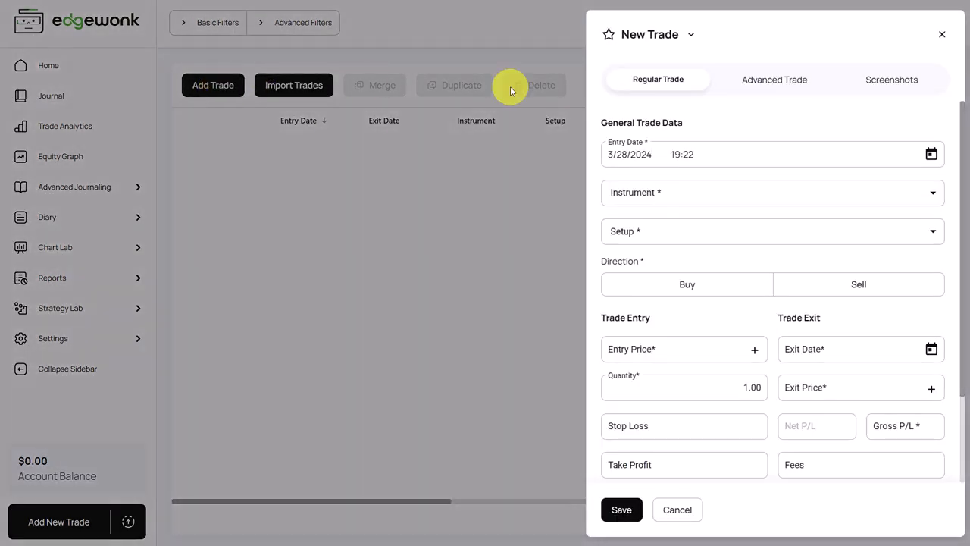
mouse_move(611, 139)
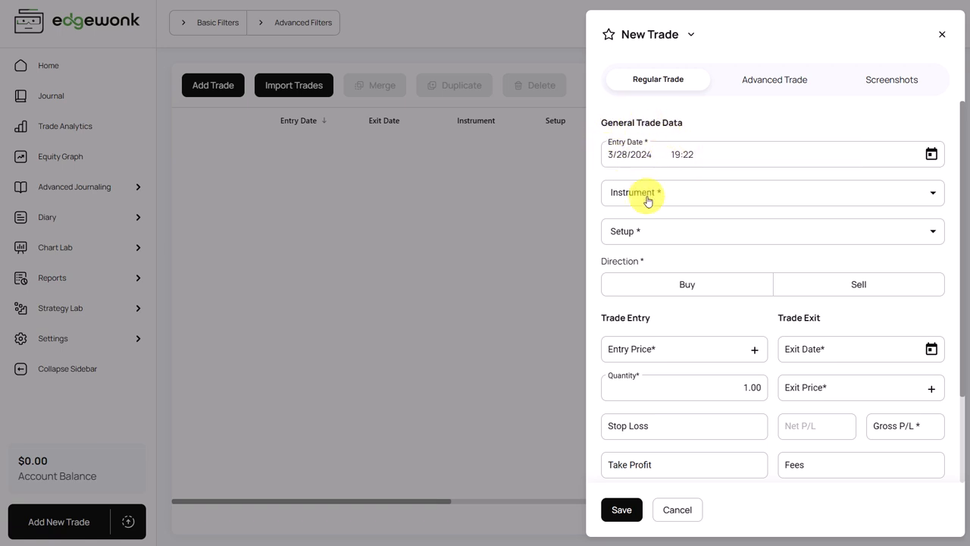
mouse_move(633, 235)
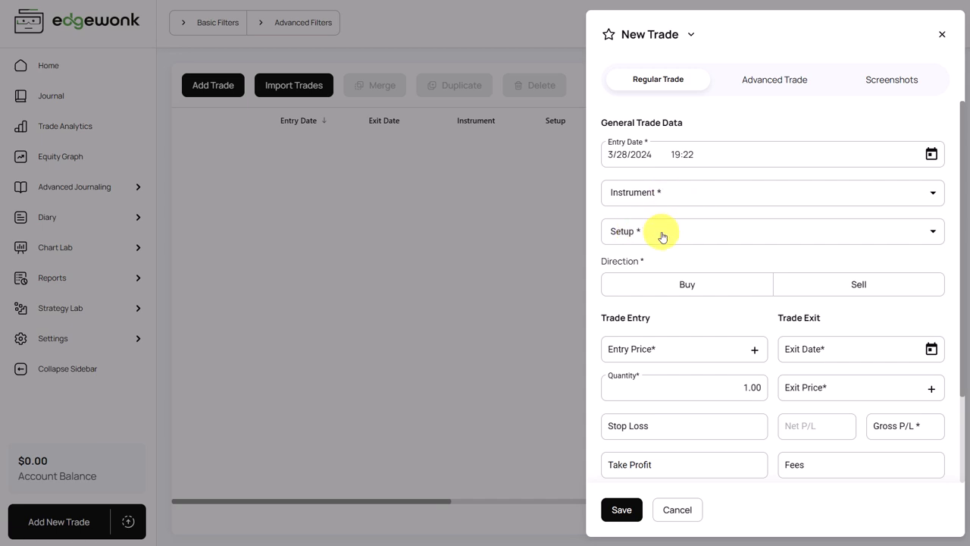
mouse_move(663, 201)
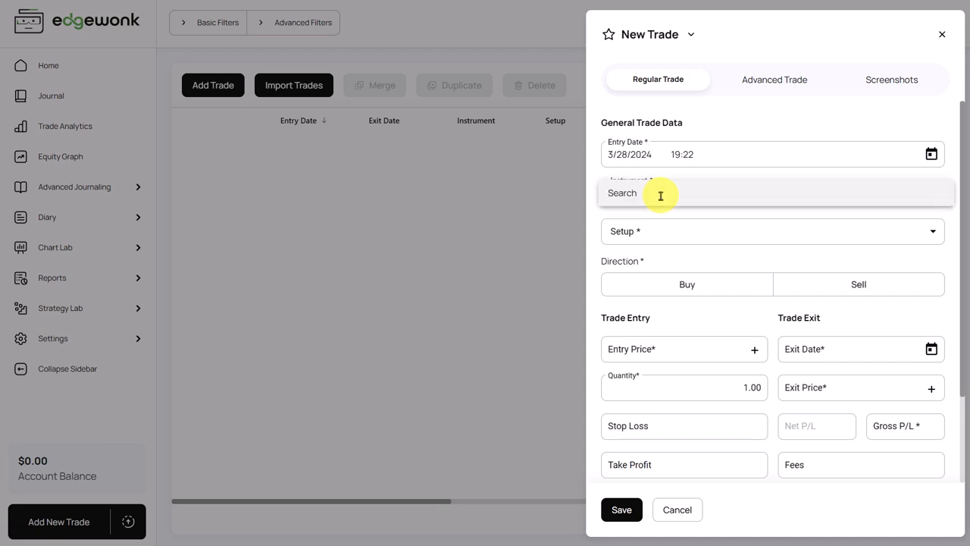
text(AAPL (new)
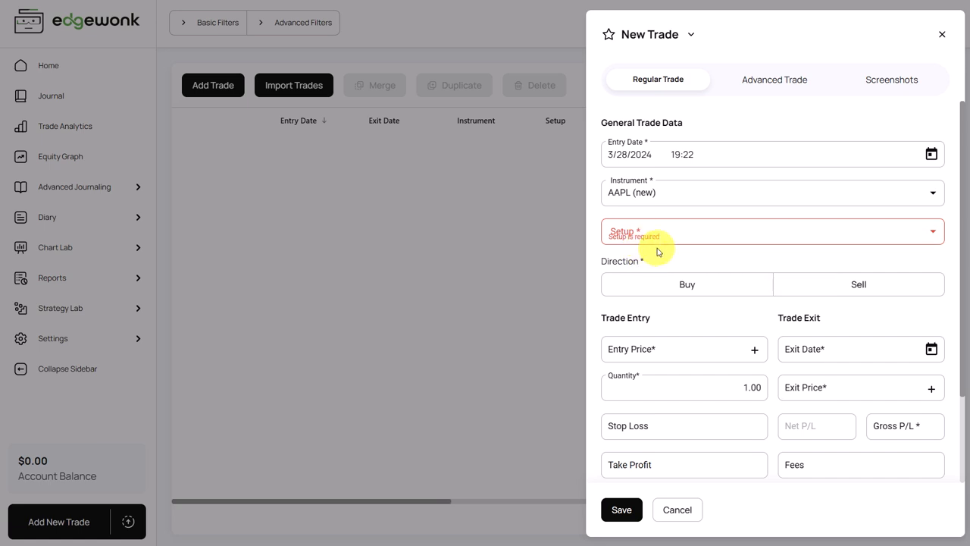
click(773, 232)
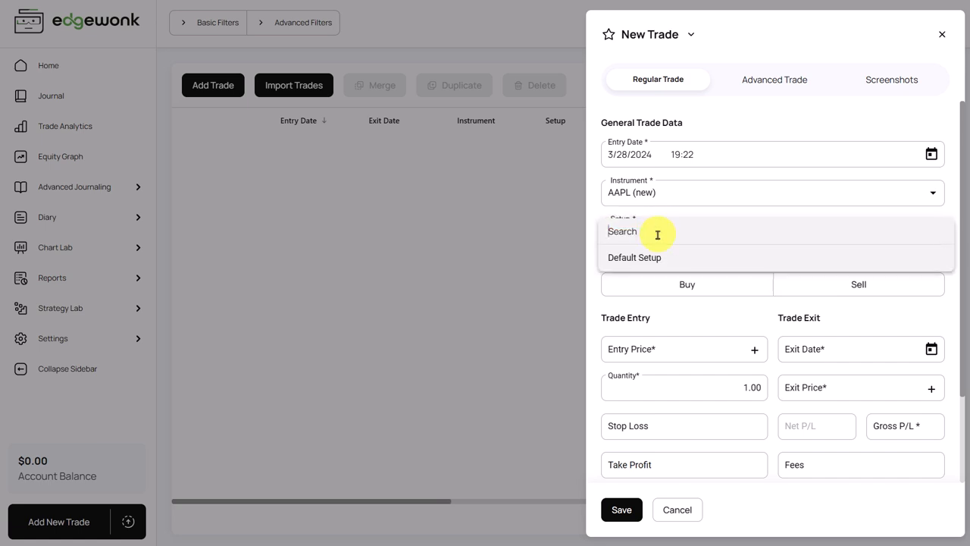
mouse_move(657, 258)
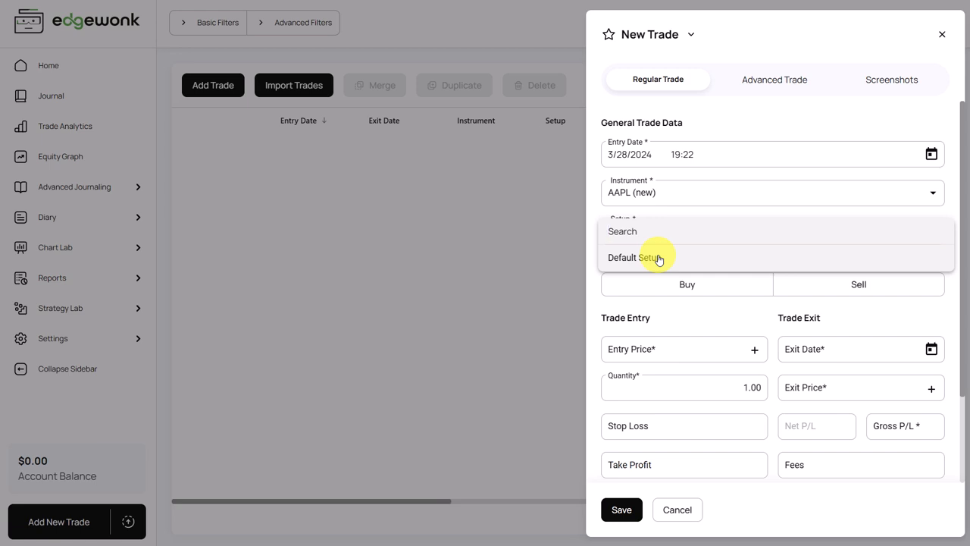
mouse_move(651, 234)
text(Breakout)
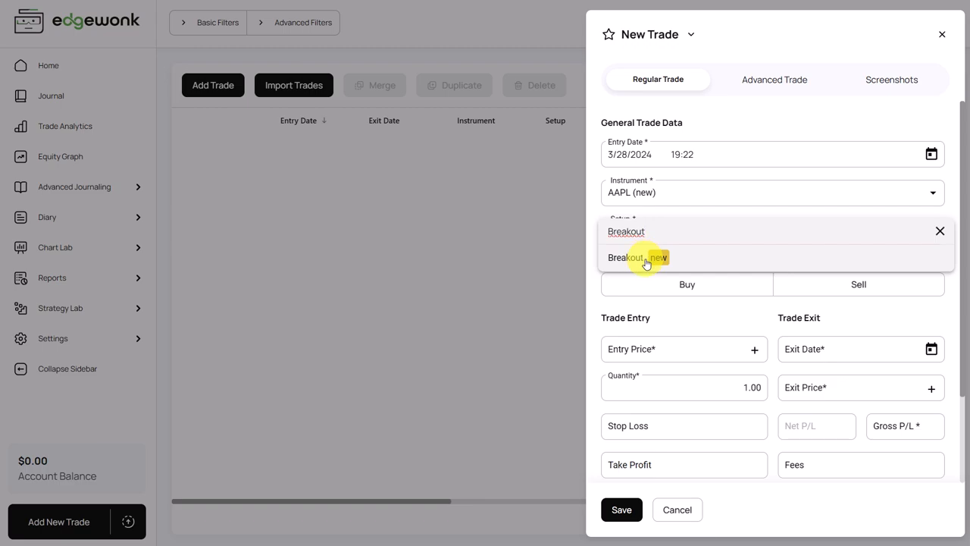
click(636, 257)
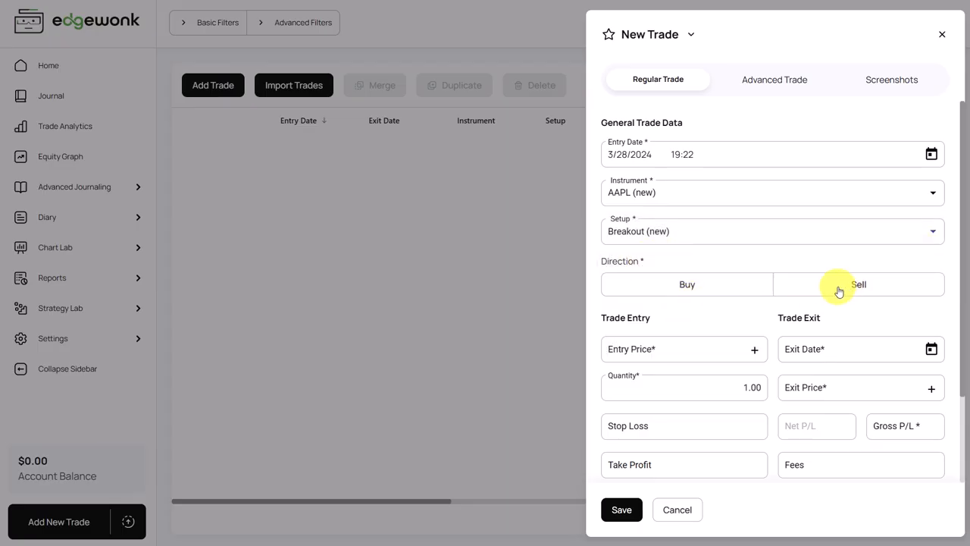
mouse_move(711, 292)
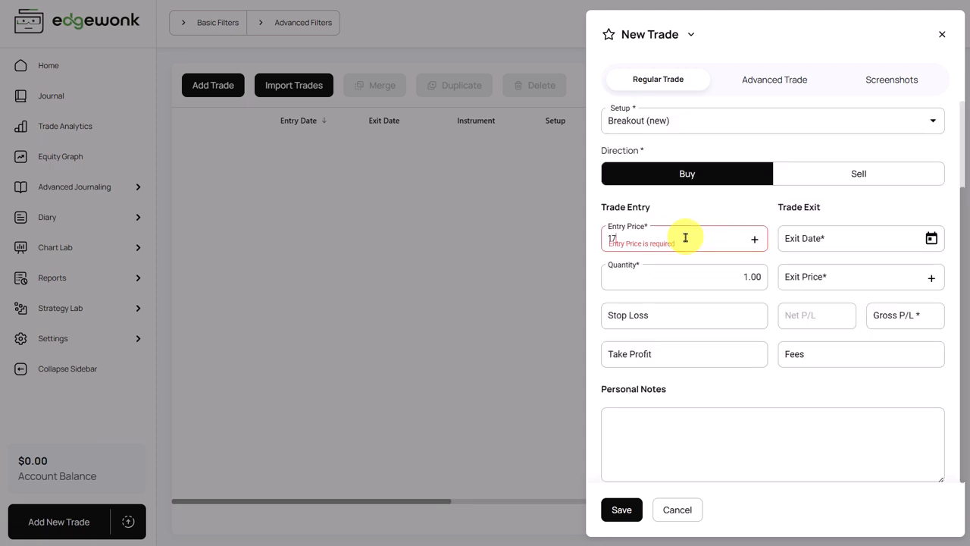
text(171.10)
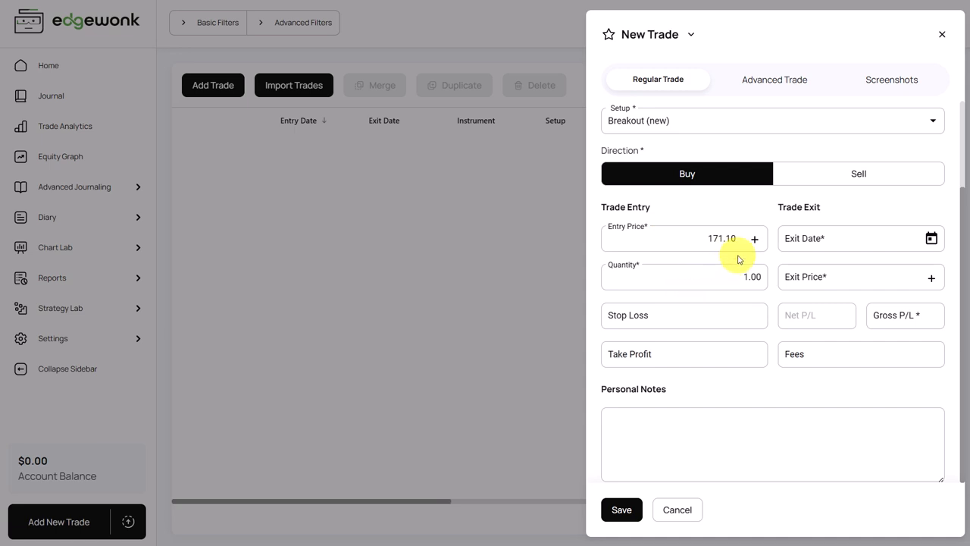
mouse_move(691, 276)
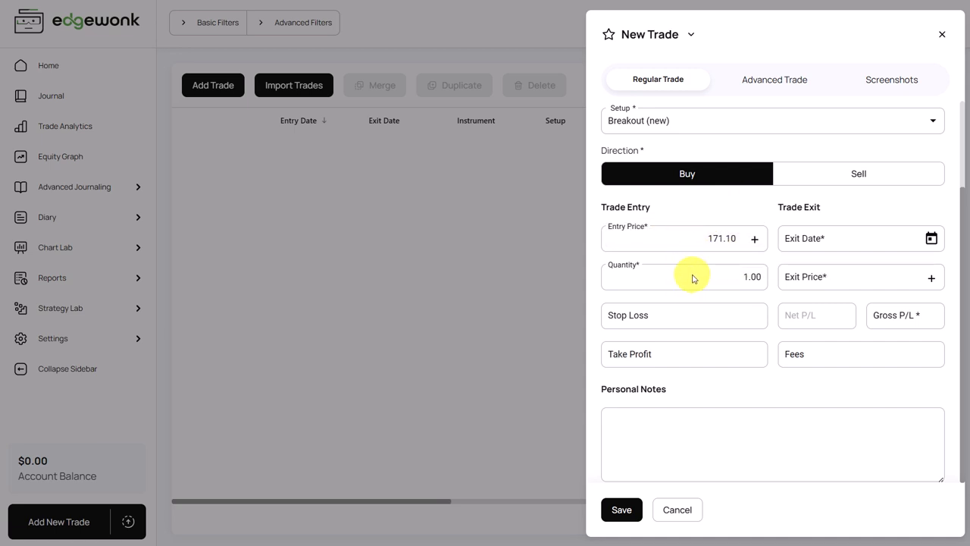
text(50)
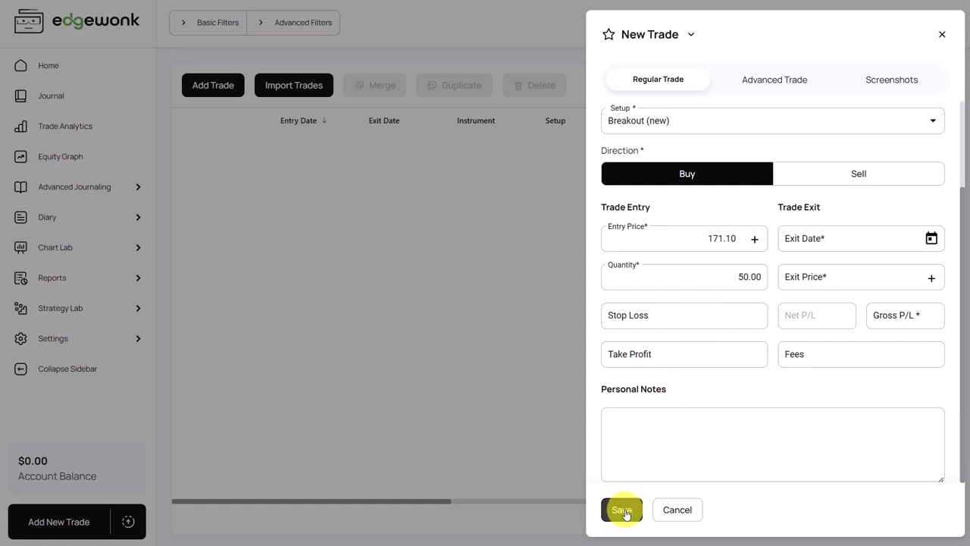
click(621, 509)
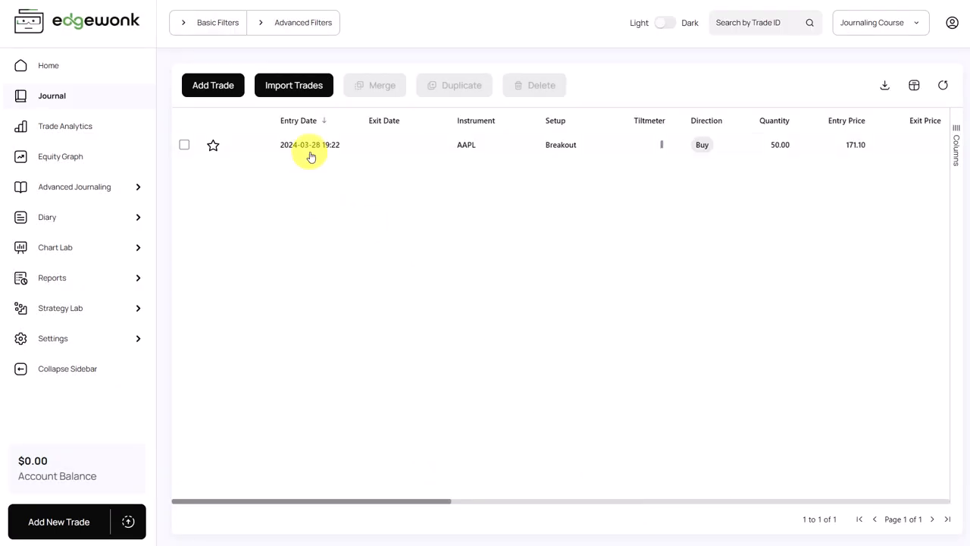
mouse_move(423, 150)
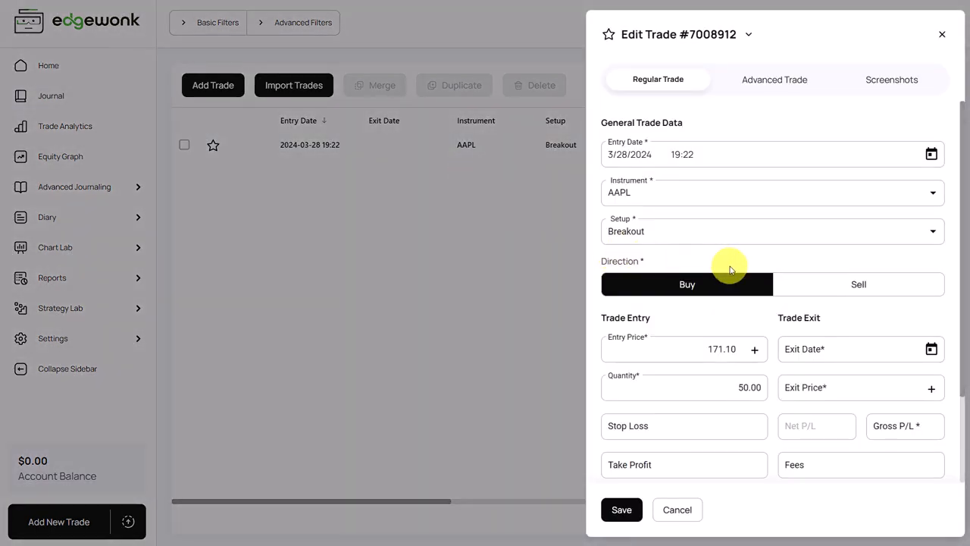
Close the AAPL trade on March 29 at 175.00 with 5.00 fees and save
scroll(down, 3)
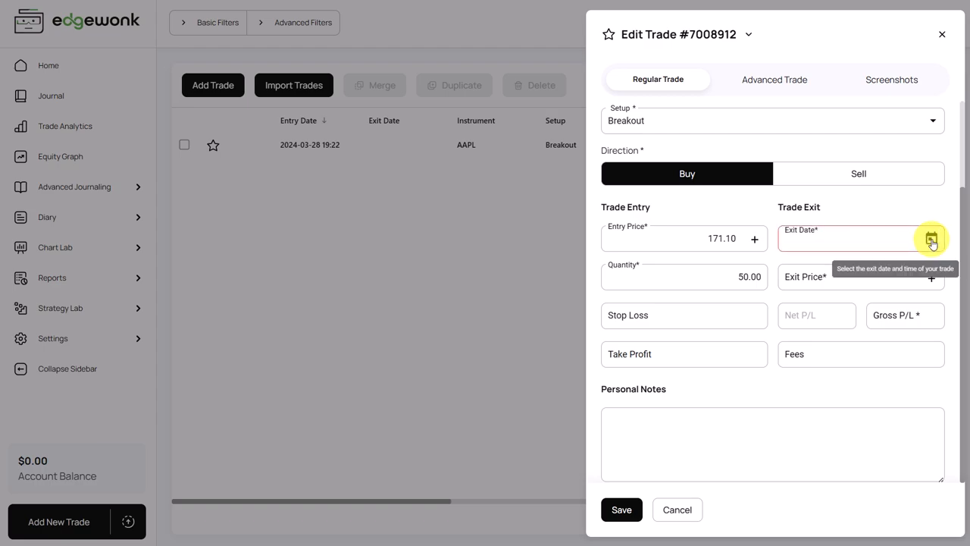
click(931, 238)
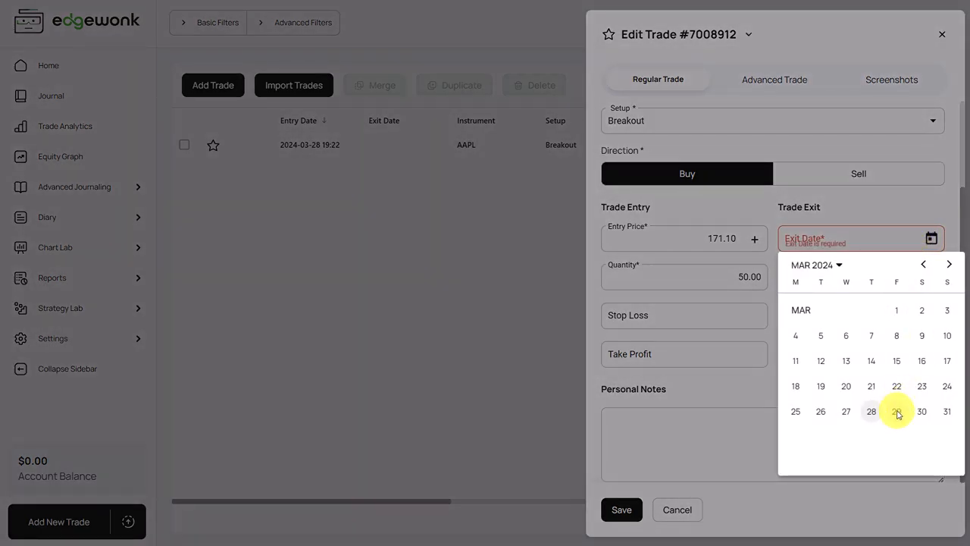
click(897, 411)
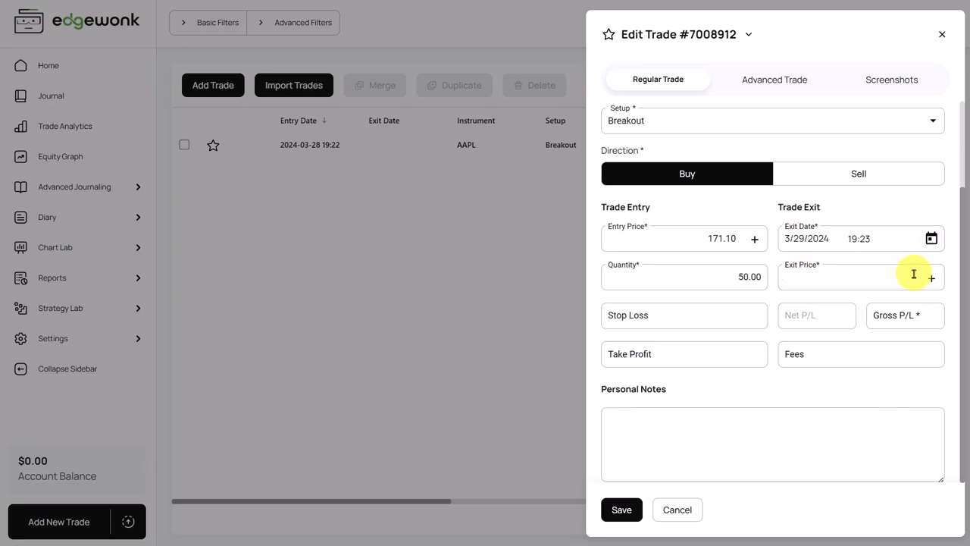
text(175.00)
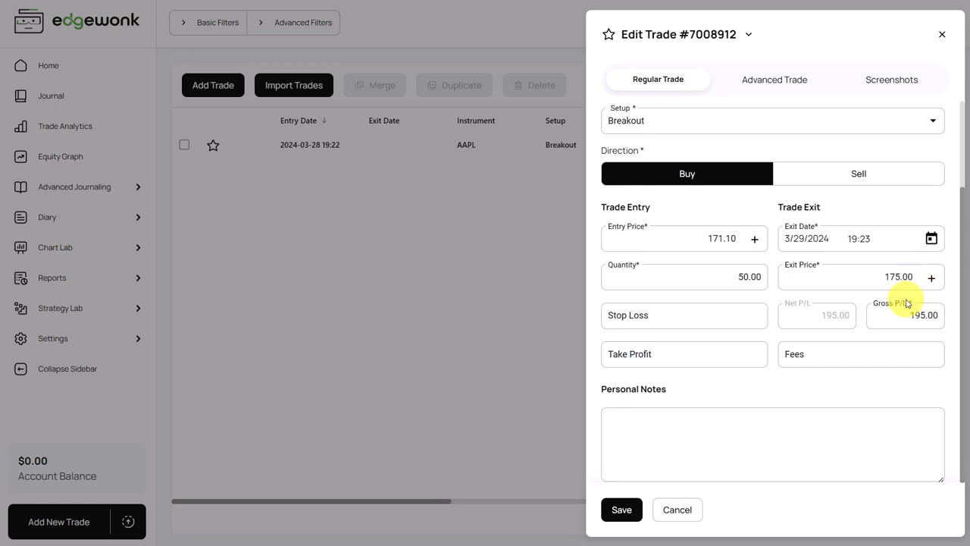
mouse_move(913, 338)
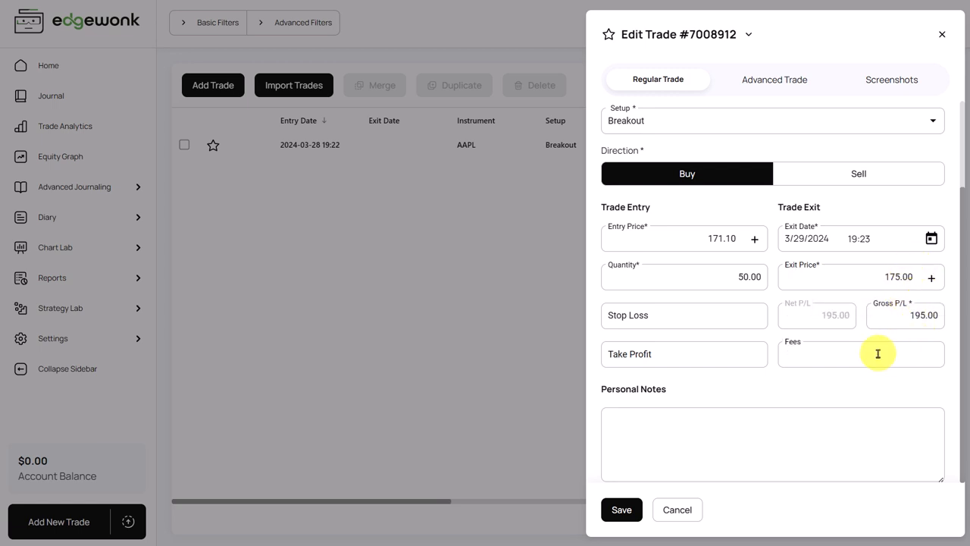
text(5.00)
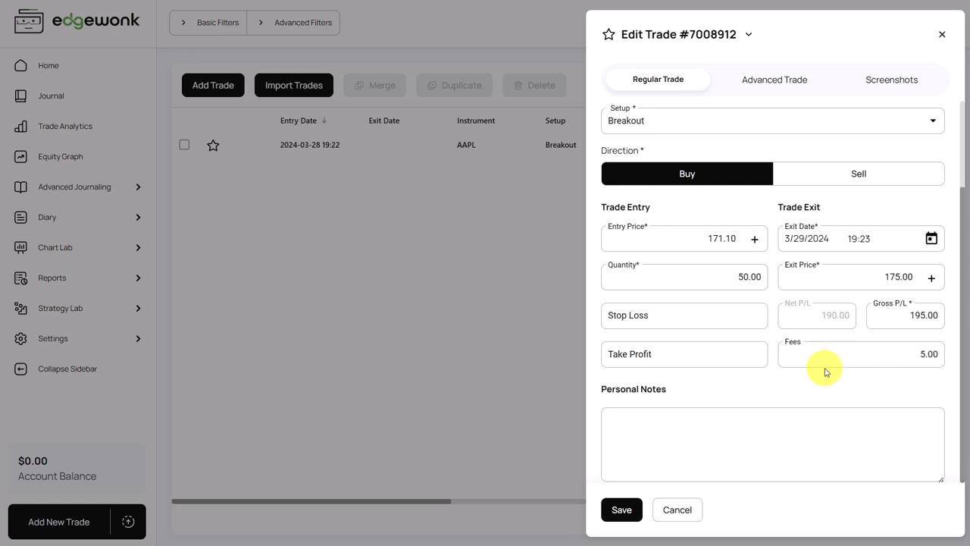
mouse_move(652, 472)
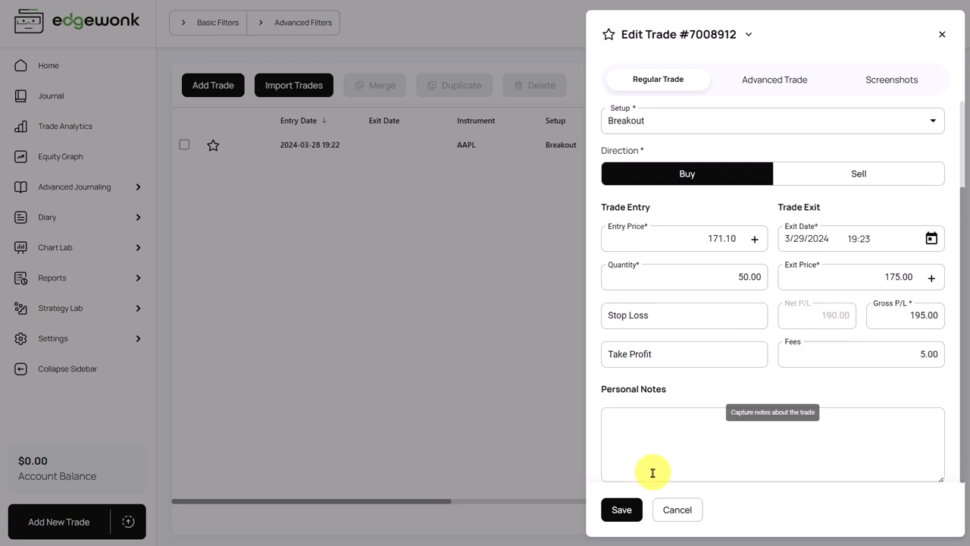
click(621, 509)
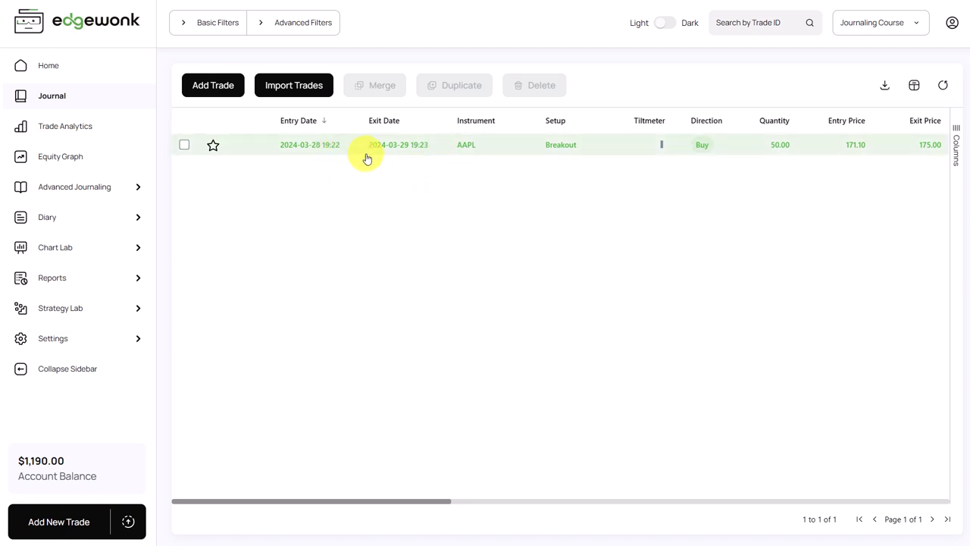
mouse_move(356, 148)
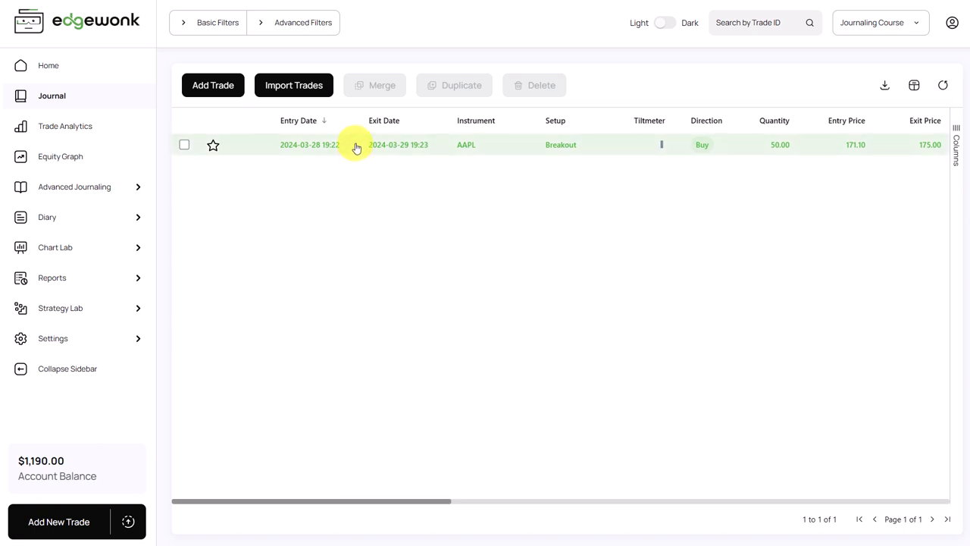
click(356, 145)
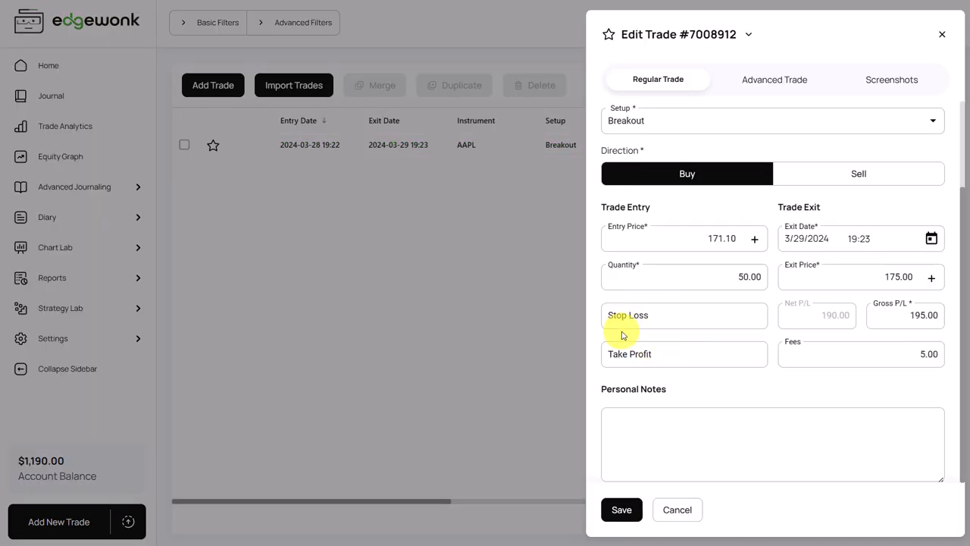
mouse_move(636, 374)
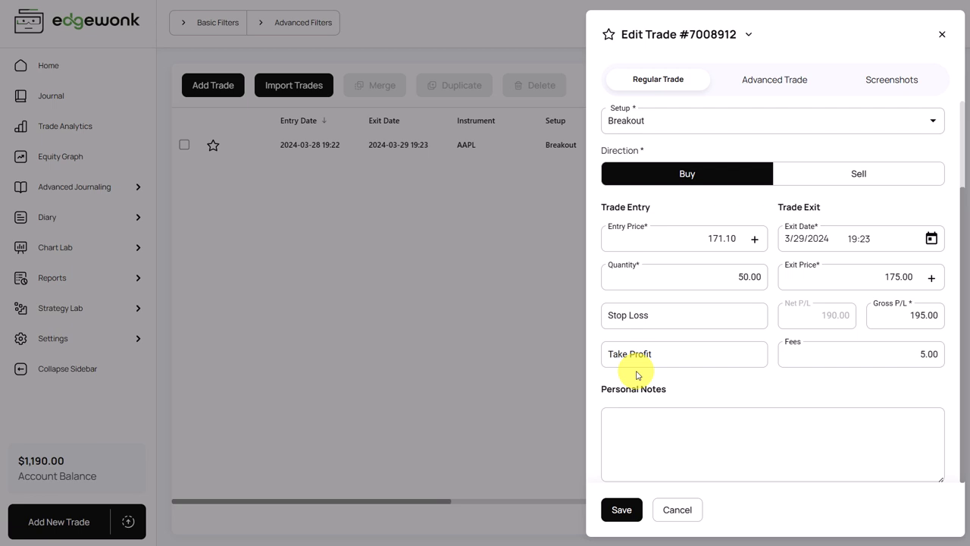
mouse_move(655, 365)
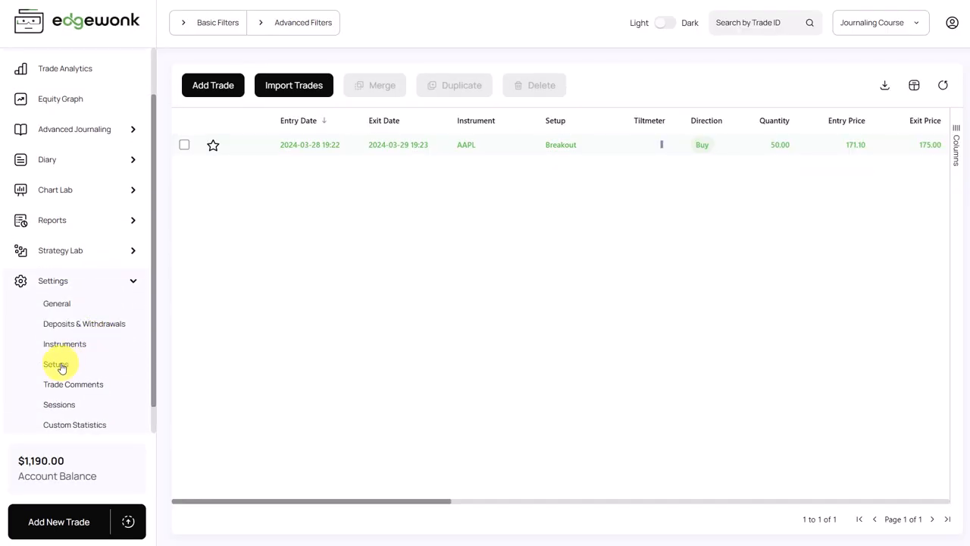
Add a Pullback setup, move Breakout to the top, and return to the journal
click(56, 364)
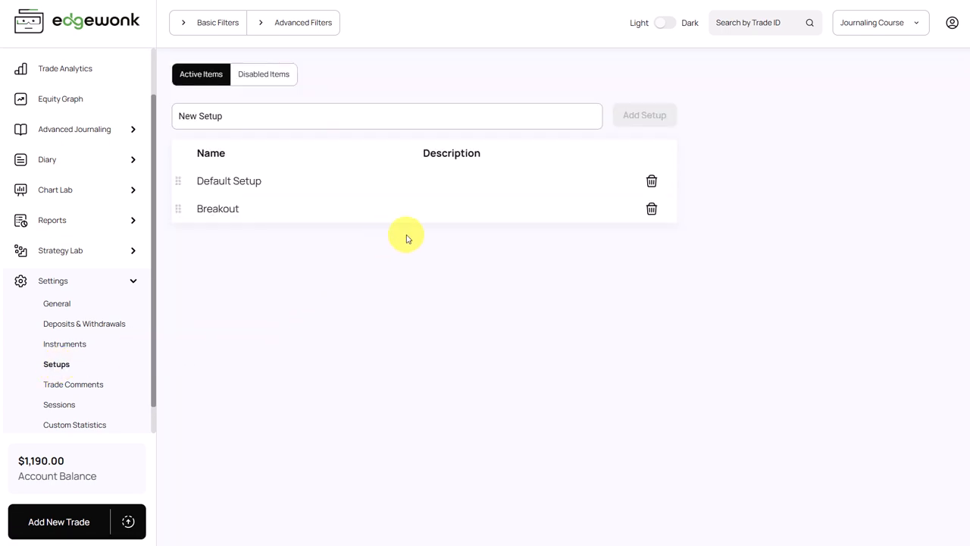
click(359, 115)
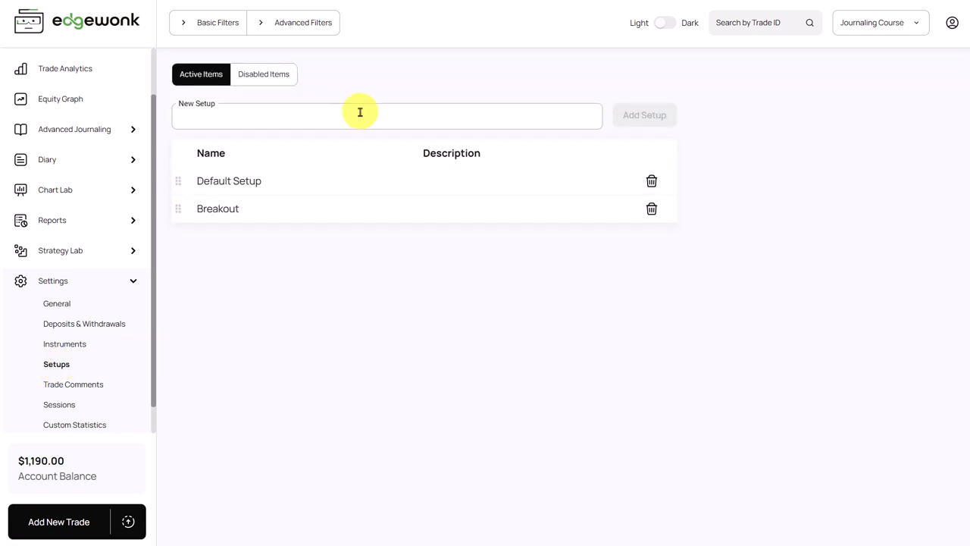
text(Pullback)
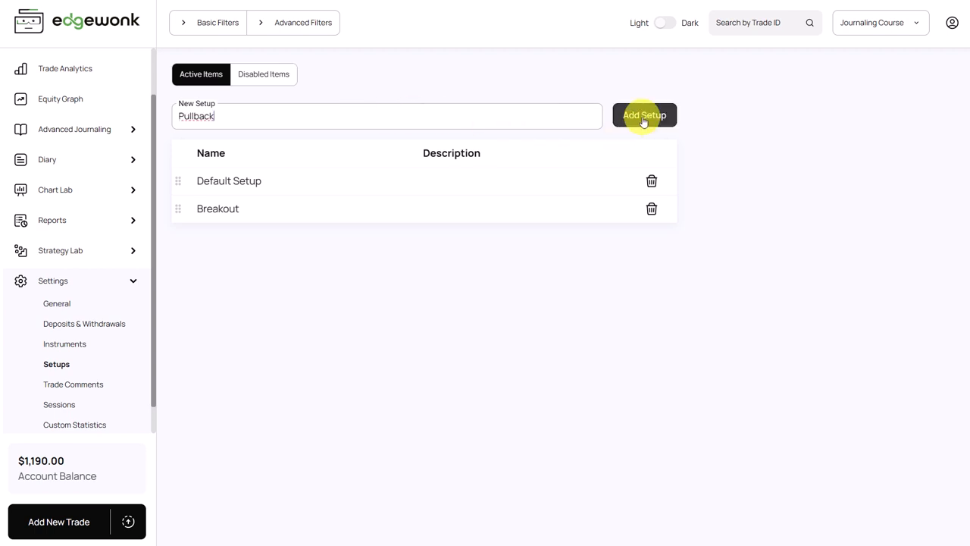
click(644, 115)
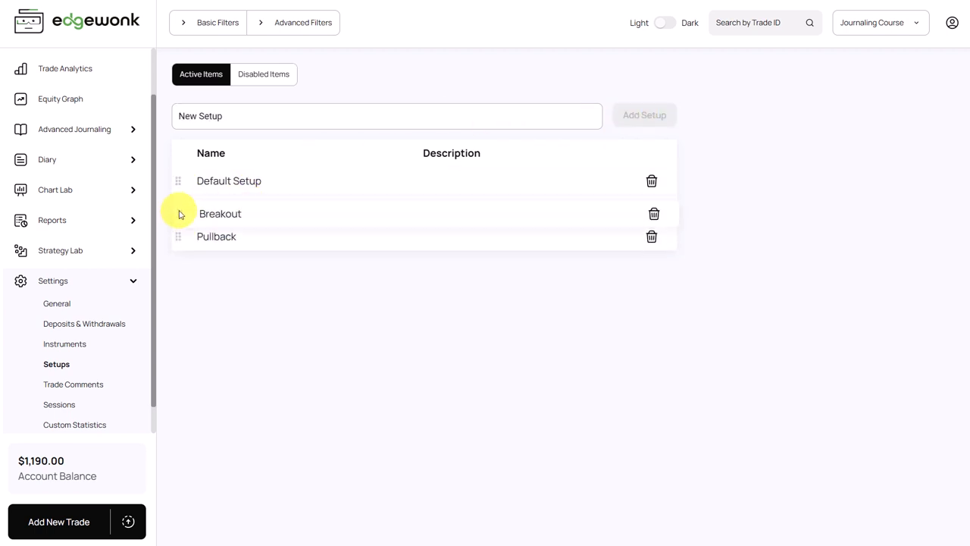
drag(179, 213, 178, 175)
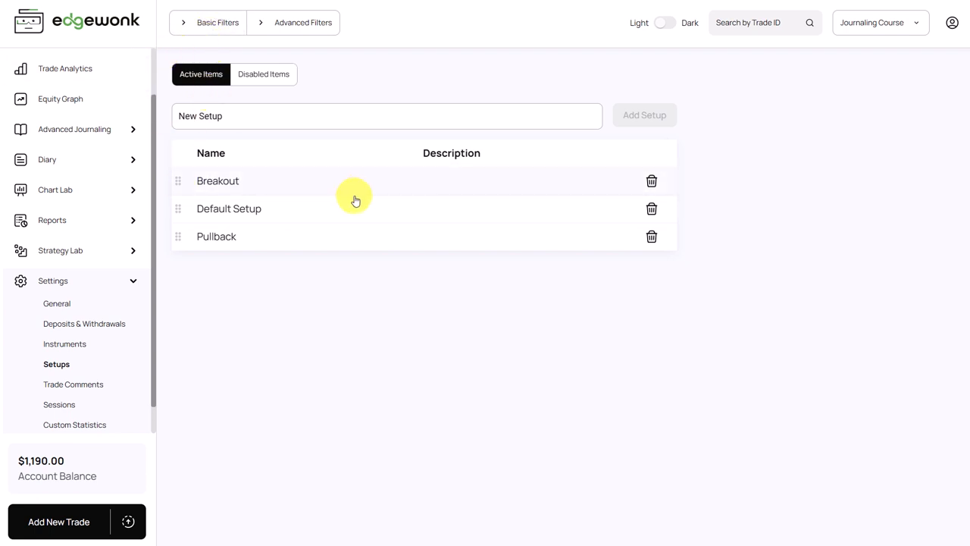
mouse_move(453, 206)
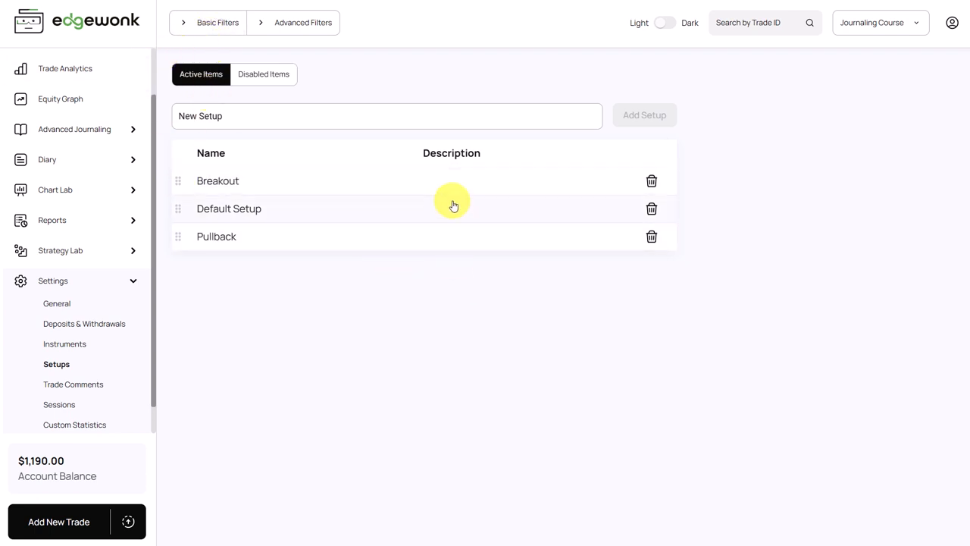
click(451, 208)
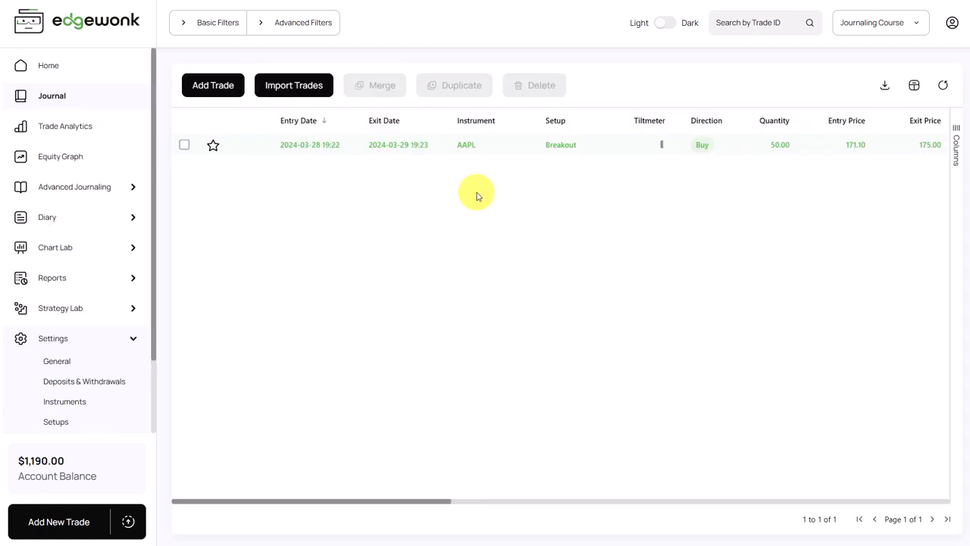
mouse_move(567, 166)
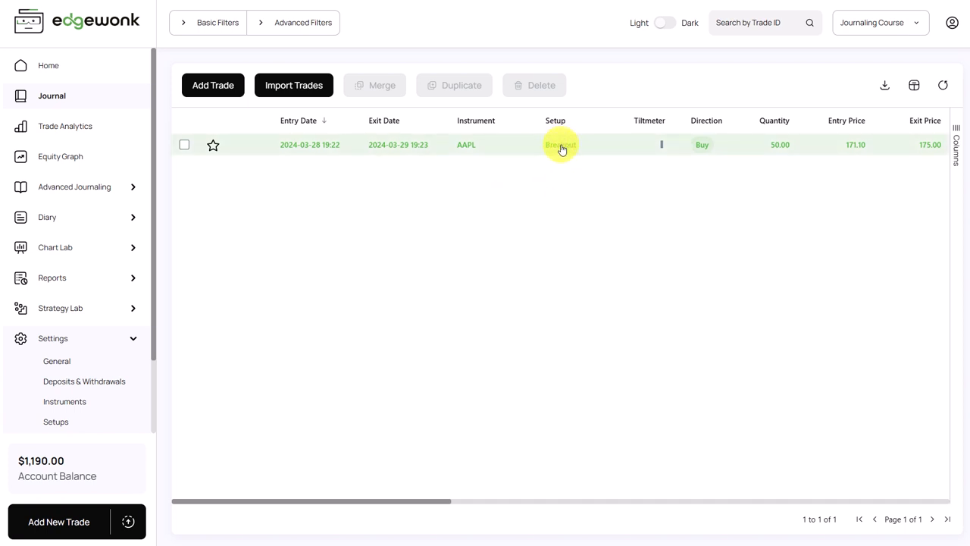
Switch the AAPL trade's setup cell from Breakout to Pullback
click(561, 145)
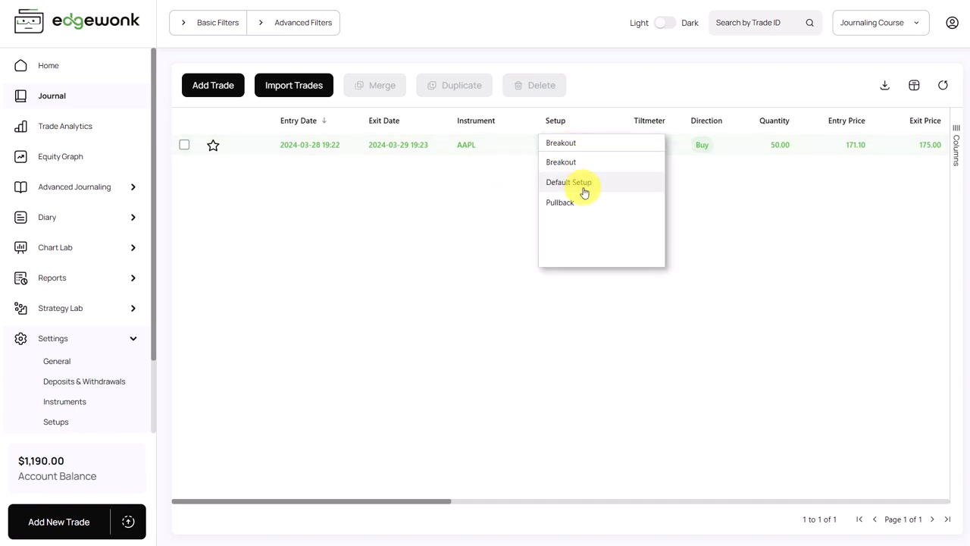
mouse_move(570, 186)
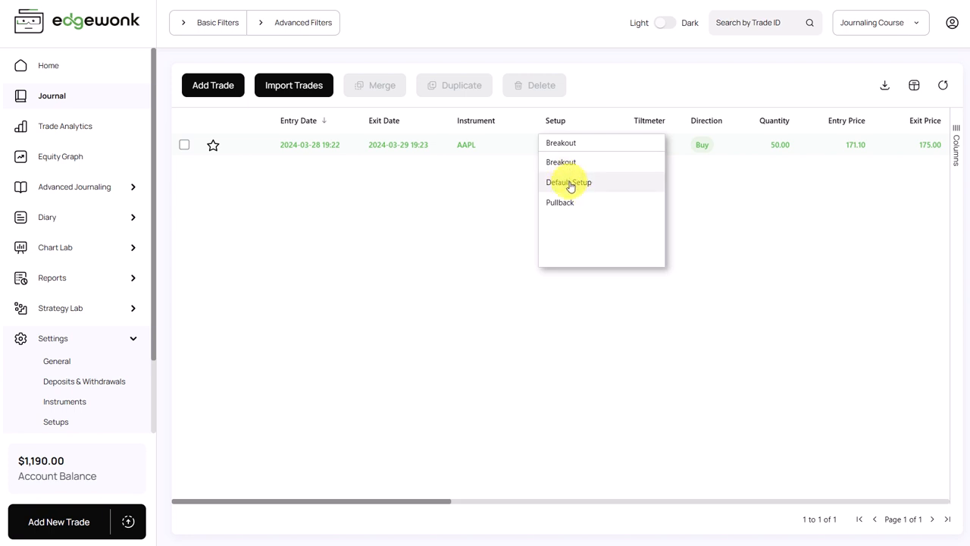
mouse_move(578, 207)
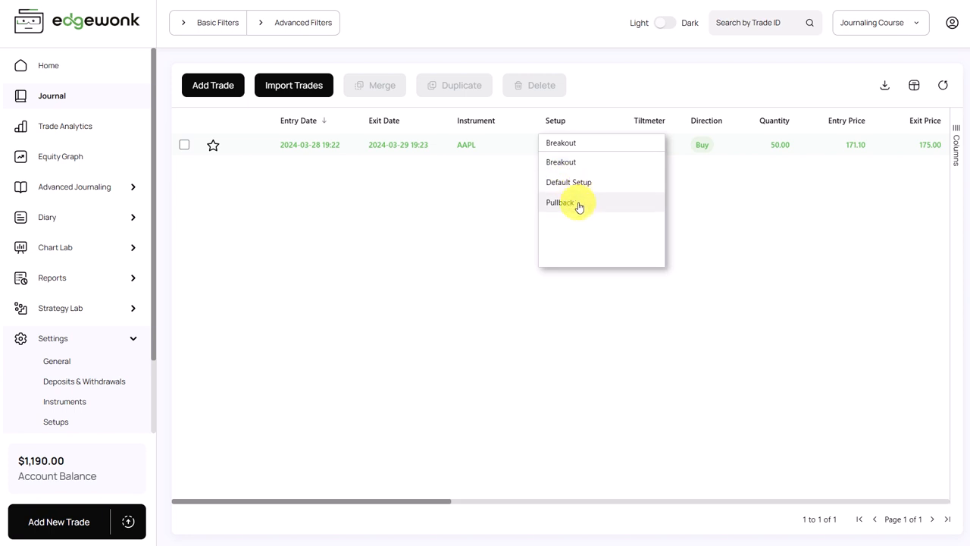
click(559, 202)
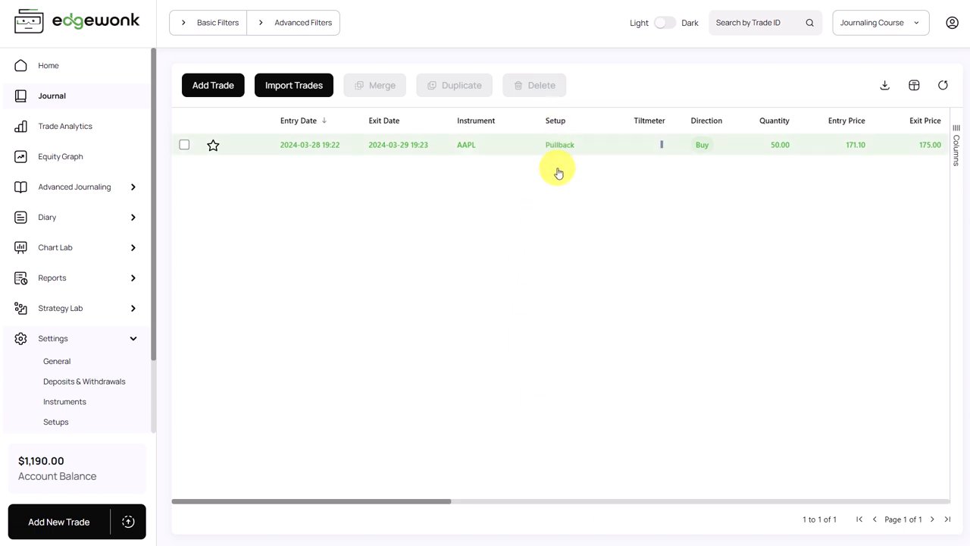
mouse_move(477, 469)
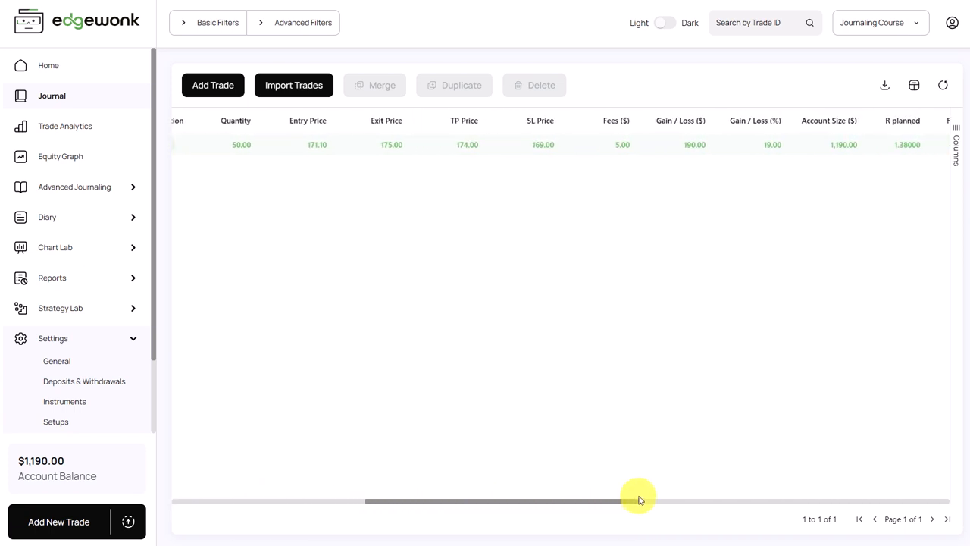
drag(638, 500, 731, 500)
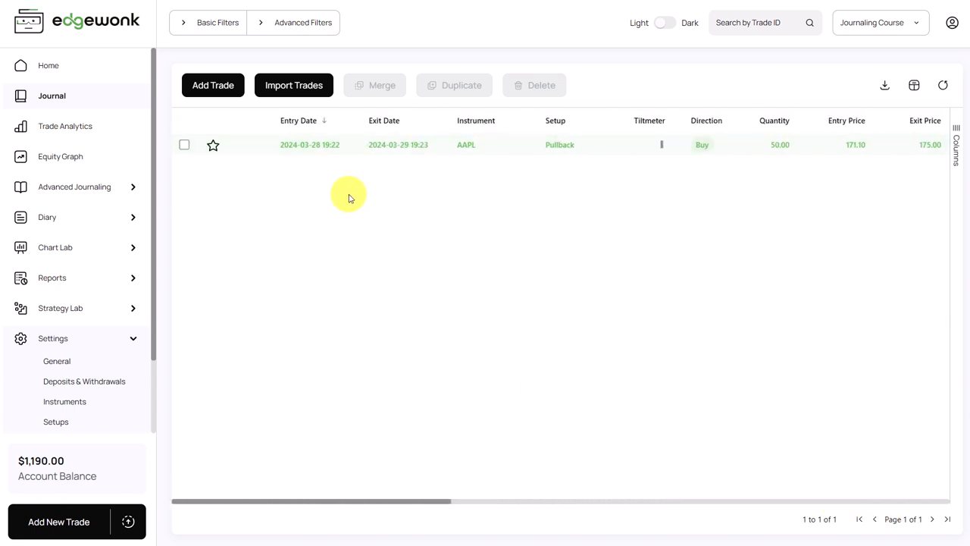
mouse_move(406, 207)
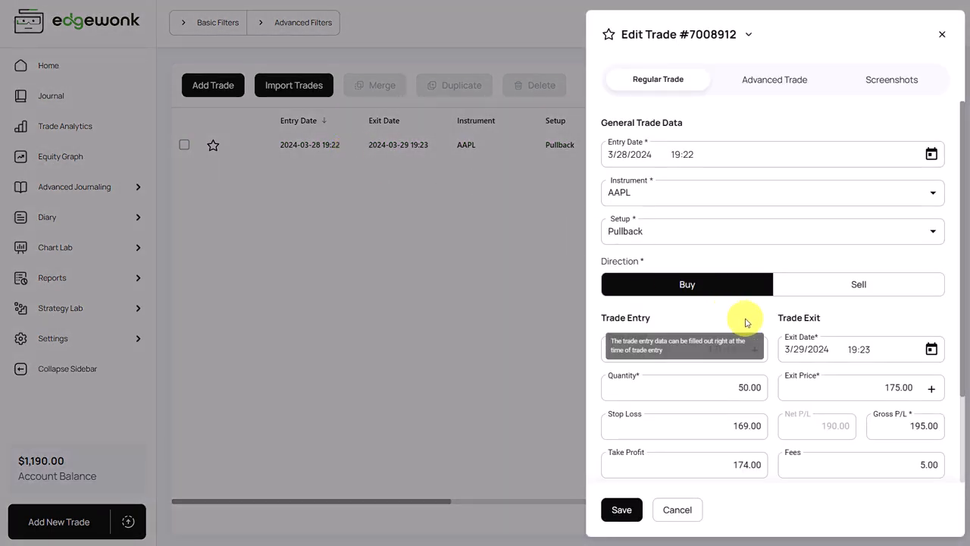
scroll(down, 3)
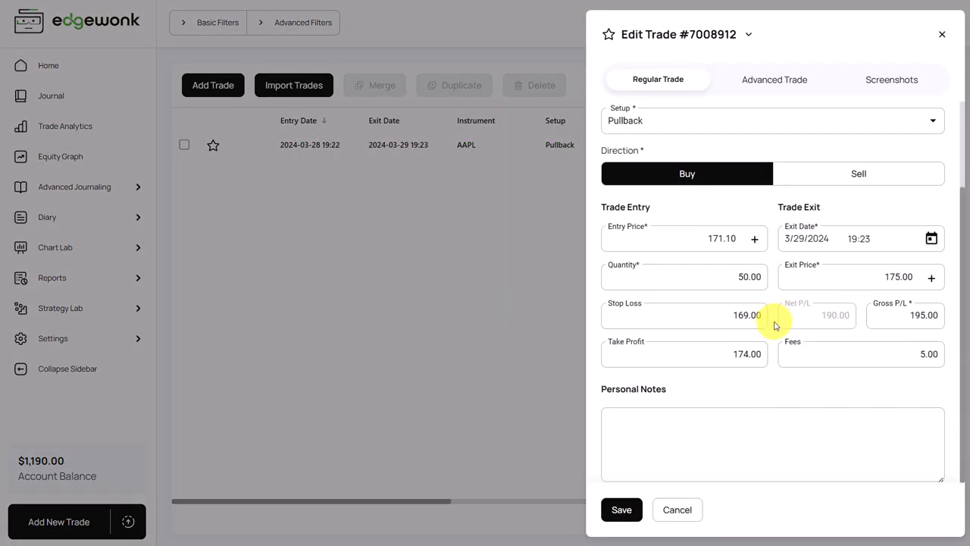
click(739, 315)
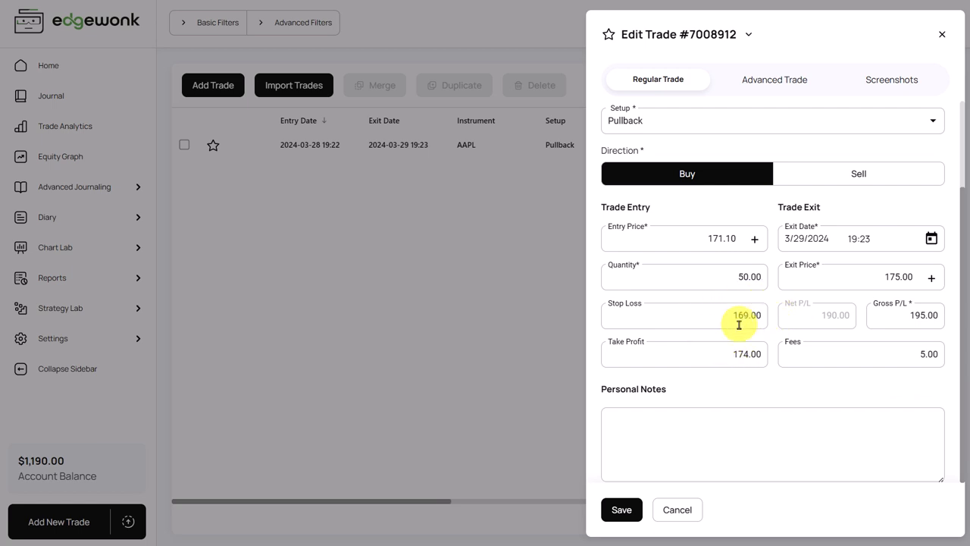
mouse_move(620, 292)
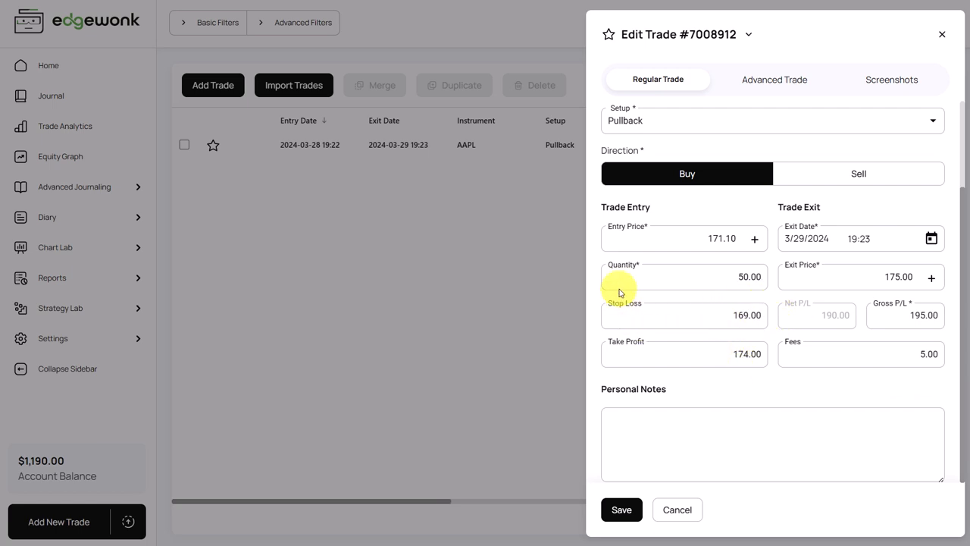
mouse_move(640, 293)
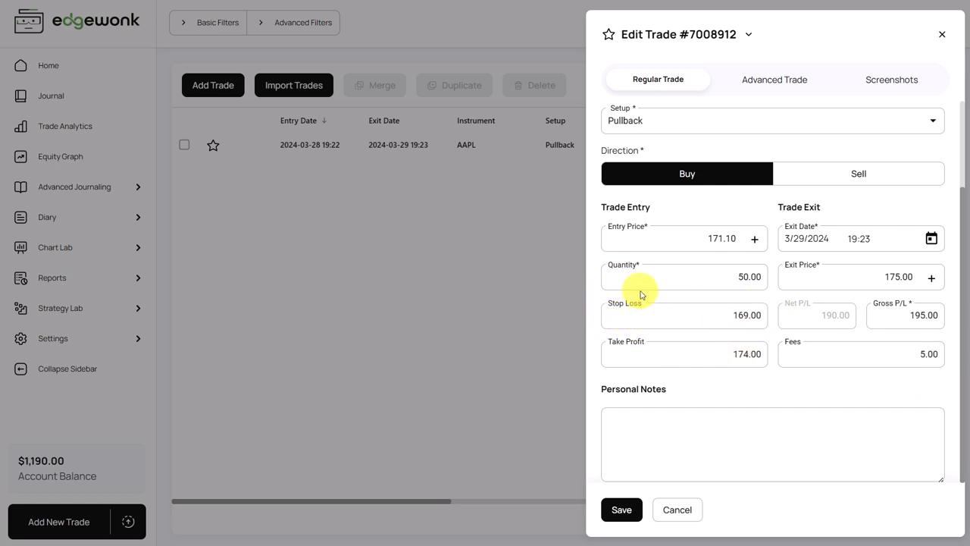
mouse_move(656, 356)
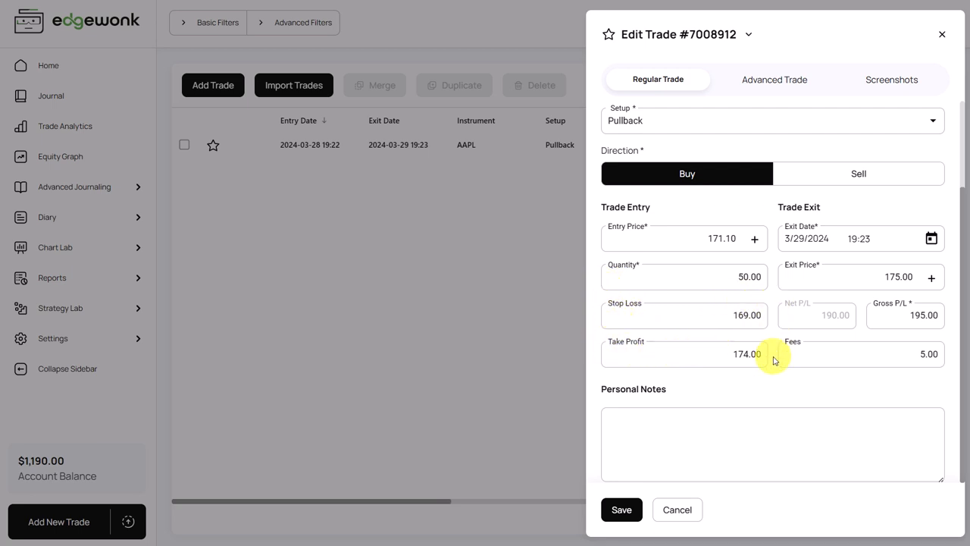
mouse_move(720, 370)
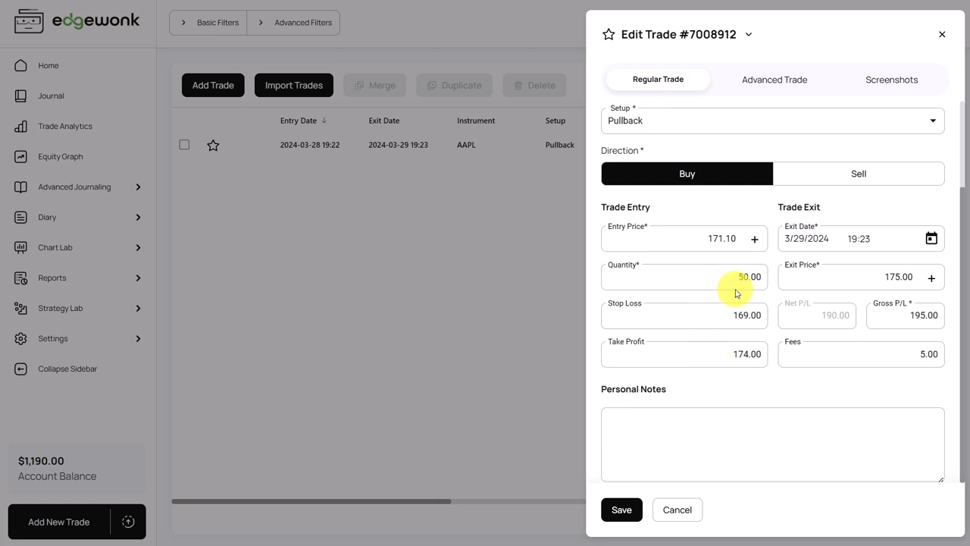
mouse_move(751, 376)
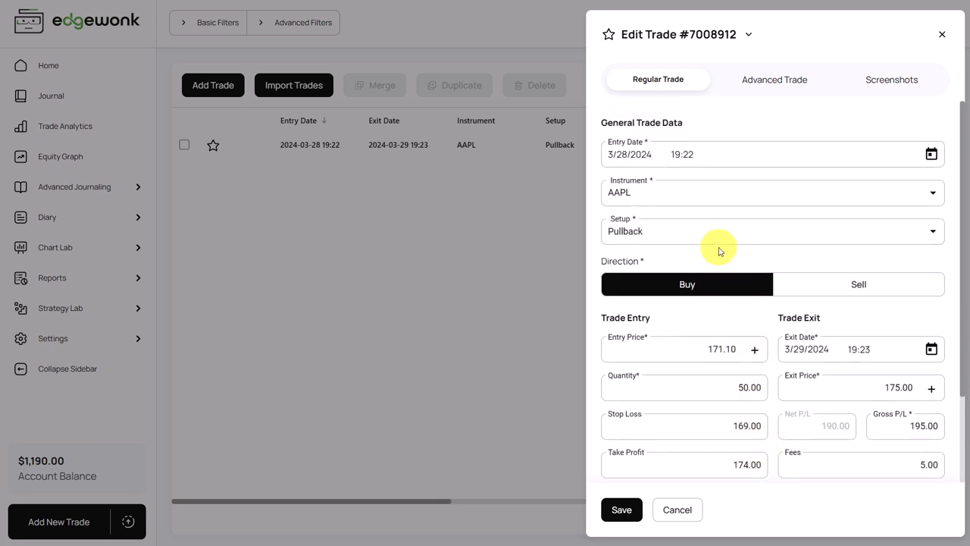
mouse_move(772, 256)
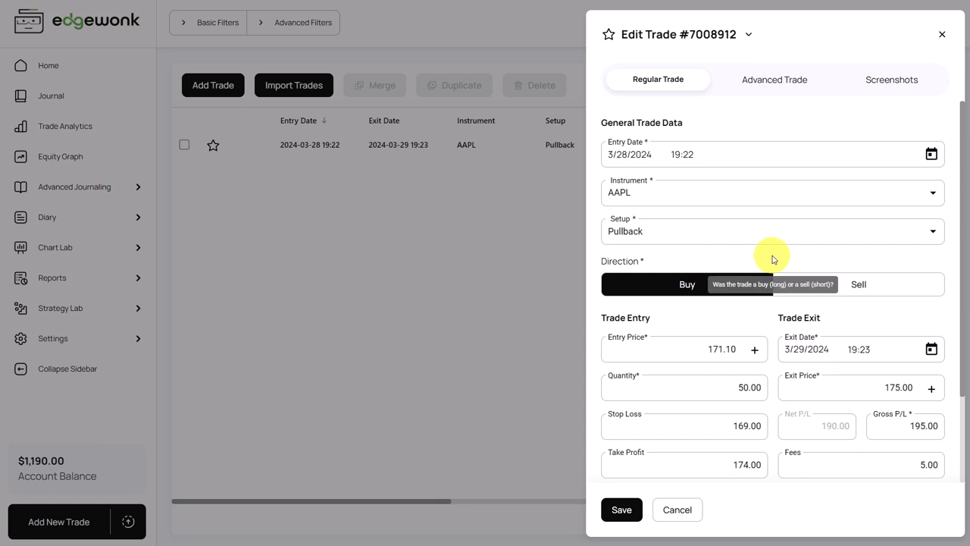
scroll(down, 3)
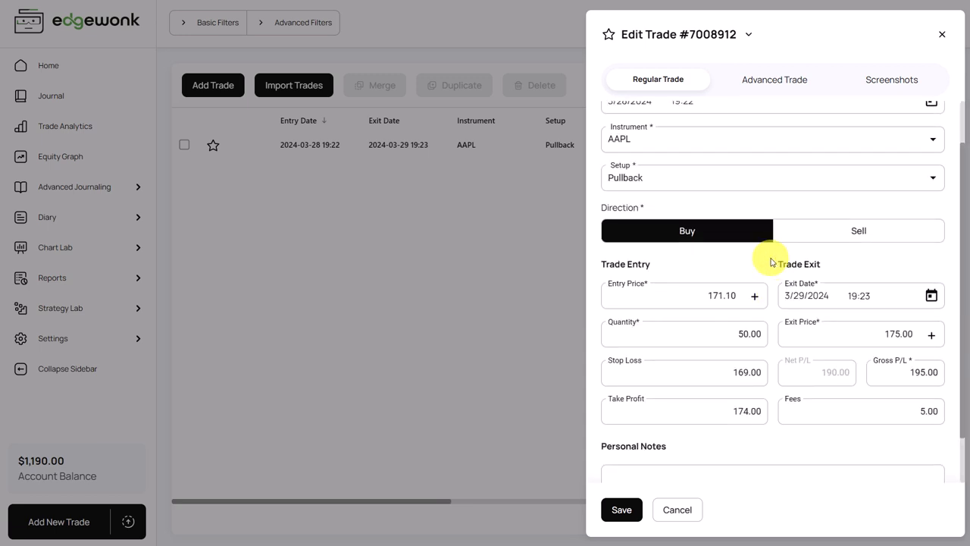
mouse_move(754, 296)
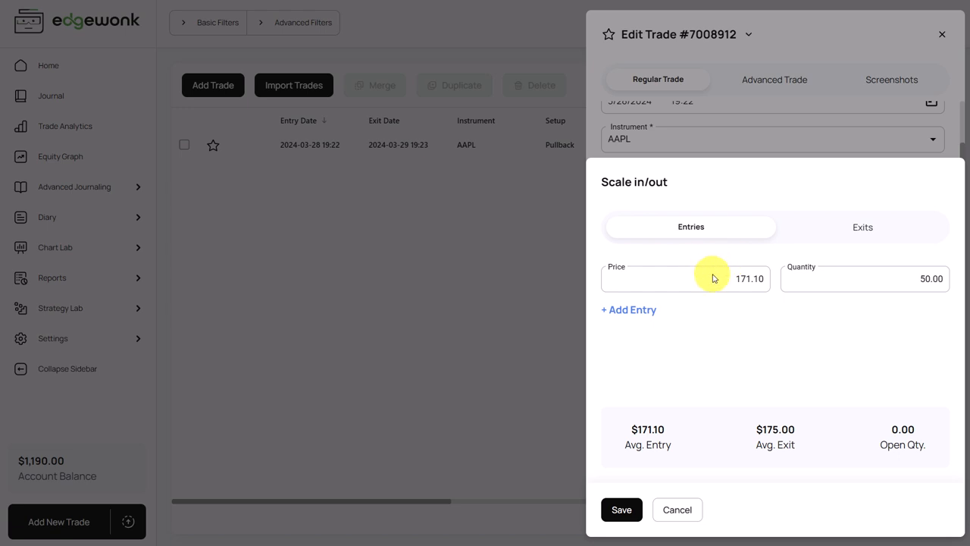
Add a second 50-share entry at 171.50 to the AAPL trade and save
click(863, 226)
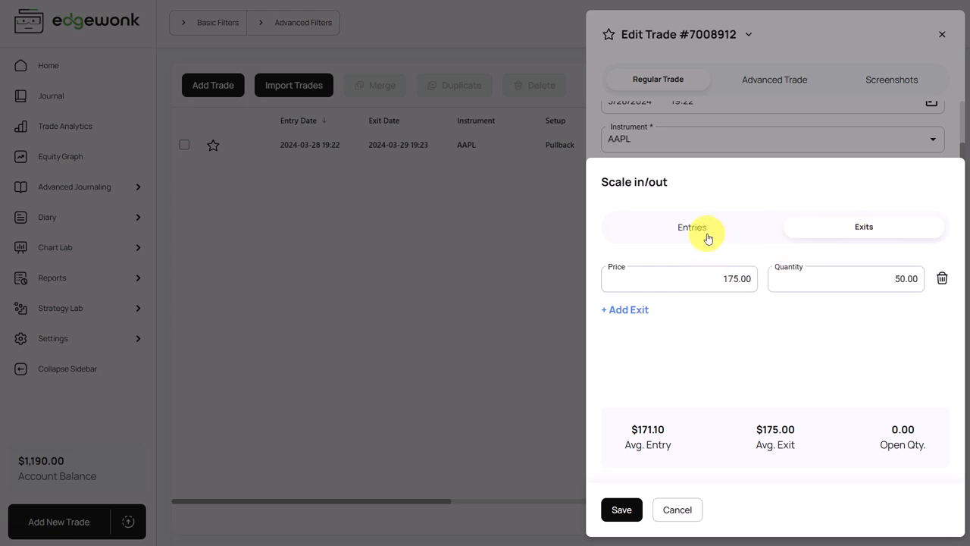
click(690, 227)
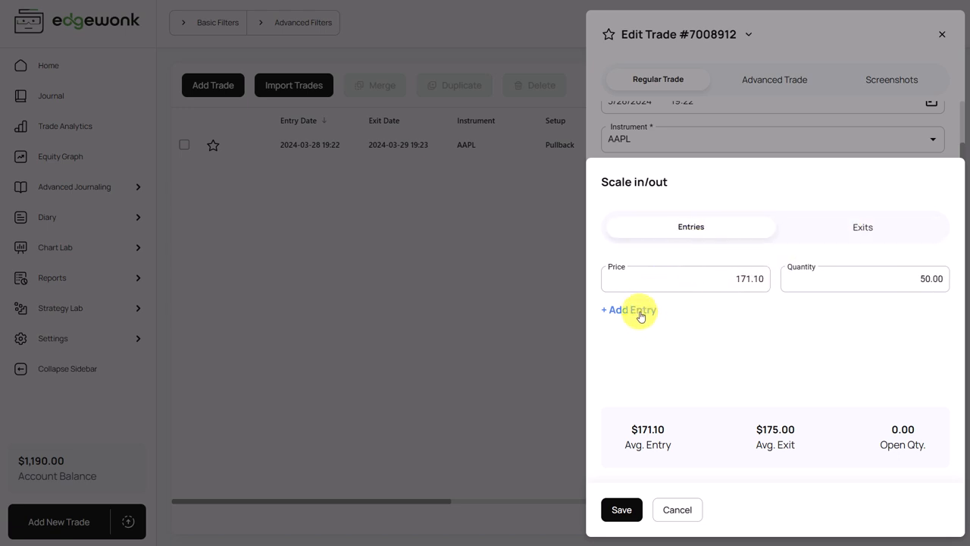
click(627, 309)
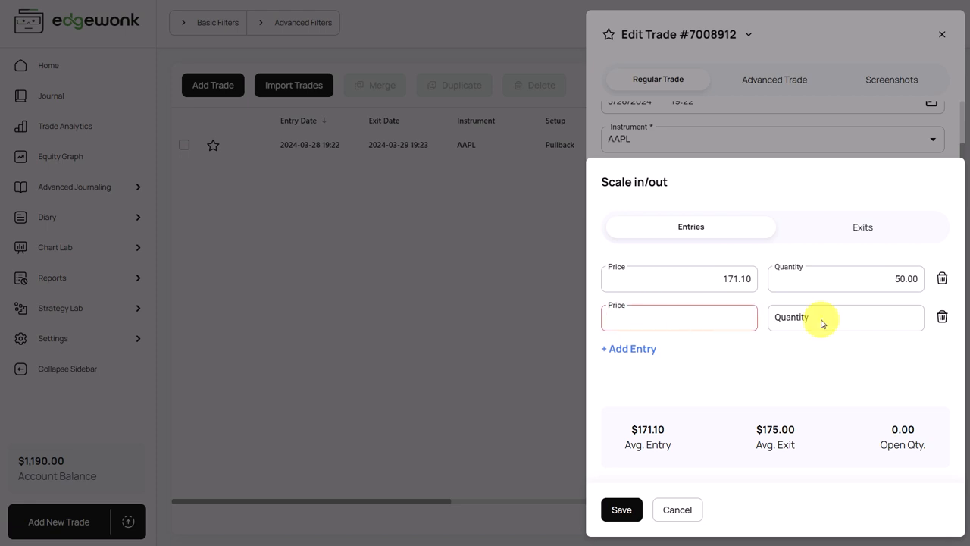
text(171.)
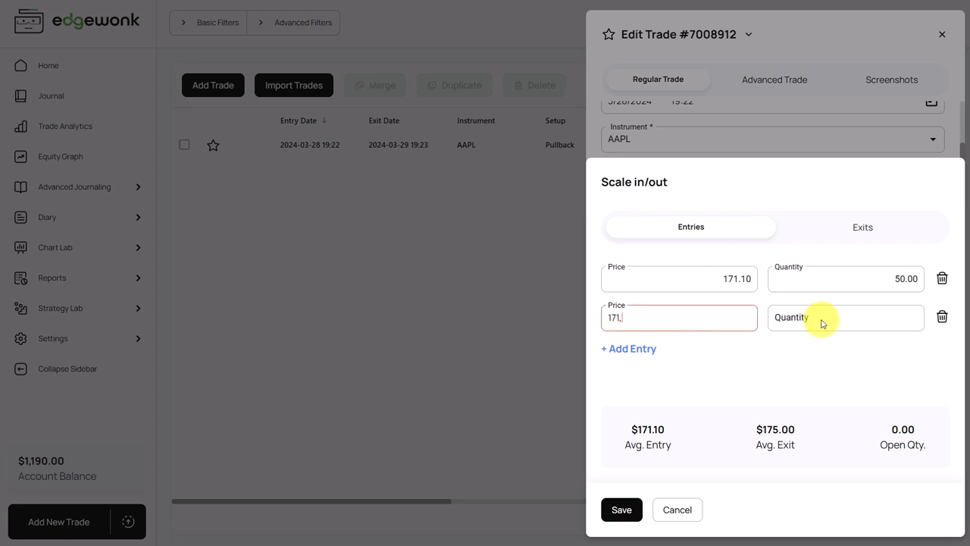
click(845, 317)
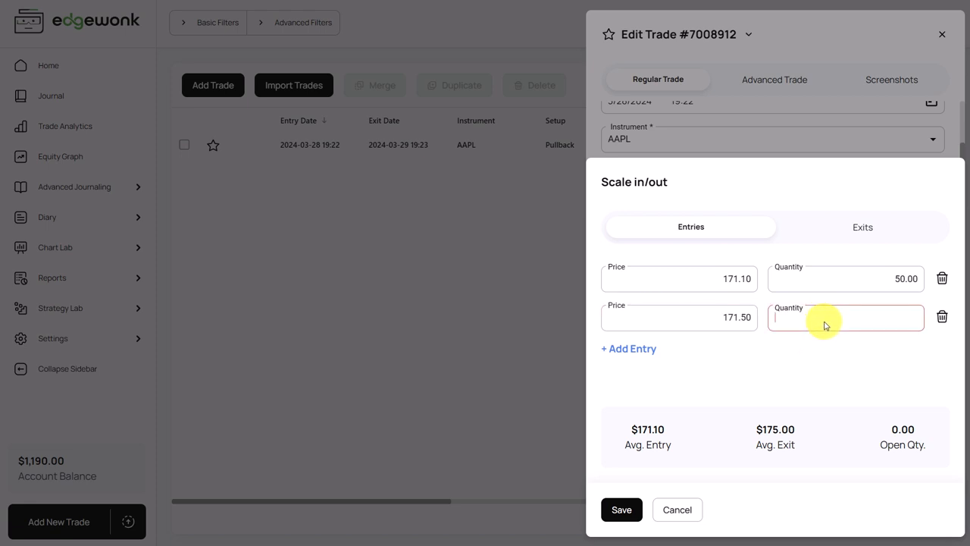
text(50)
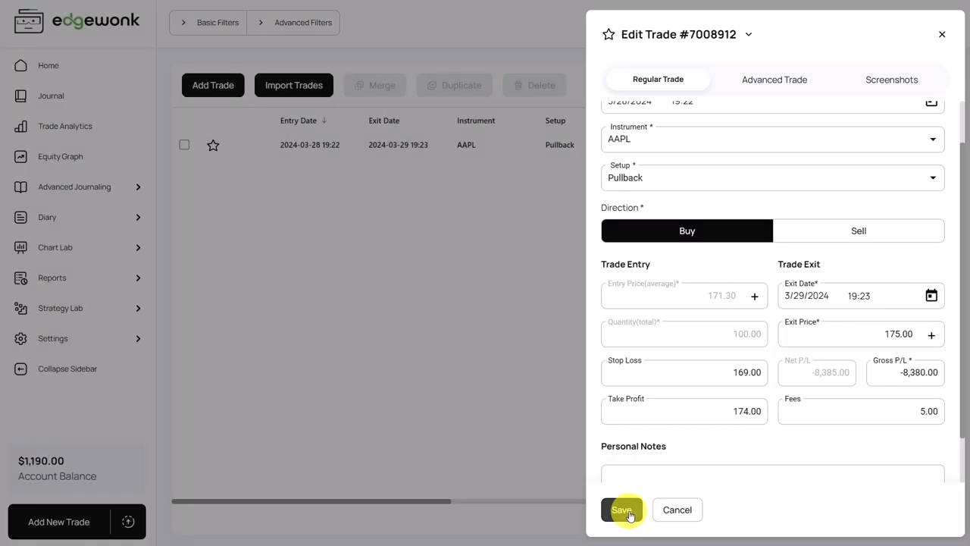
click(622, 509)
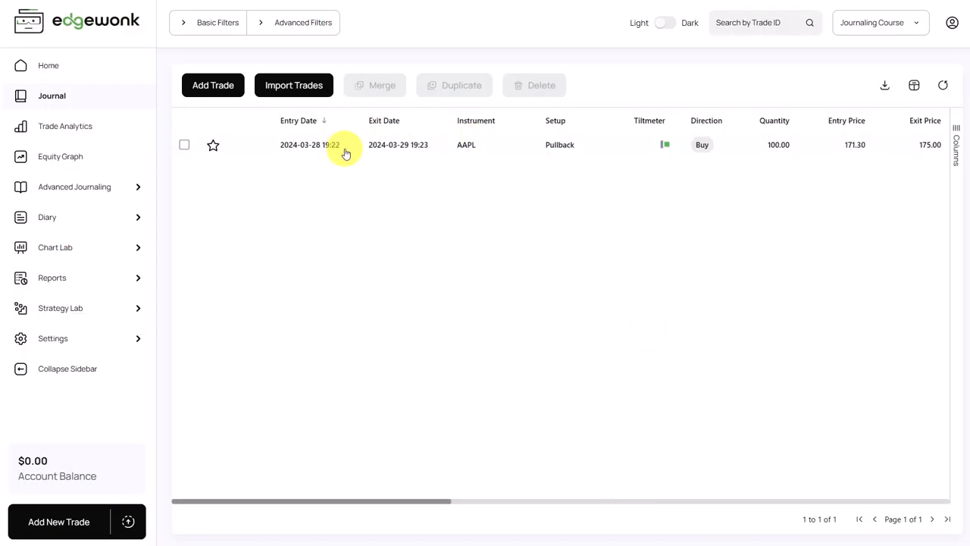
mouse_move(346, 149)
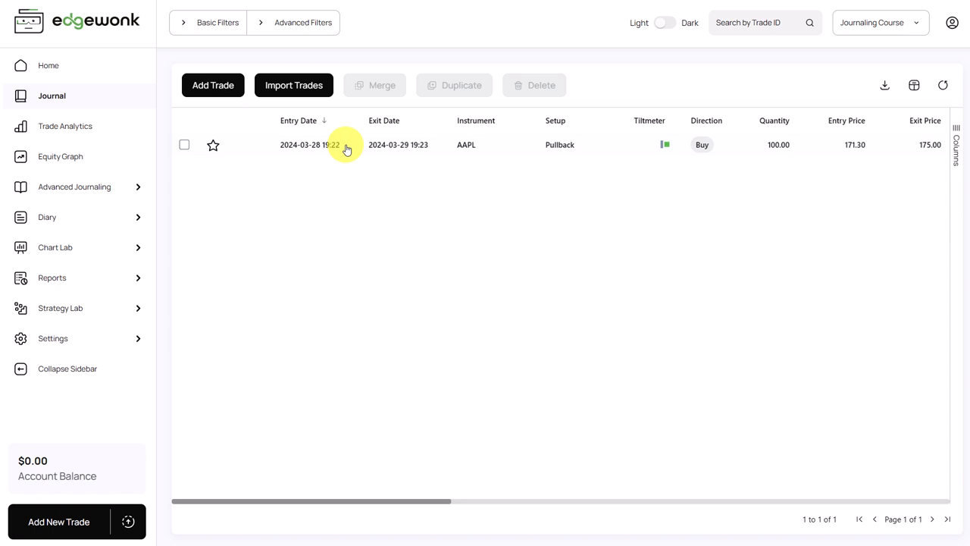
click(344, 145)
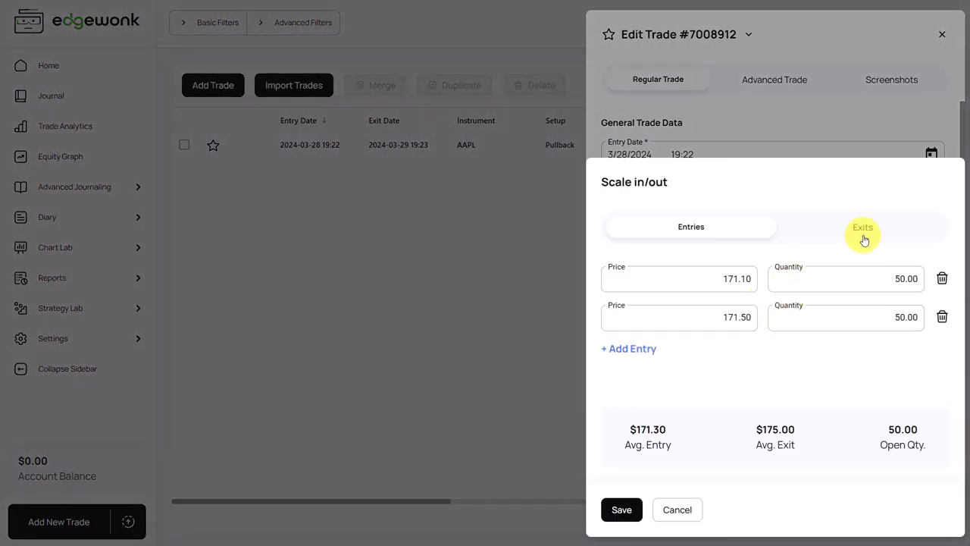
Add a second 50-share exit at 176.00 and save the AAPL trade
click(863, 227)
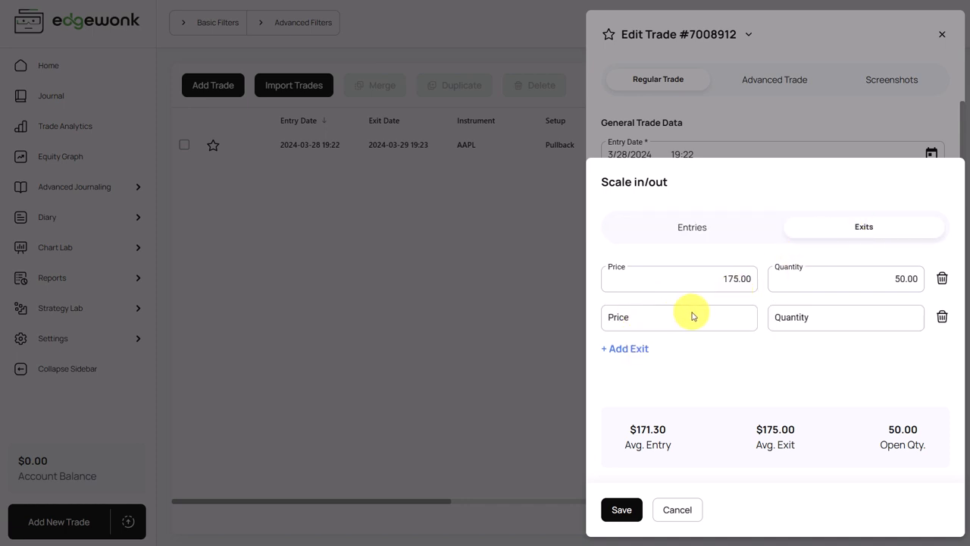
click(678, 316)
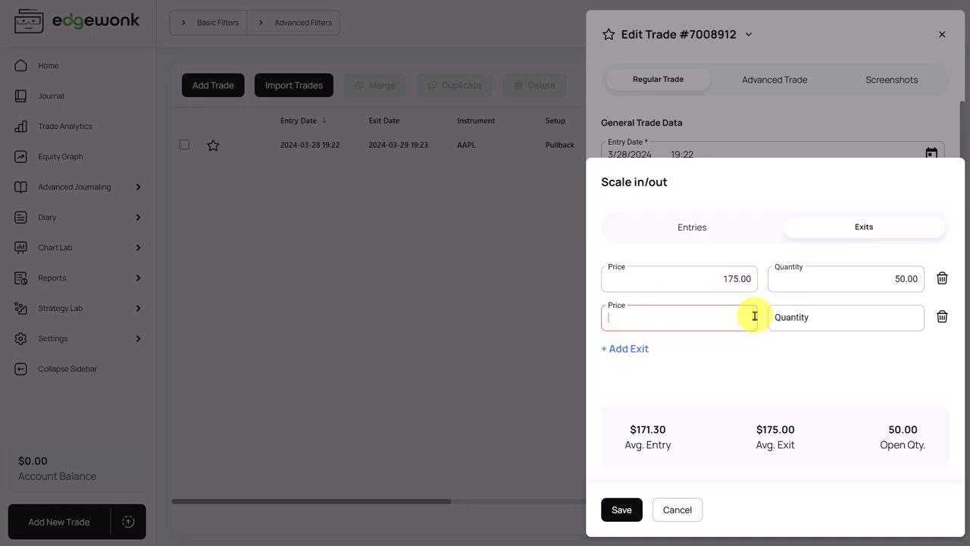
text(176)
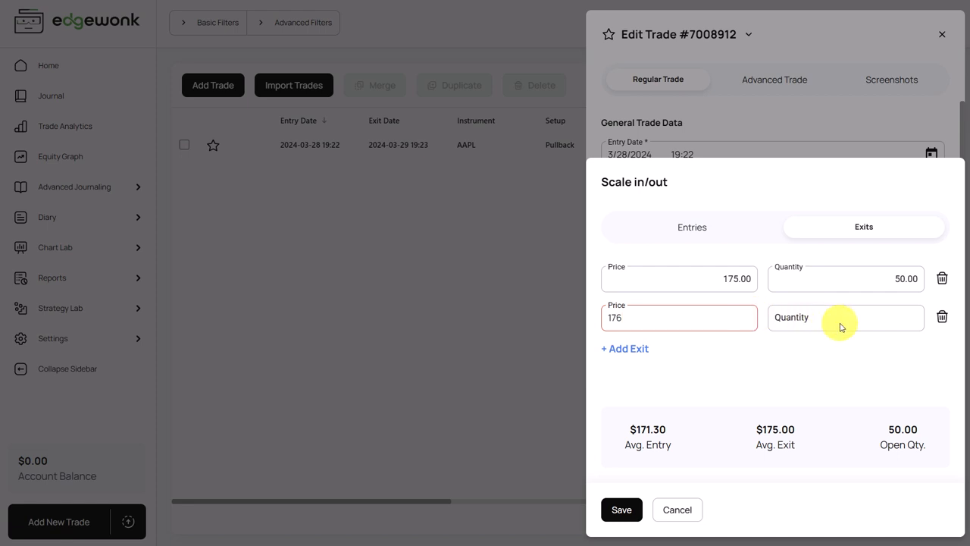
text(50.00)
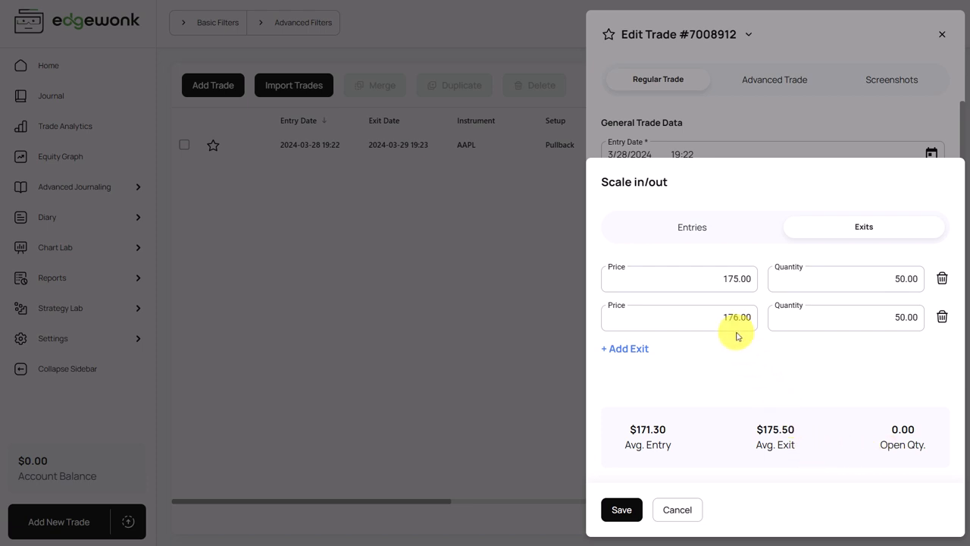
mouse_move(751, 389)
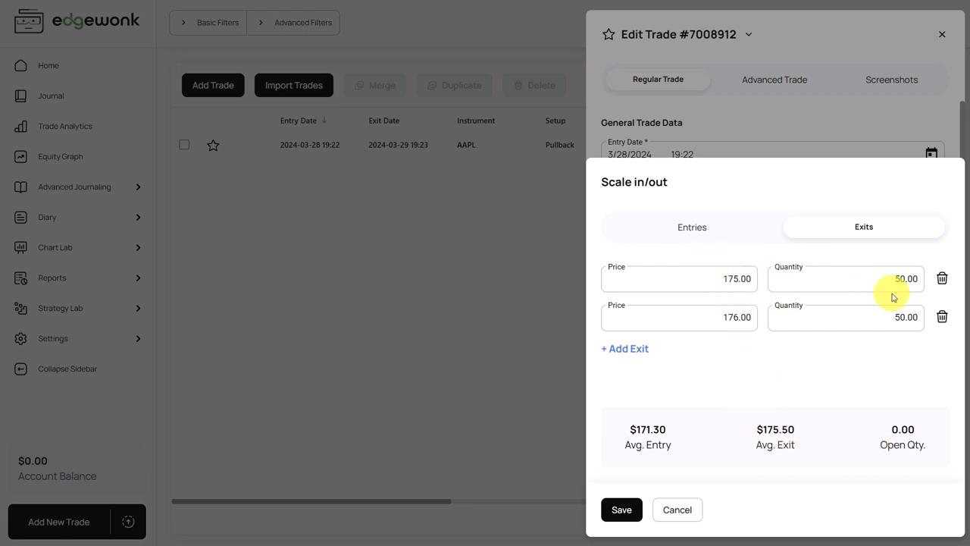
mouse_move(745, 412)
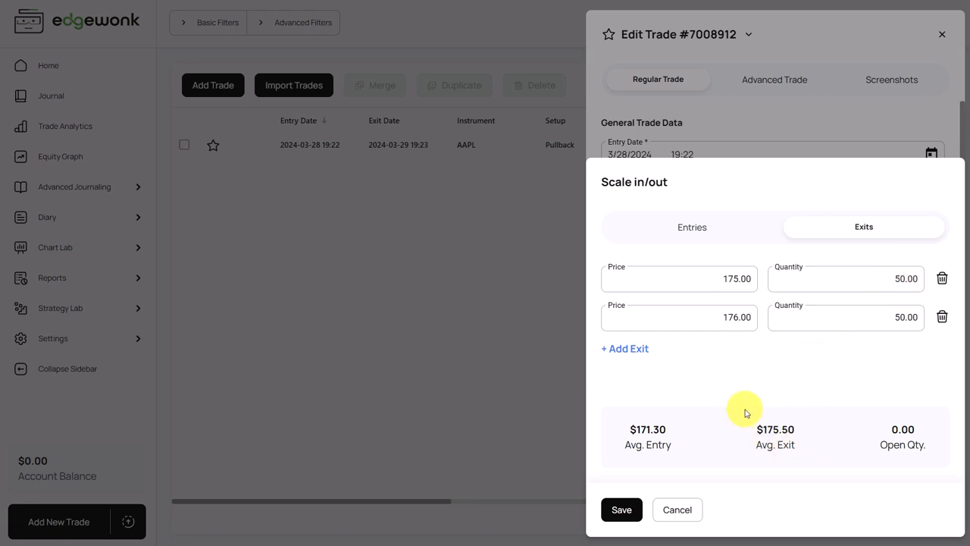
click(690, 227)
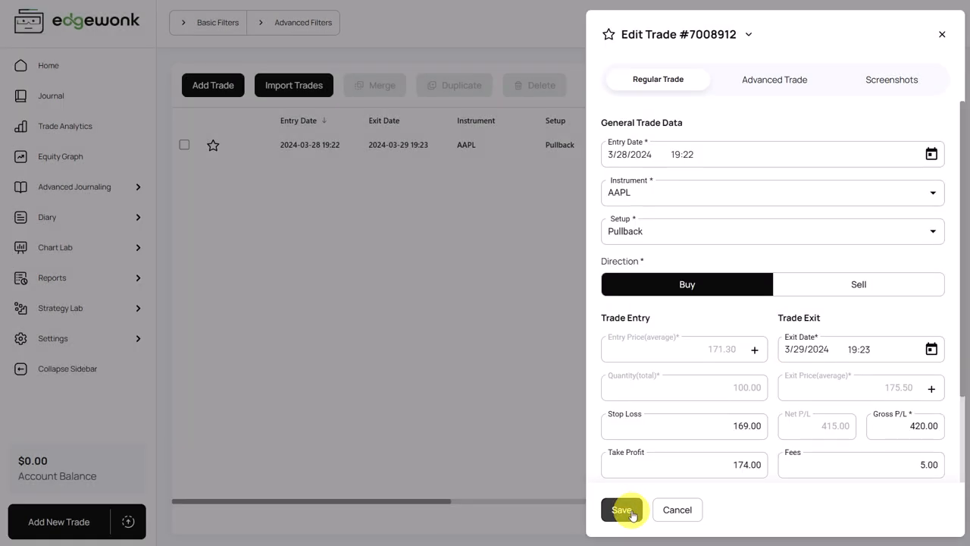
scroll(down, 3)
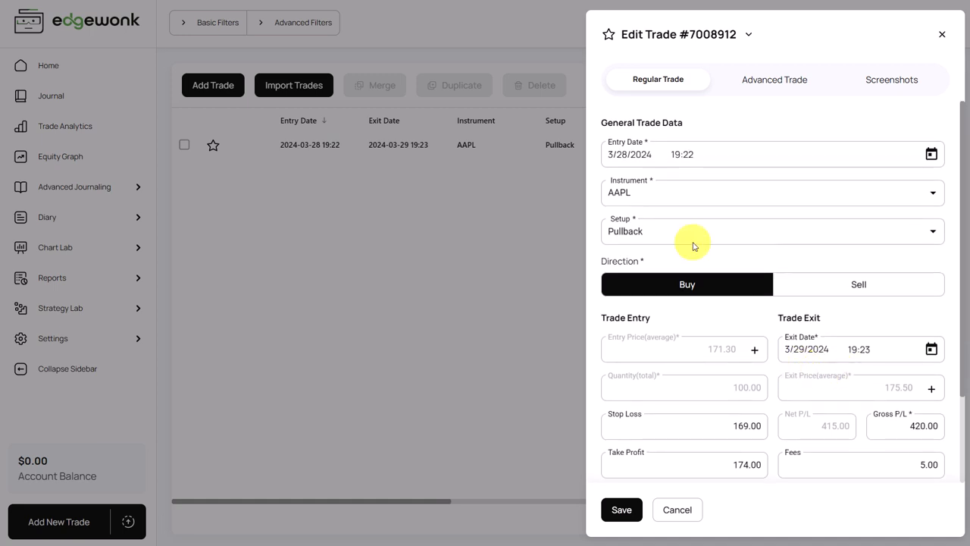
click(621, 509)
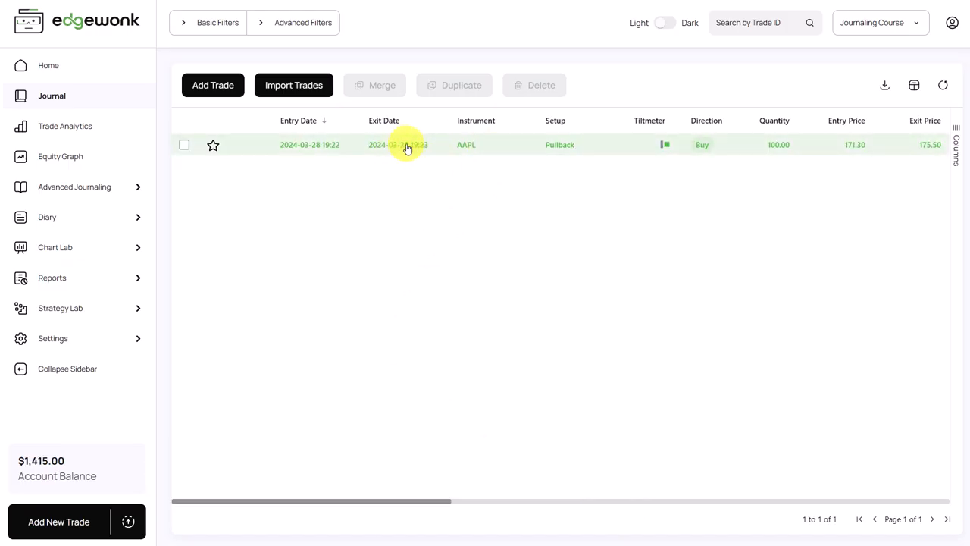
mouse_move(425, 162)
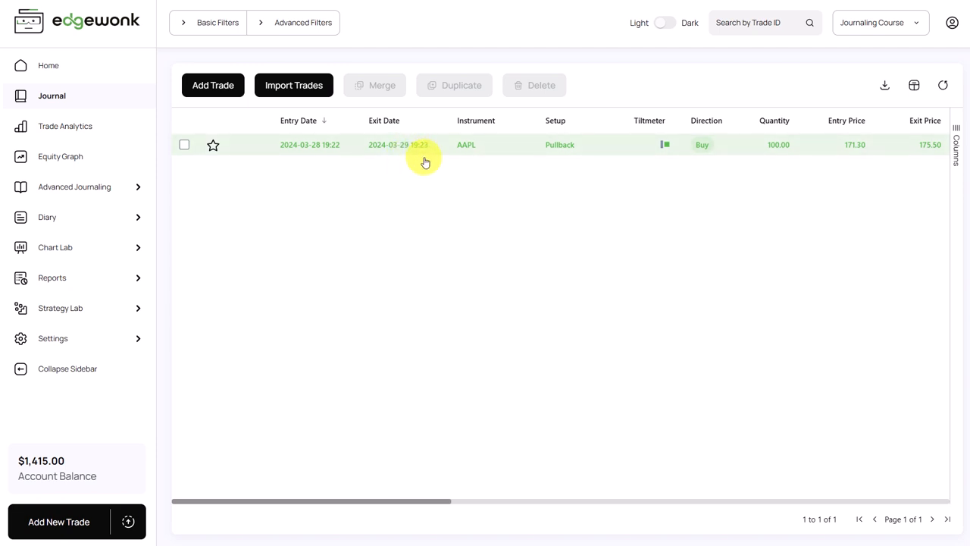
mouse_move(429, 177)
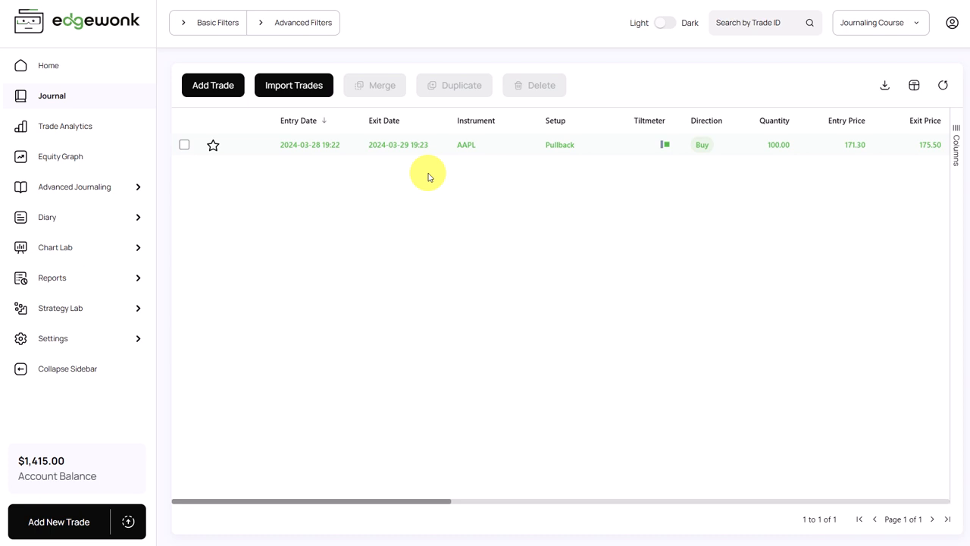
mouse_move(447, 141)
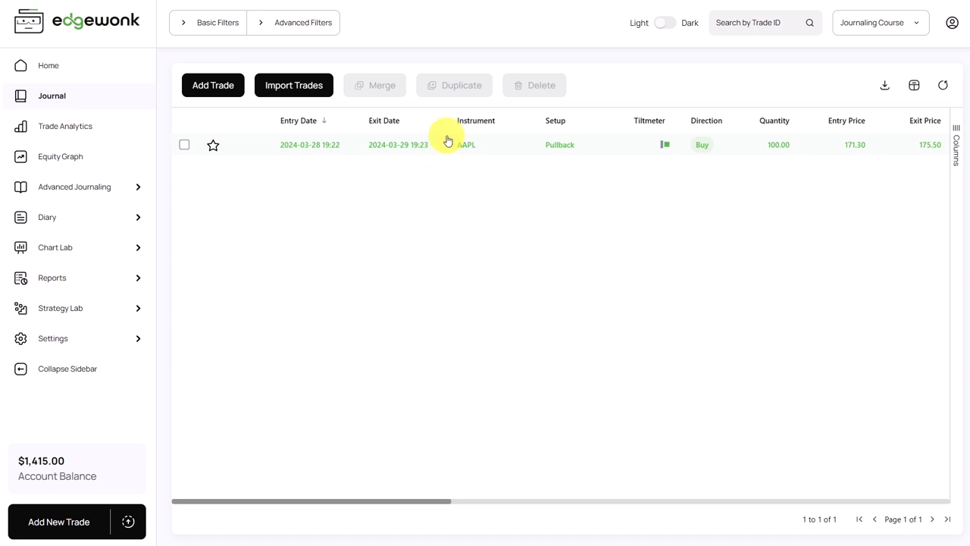
mouse_move(442, 164)
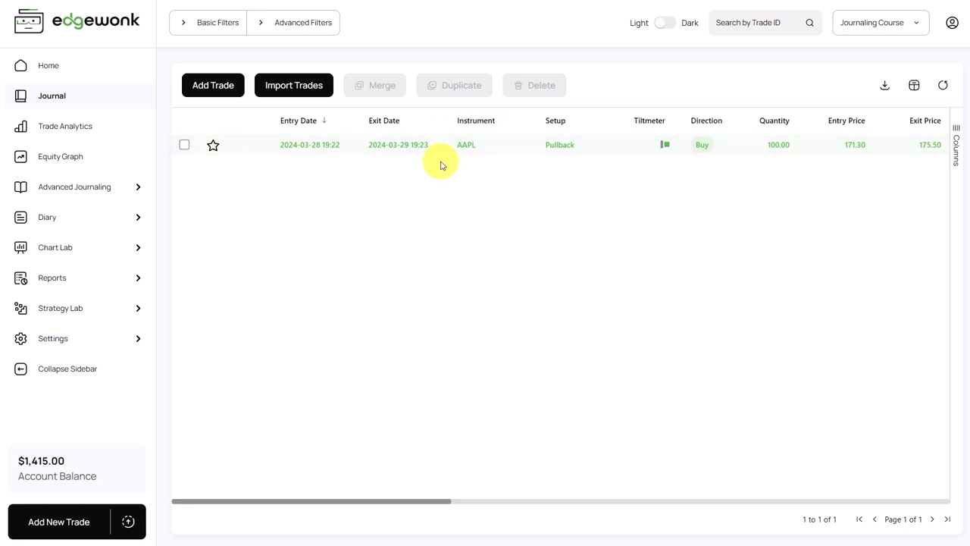
Open the AAPL trade's advanced details and its entry comment choices
double_click(466, 145)
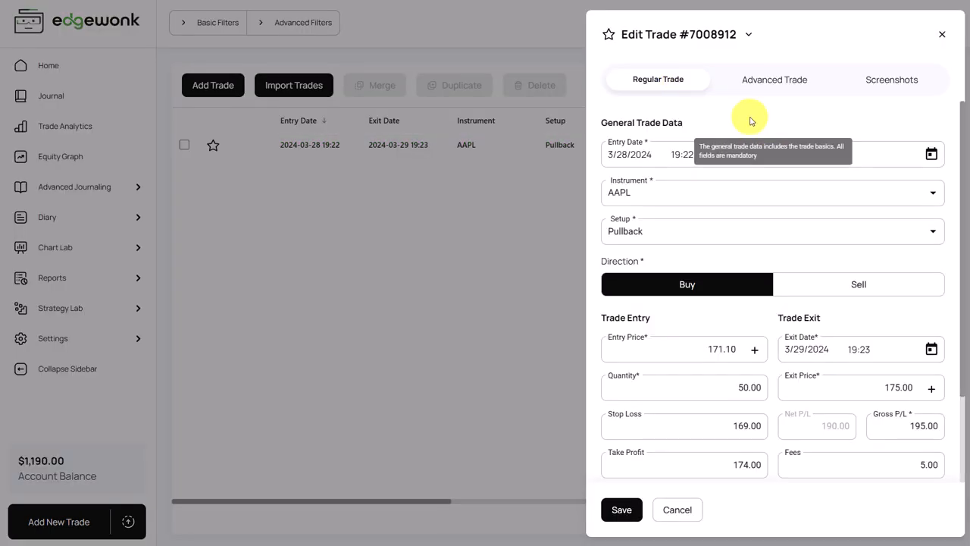
mouse_move(752, 113)
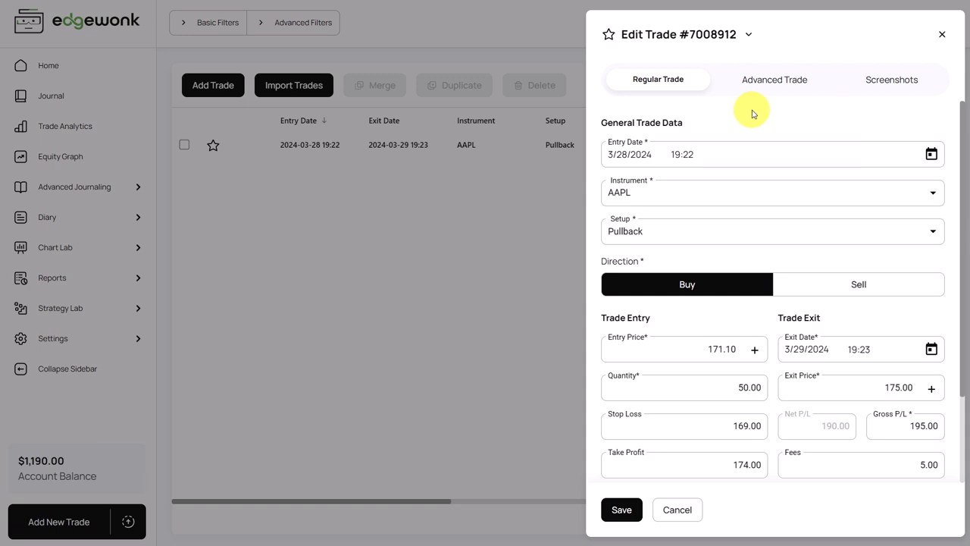
mouse_move(773, 79)
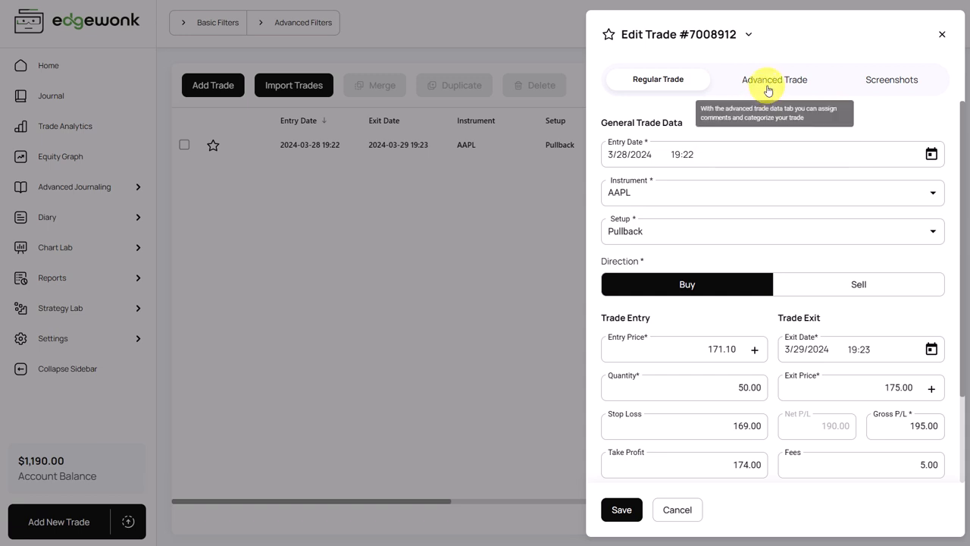
click(777, 80)
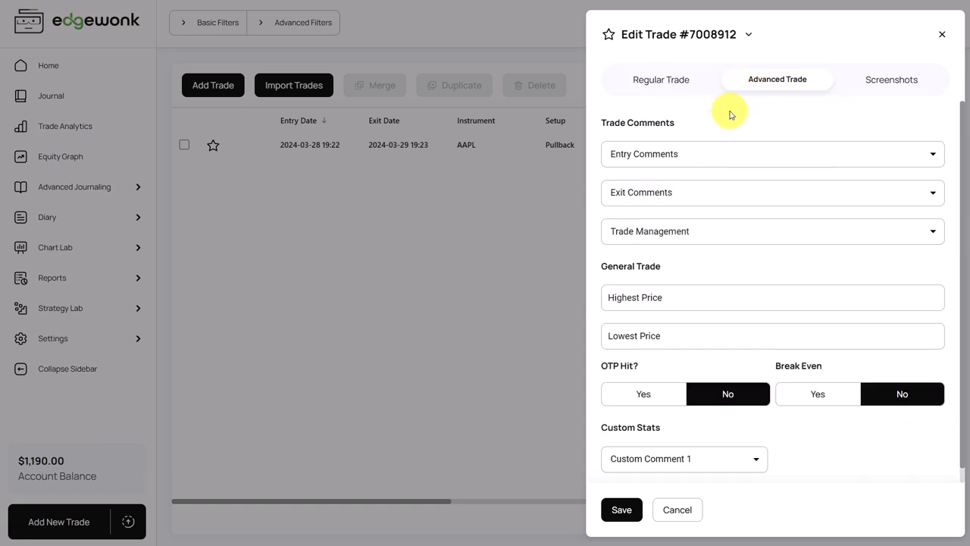
mouse_move(637, 188)
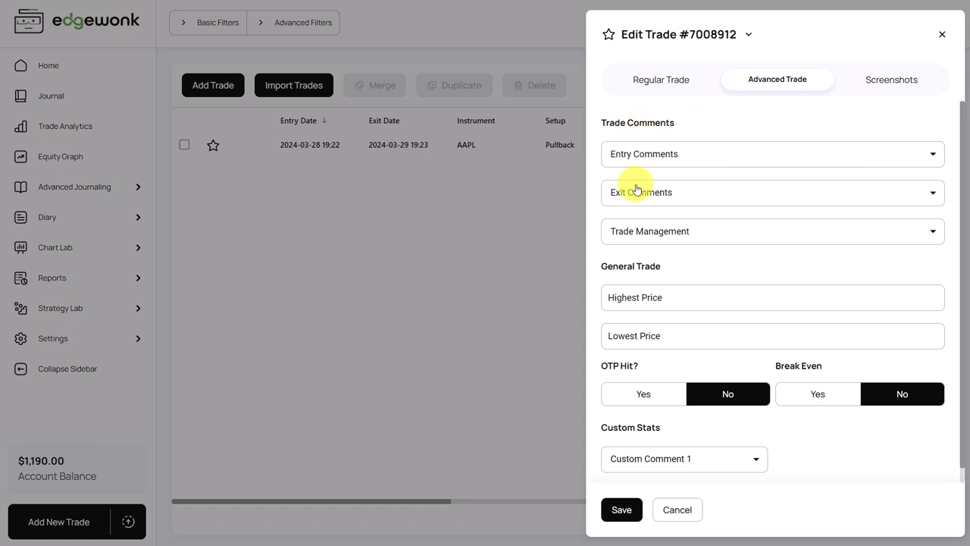
mouse_move(619, 135)
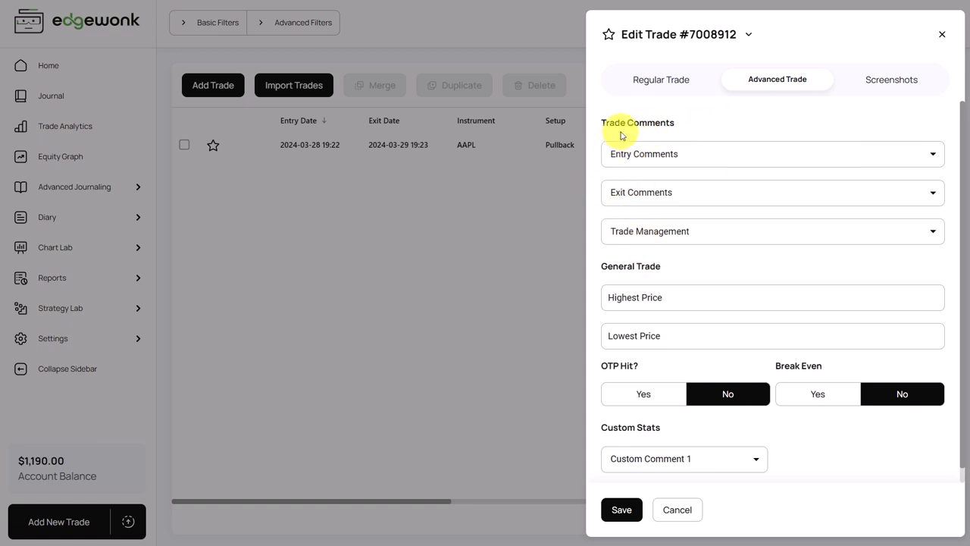
mouse_move(591, 159)
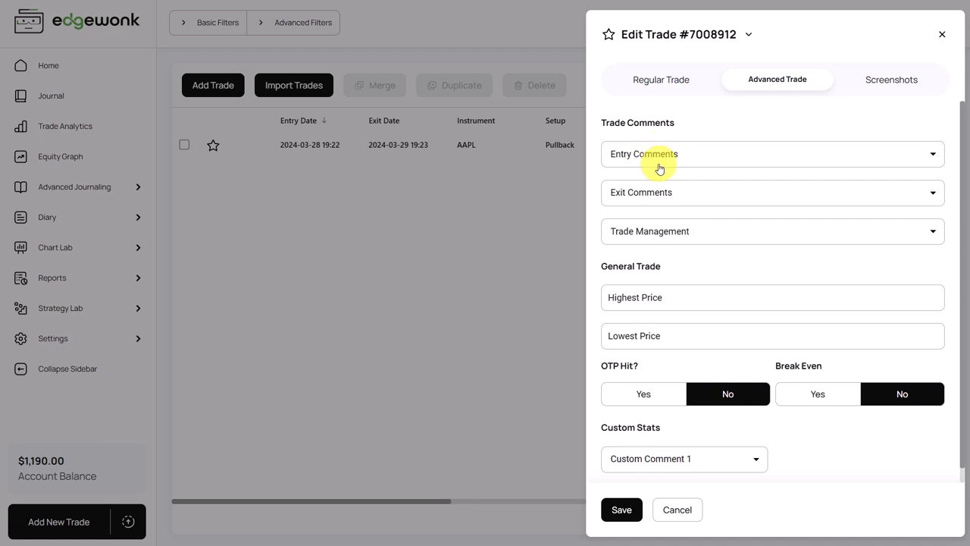
mouse_move(686, 145)
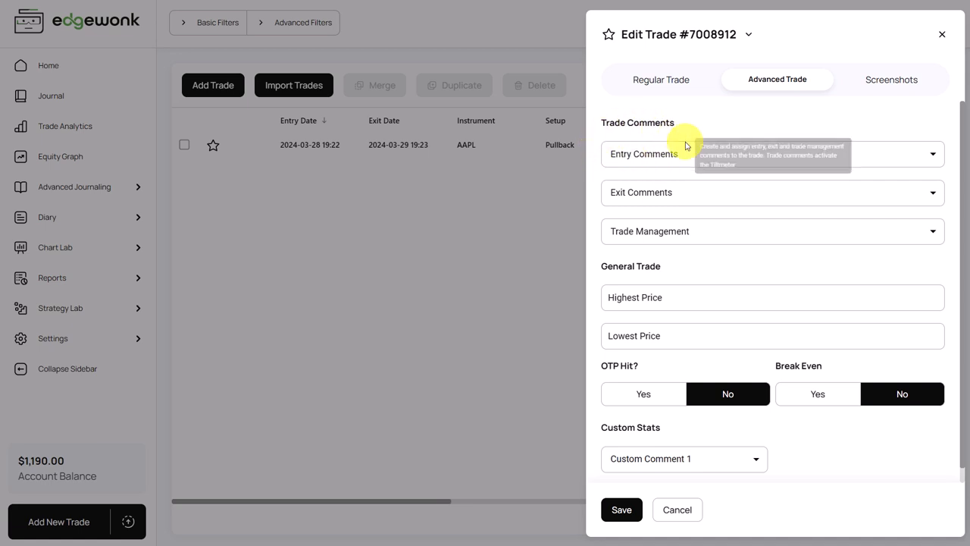
mouse_move(674, 176)
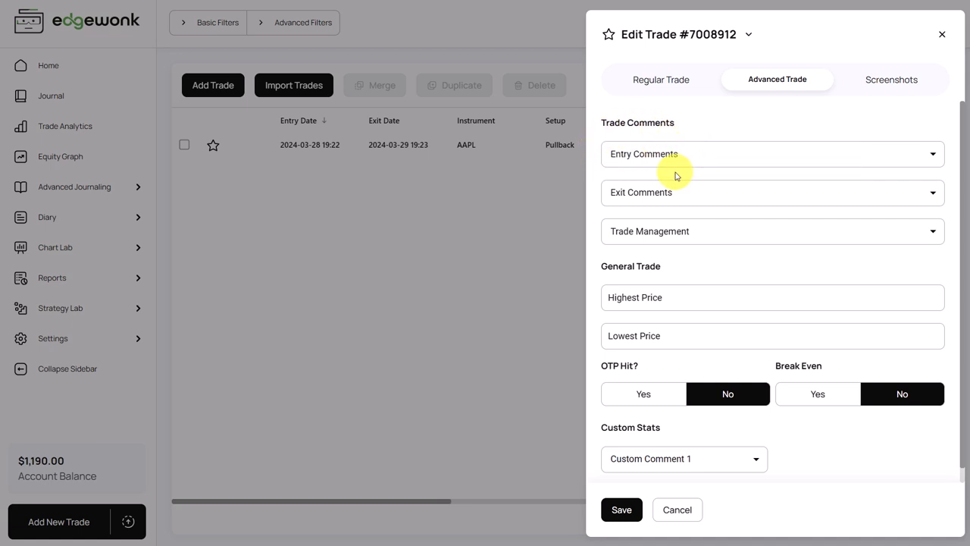
mouse_move(648, 212)
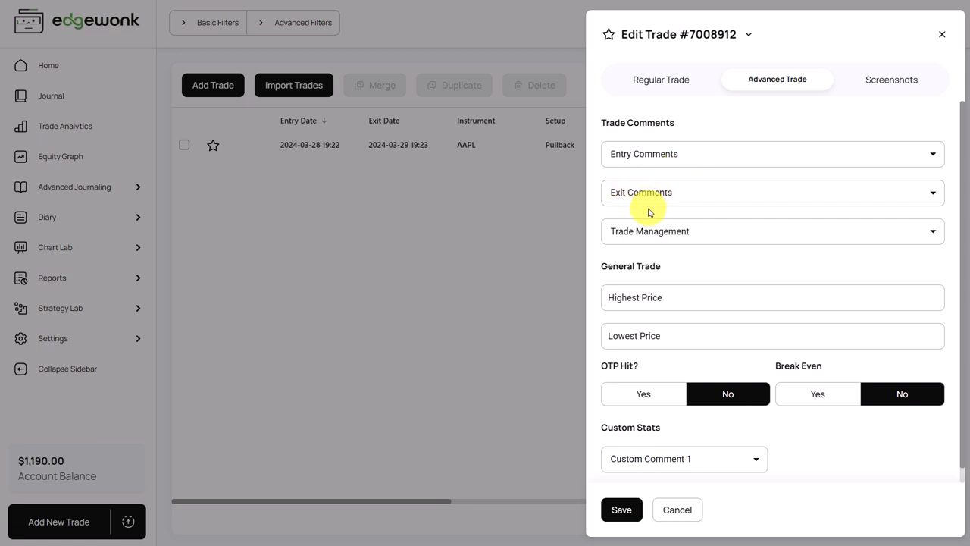
mouse_move(629, 218)
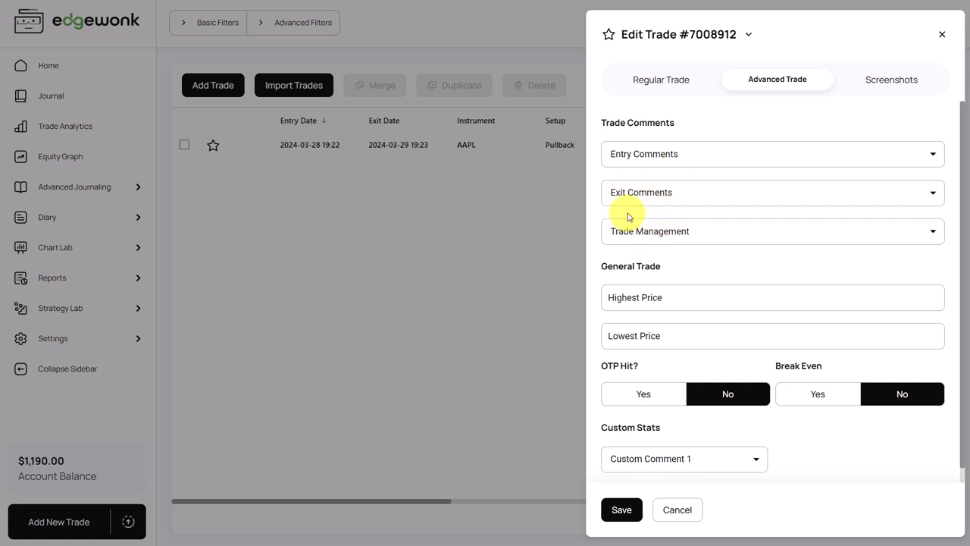
mouse_move(641, 241)
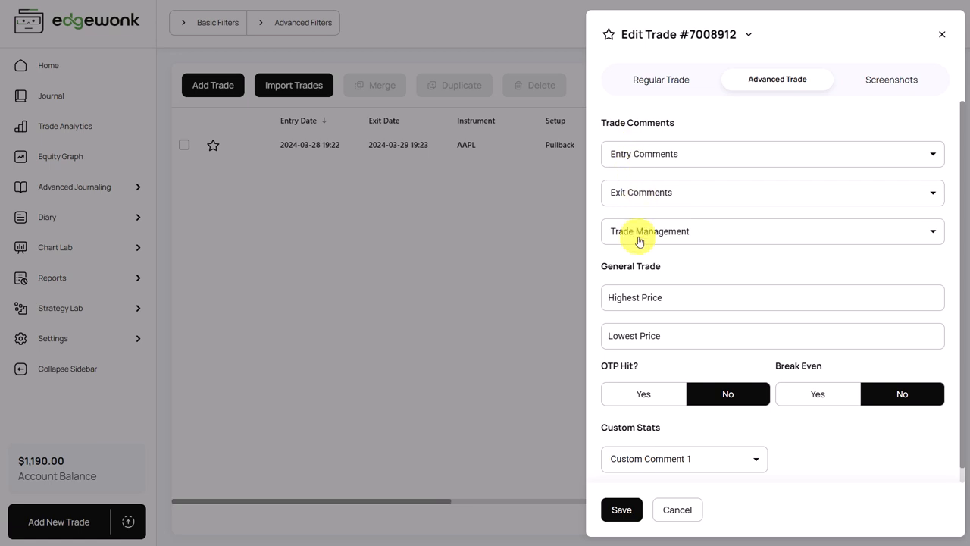
mouse_move(653, 239)
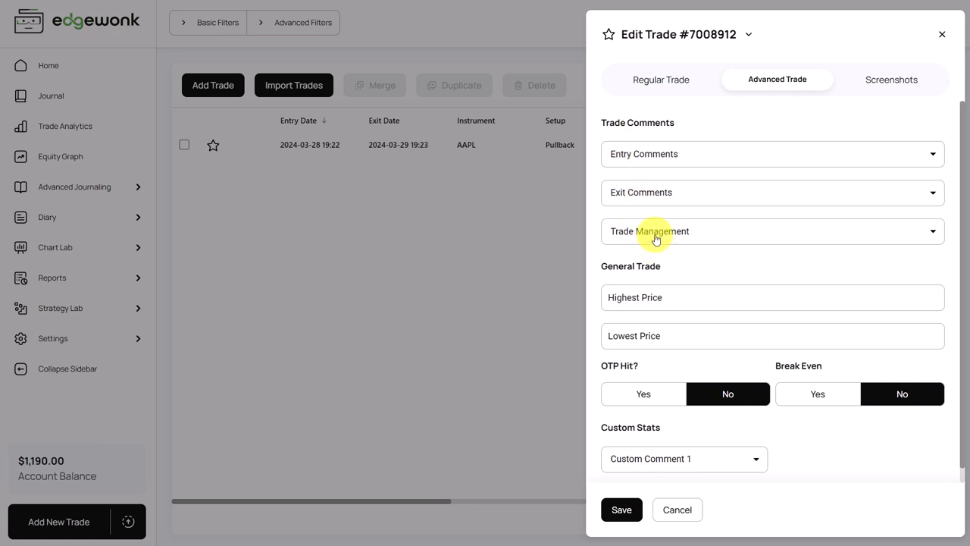
mouse_move(650, 154)
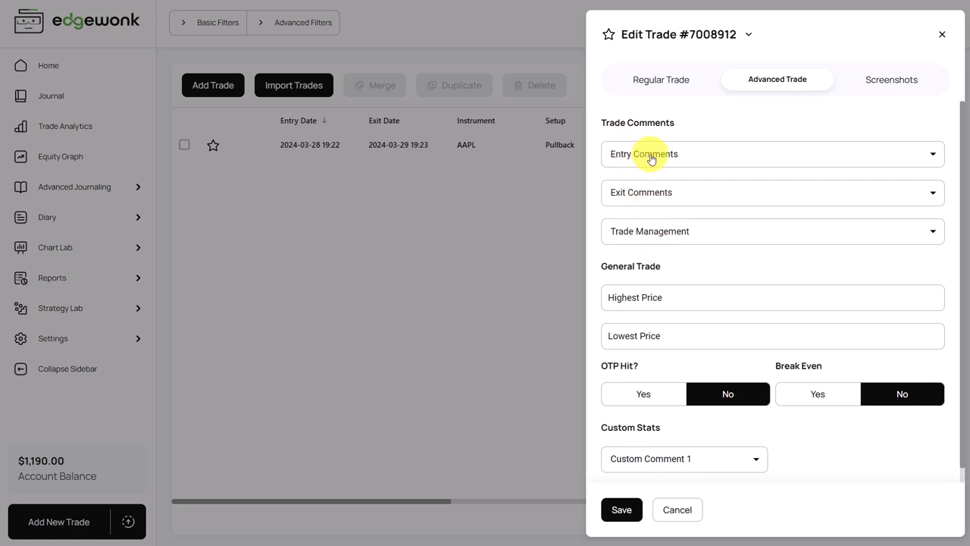
click(772, 154)
text(According to plan)
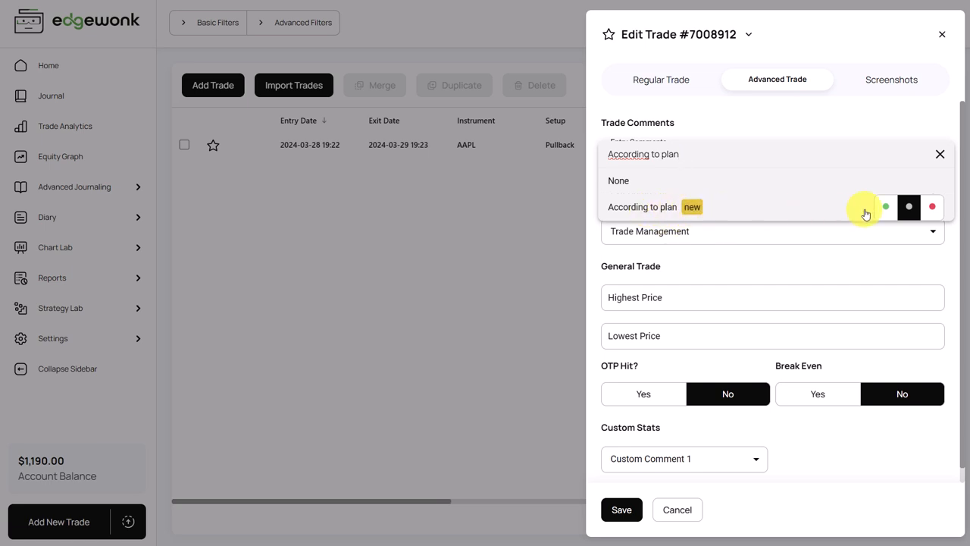
mouse_move(897, 207)
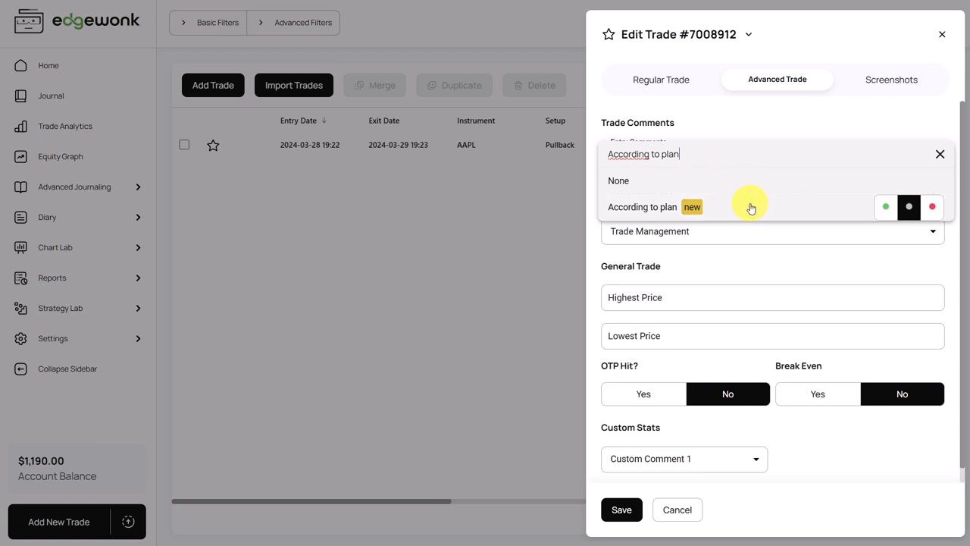
mouse_move(885, 207)
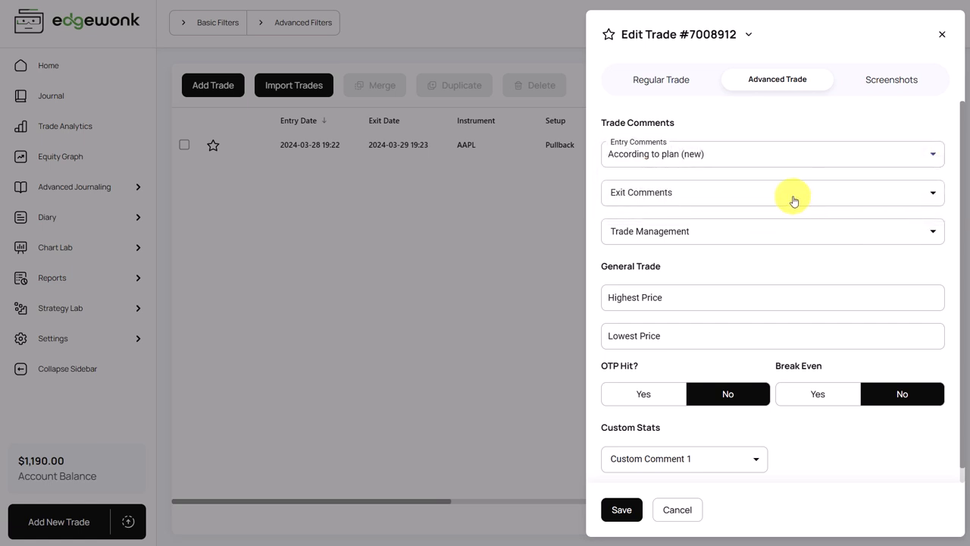
Save the AAPL trade with its 'According to plan' entry comment
click(621, 509)
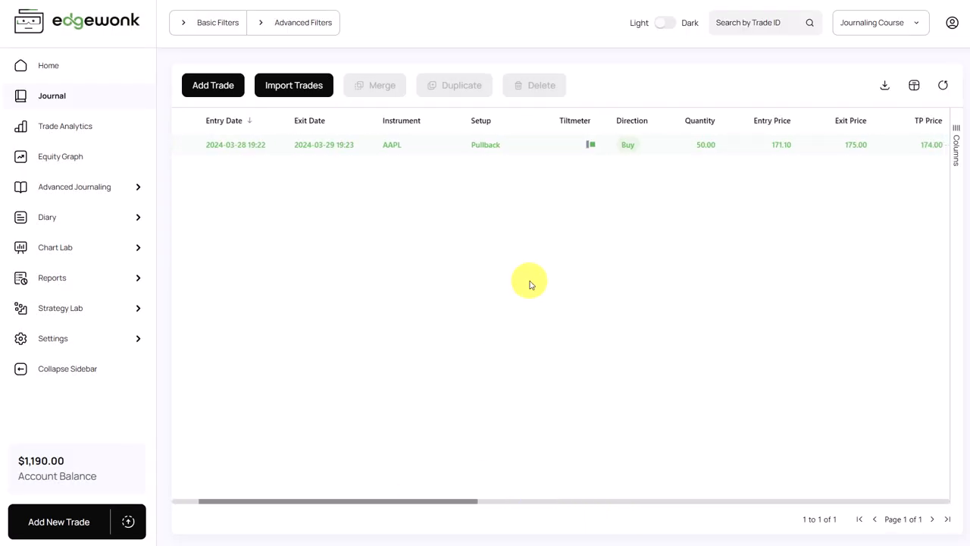
mouse_move(588, 155)
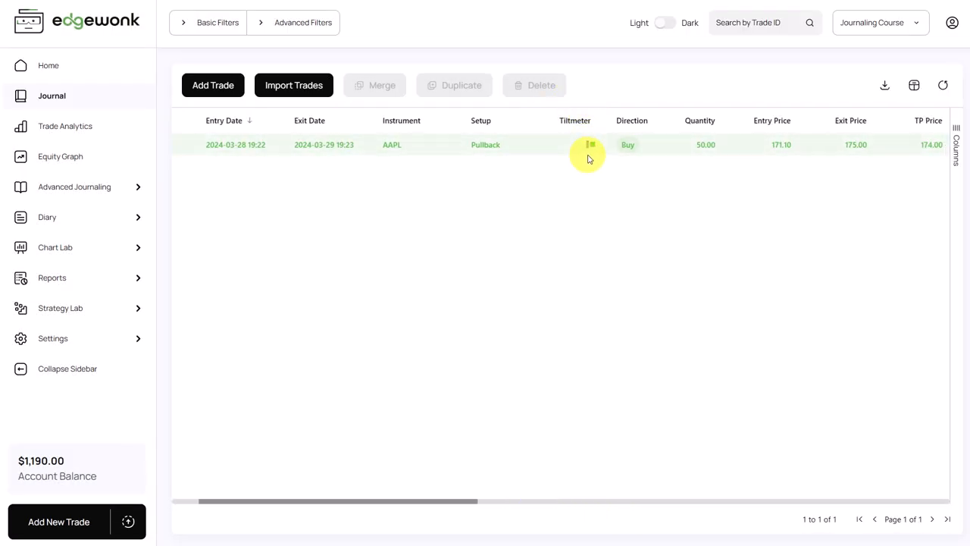
mouse_move(590, 148)
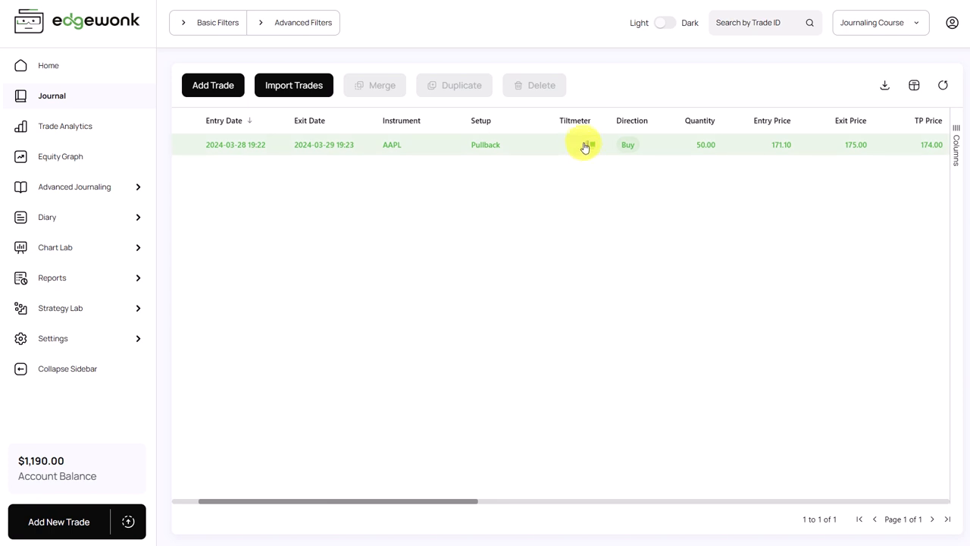
mouse_move(596, 159)
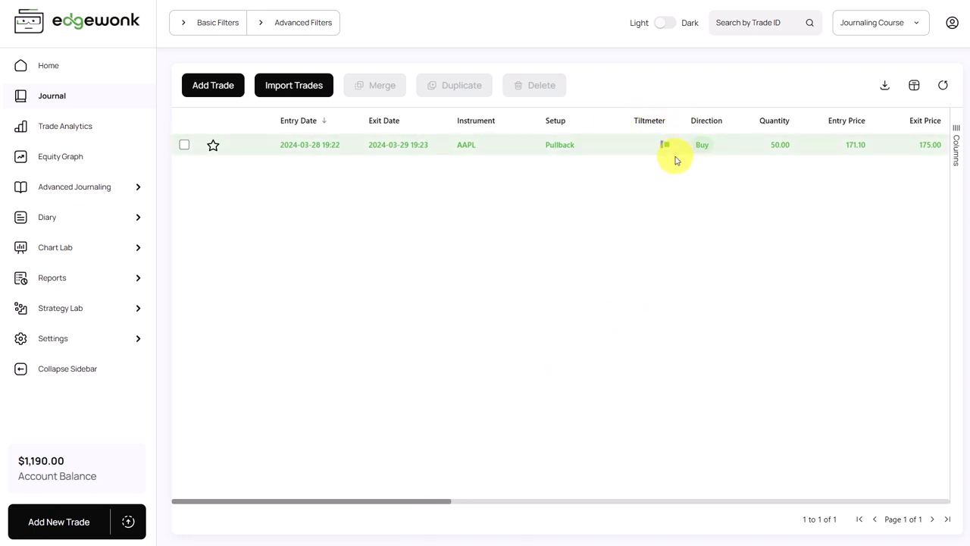
mouse_move(597, 232)
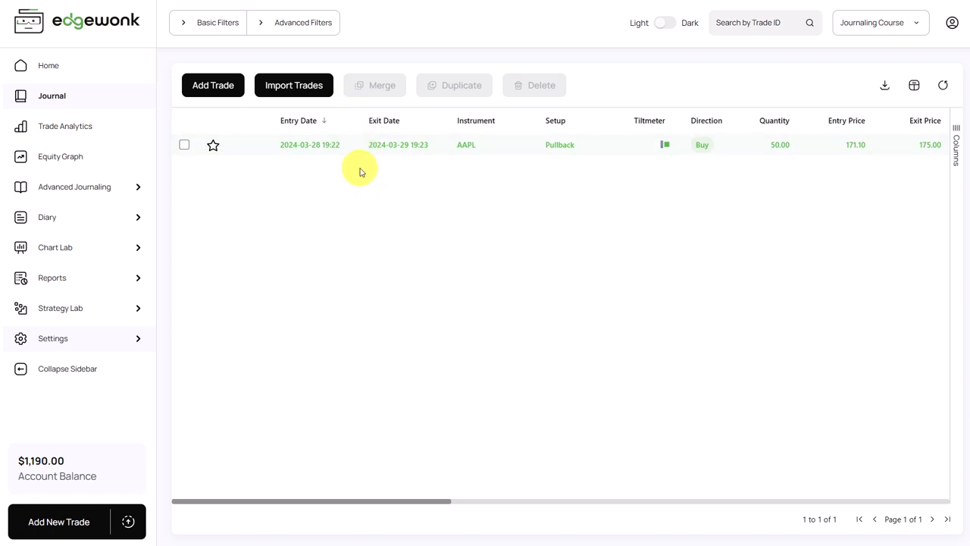
mouse_move(267, 161)
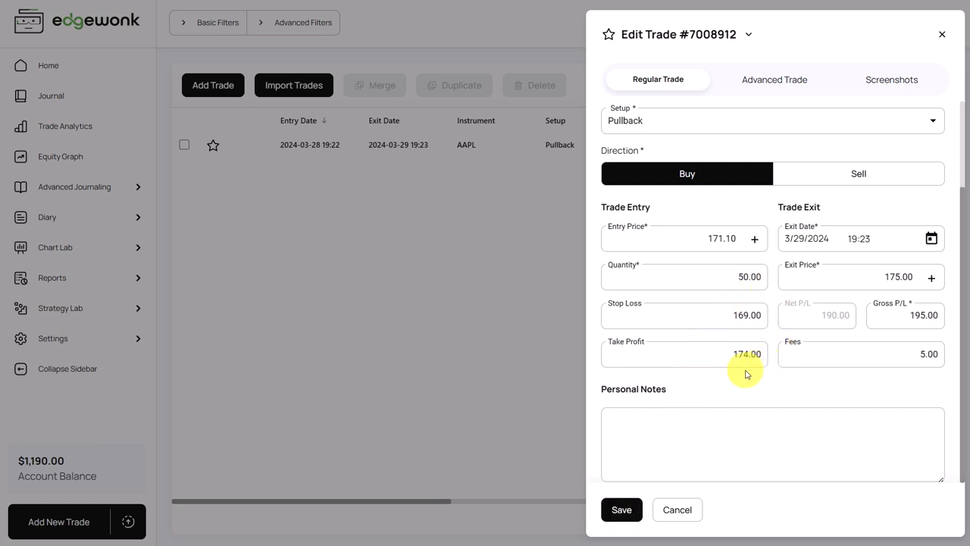
mouse_move(732, 302)
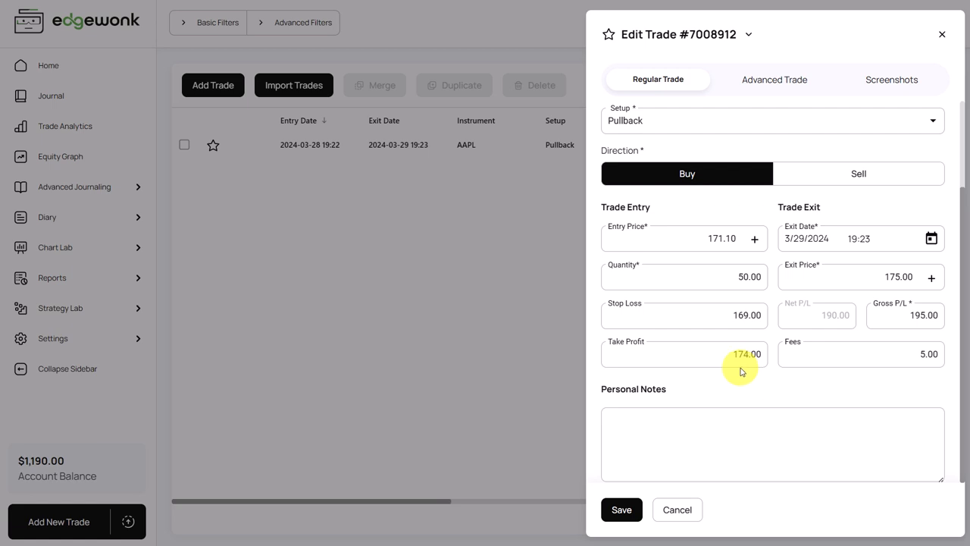
Review the trade's advanced and basic details, then close the edit panel
click(776, 78)
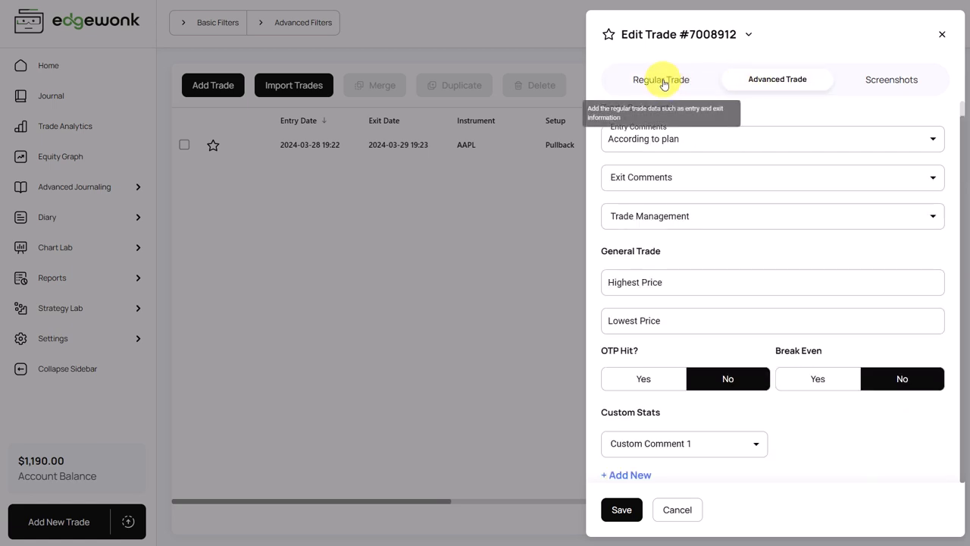
click(657, 78)
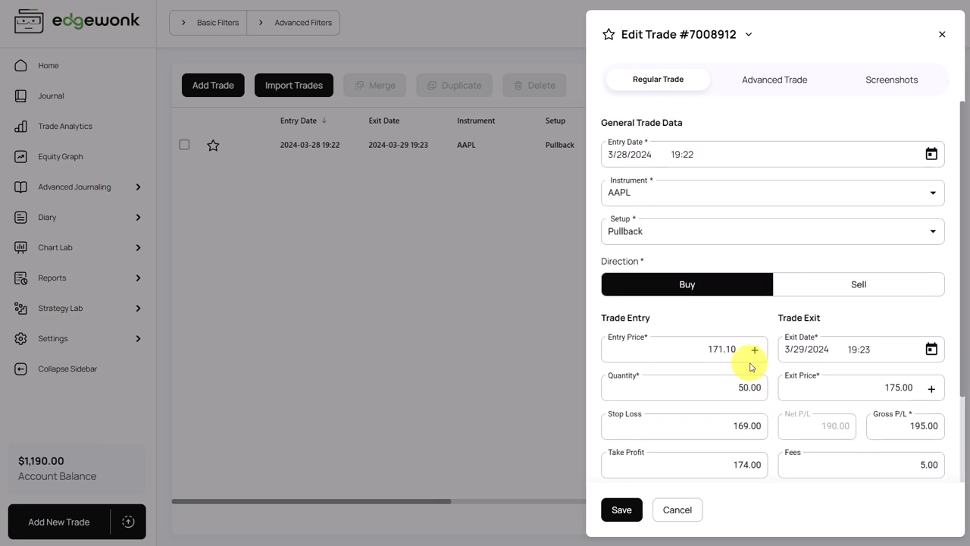
scroll(down, 3)
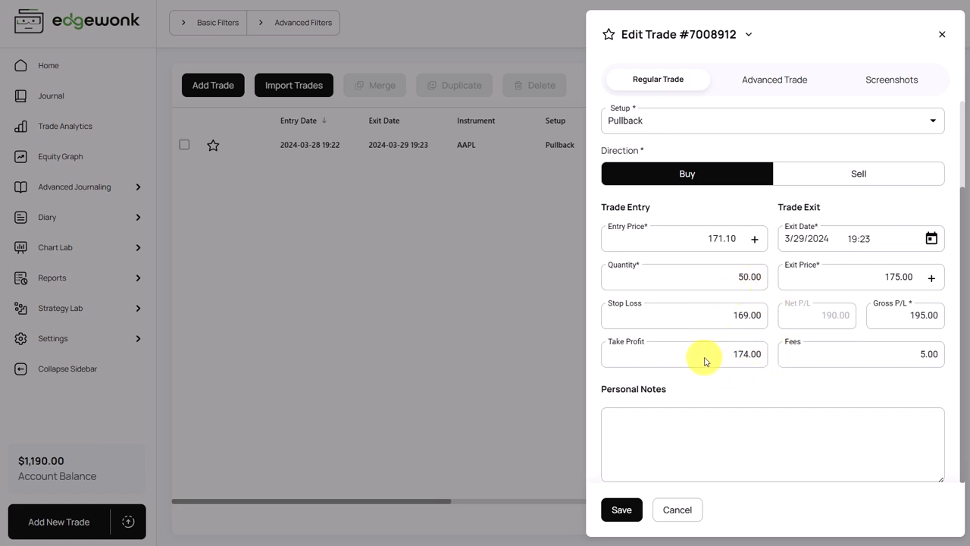
mouse_move(511, 193)
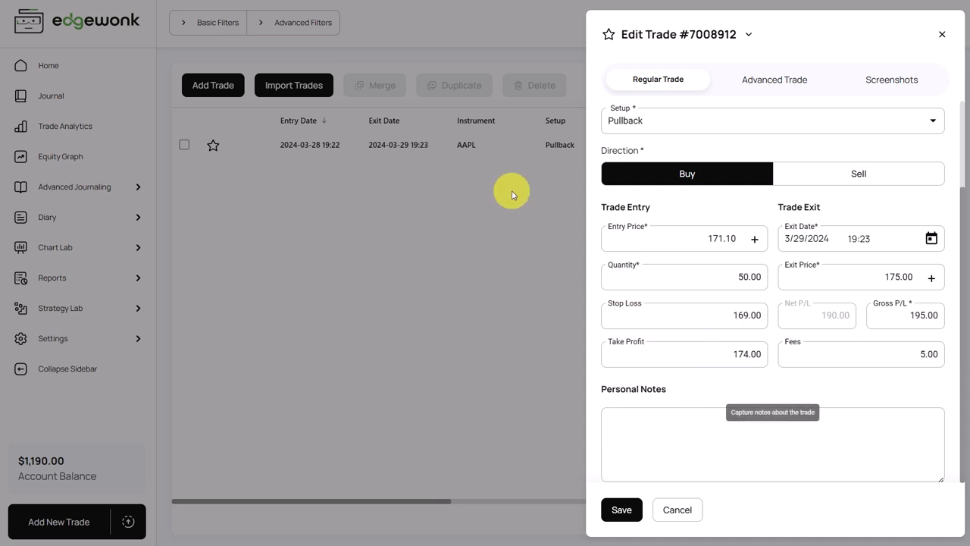
click(620, 509)
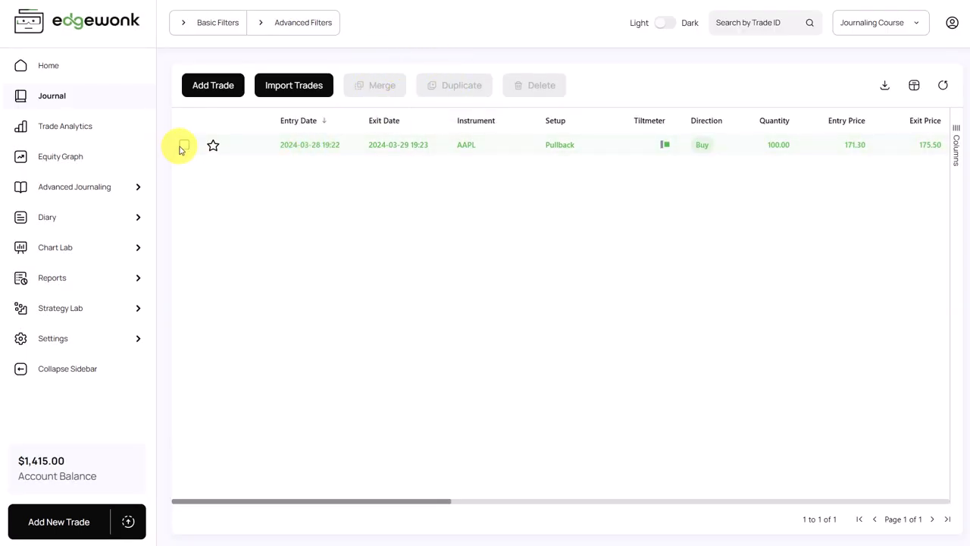
Duplicate the AAPL trade twice, then also select a second trade row
click(185, 145)
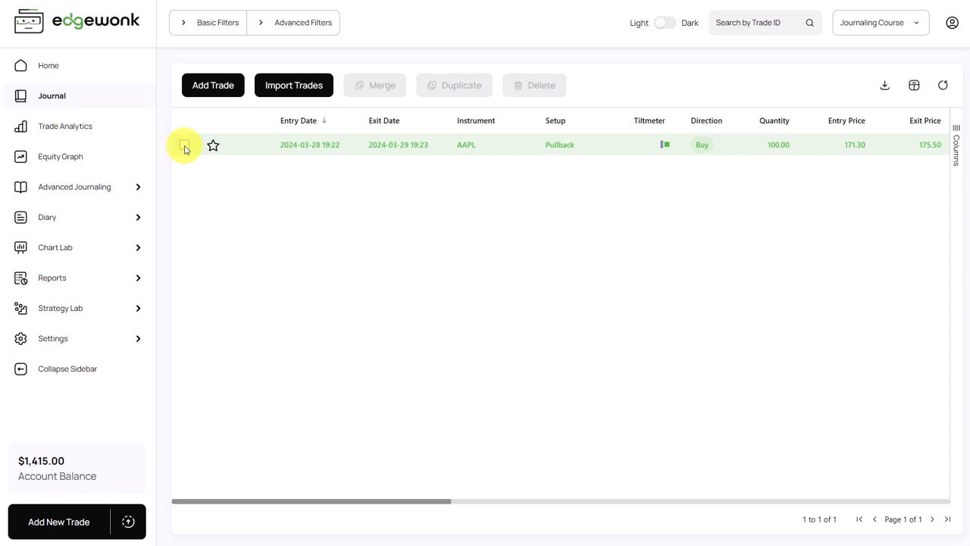
click(455, 85)
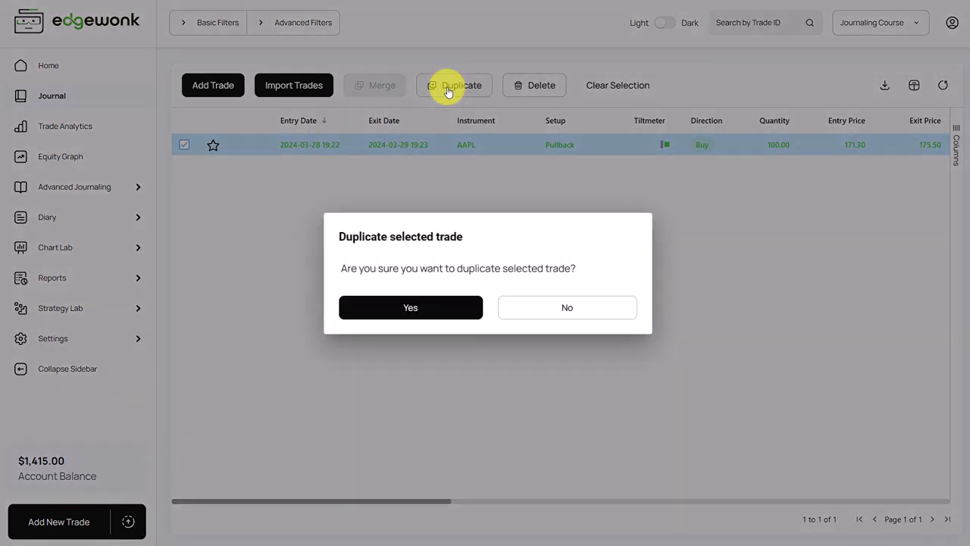
mouse_move(410, 307)
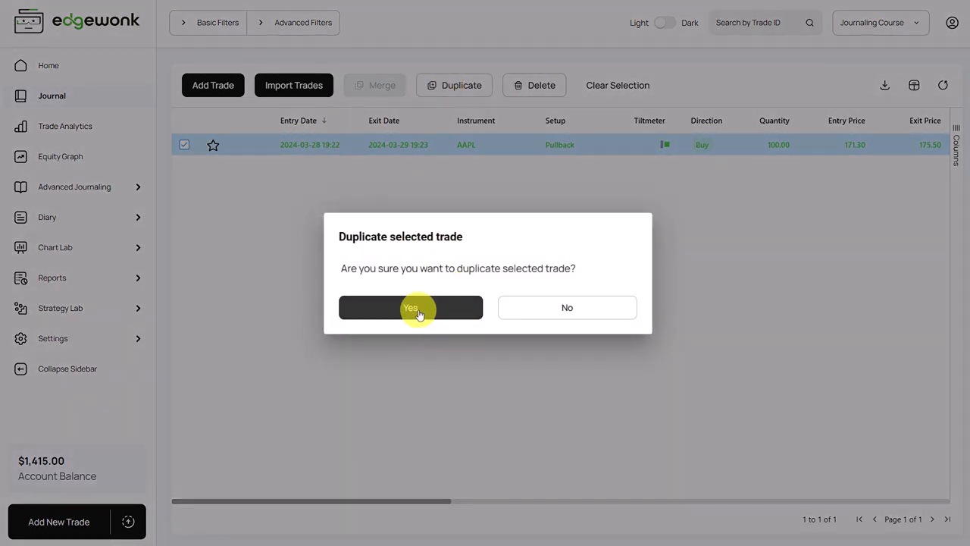
click(410, 307)
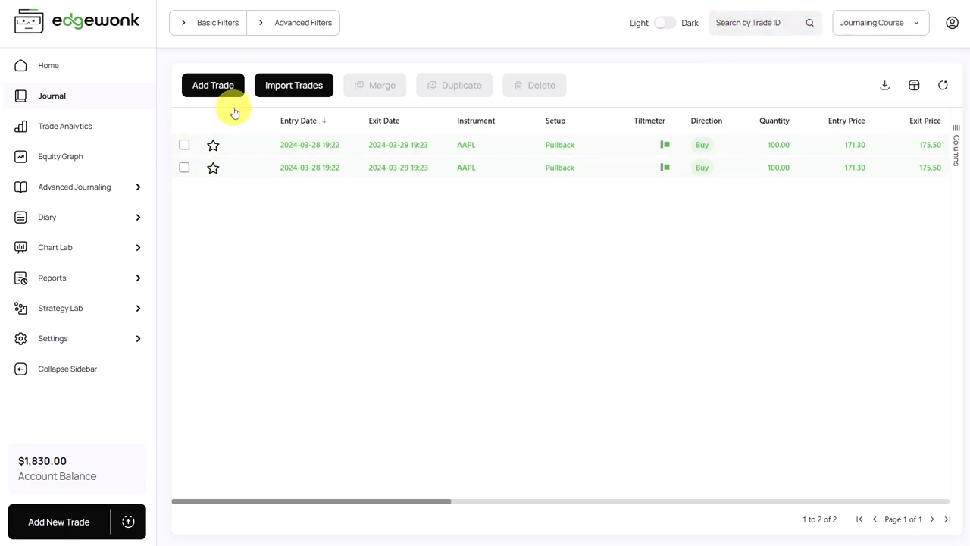
click(460, 85)
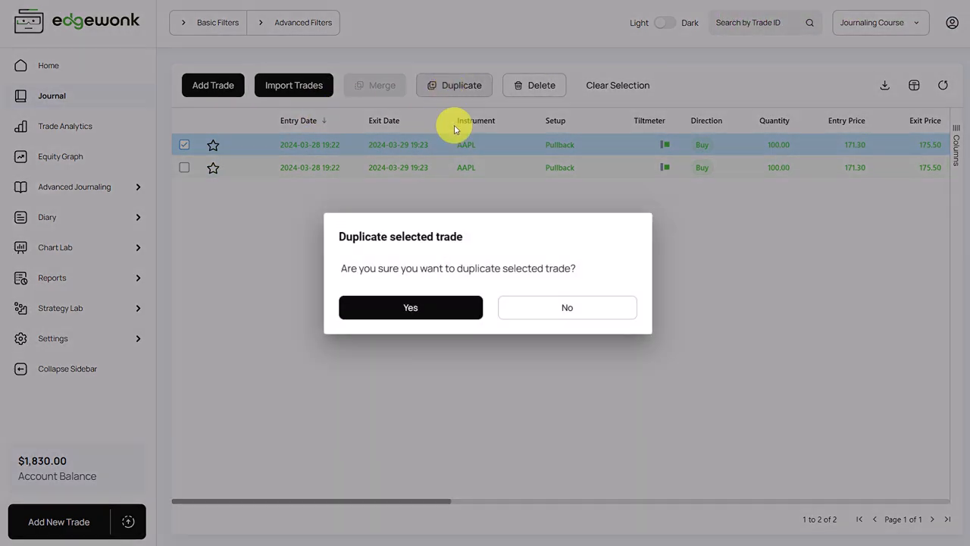
click(410, 307)
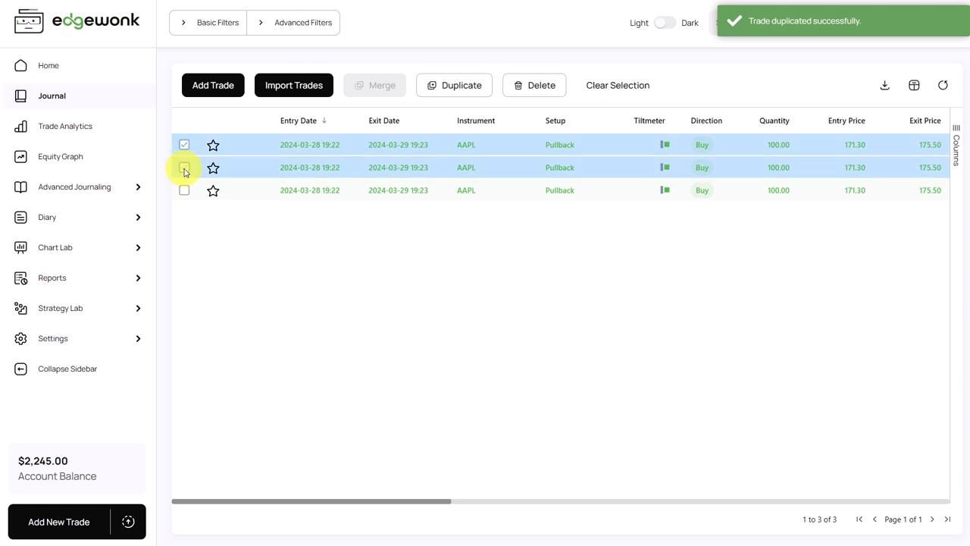
click(184, 168)
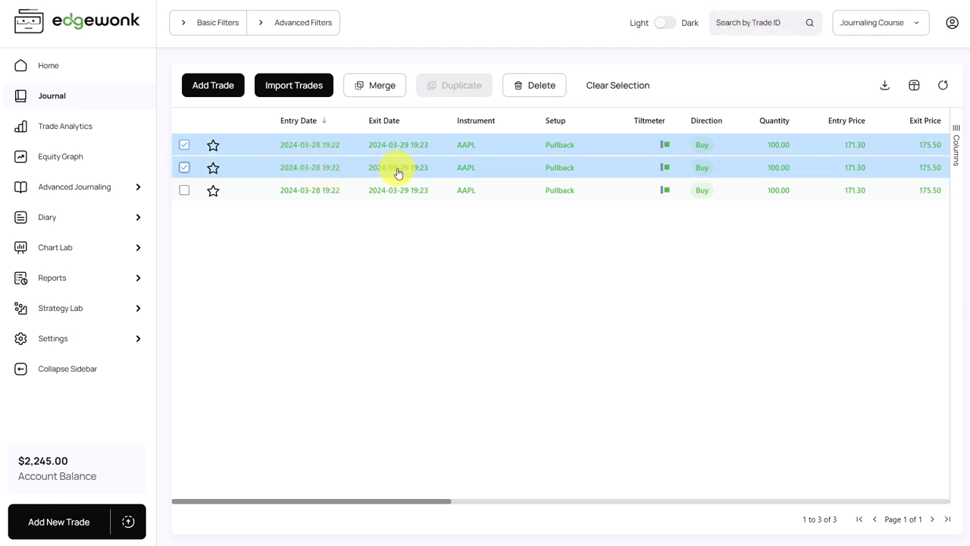
mouse_move(534, 144)
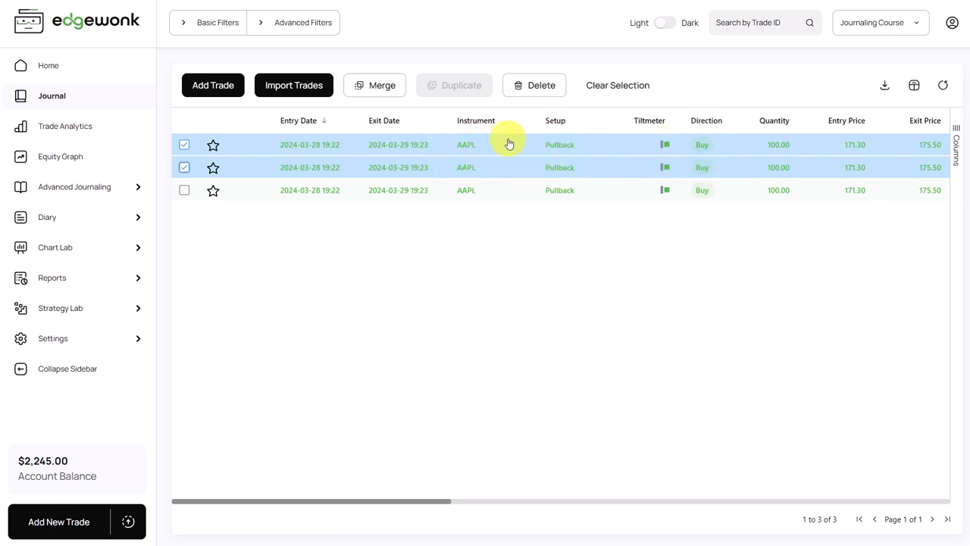
mouse_move(374, 94)
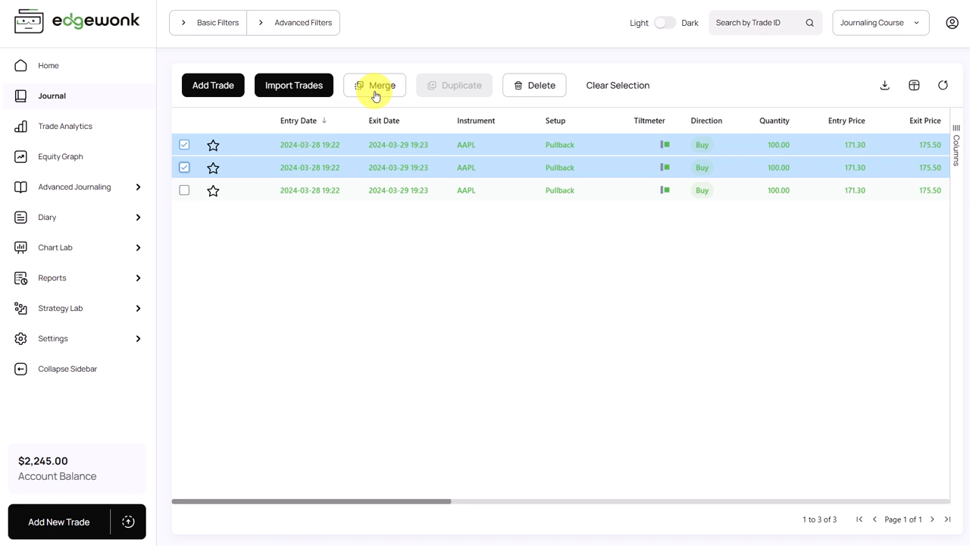
Merge the two ticked AAPL trades into one and confirm
click(374, 85)
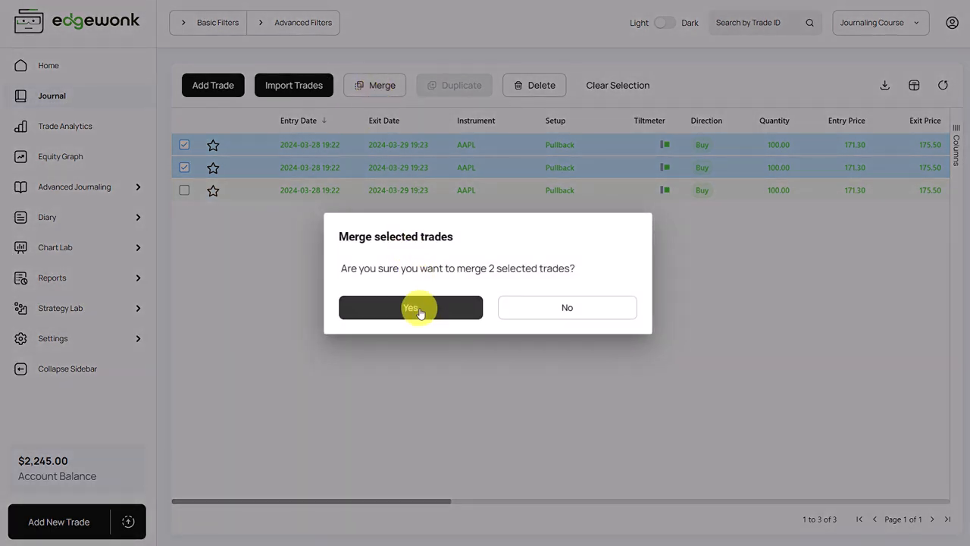
click(410, 307)
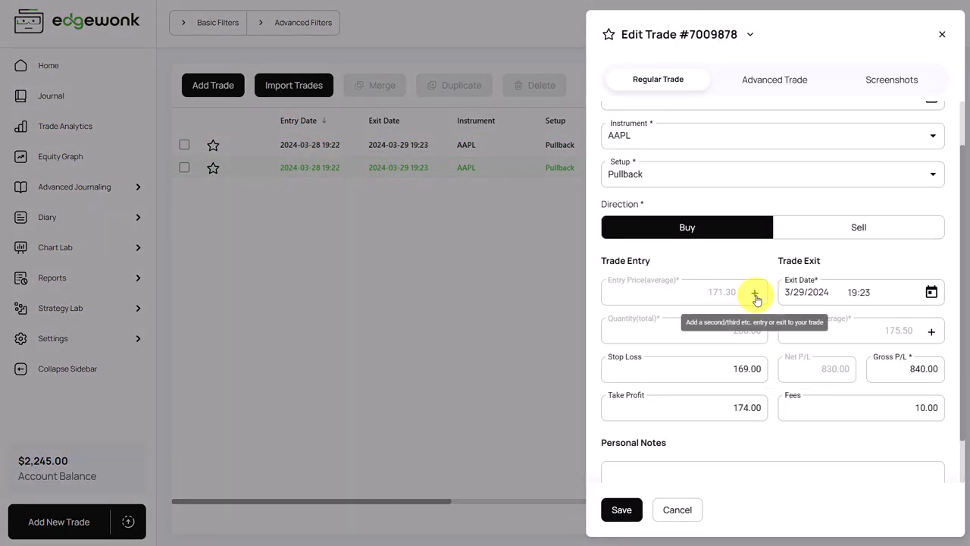
Review the merged trade's individual entry and exit fills, then cancel the editor
click(755, 295)
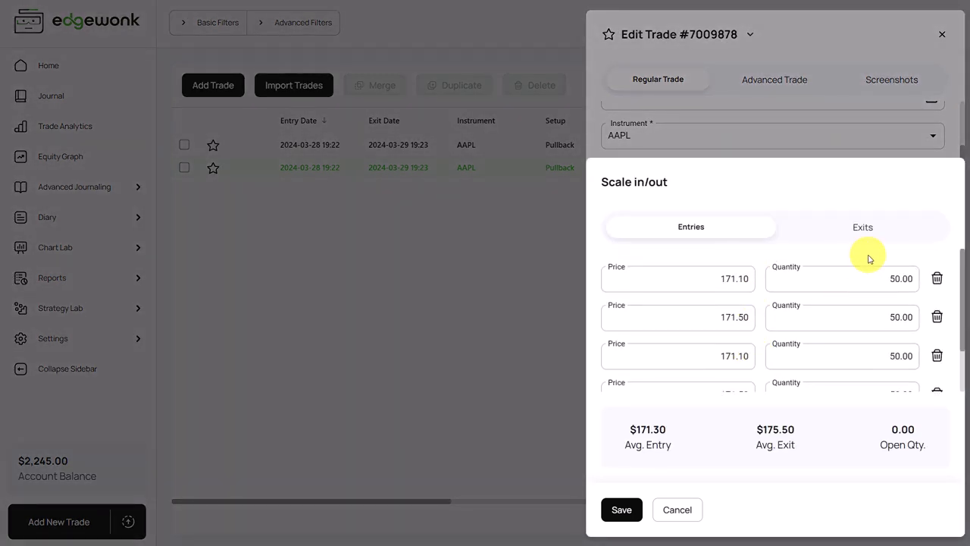
click(862, 227)
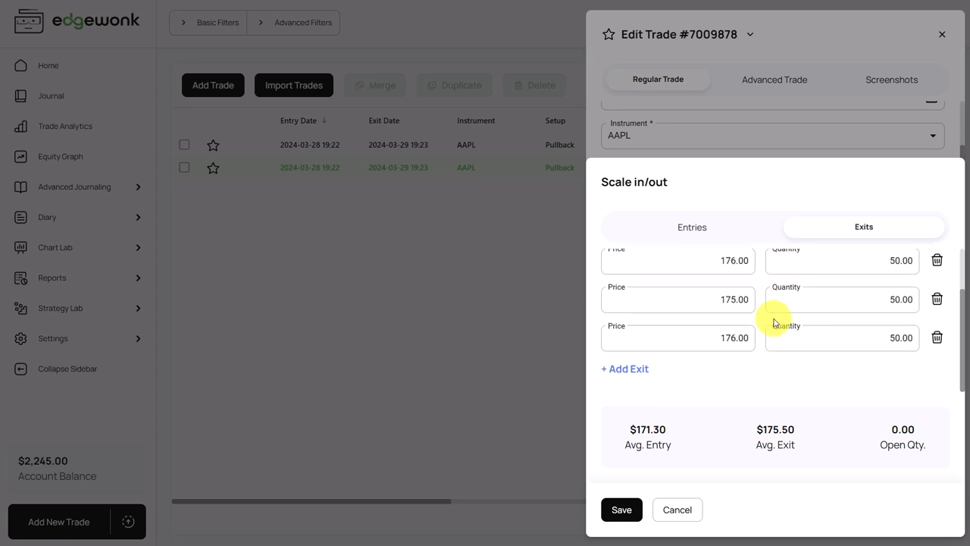
click(624, 368)
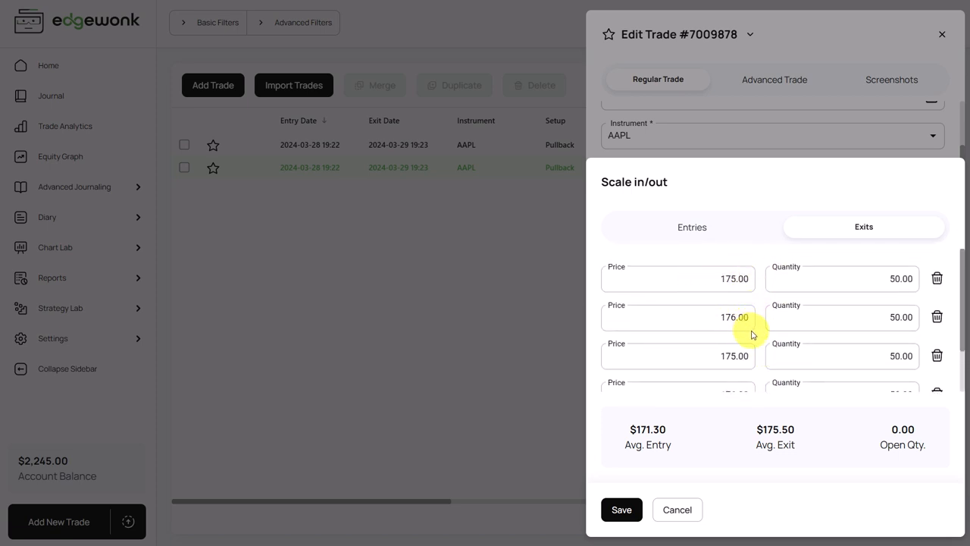
scroll(down, 3)
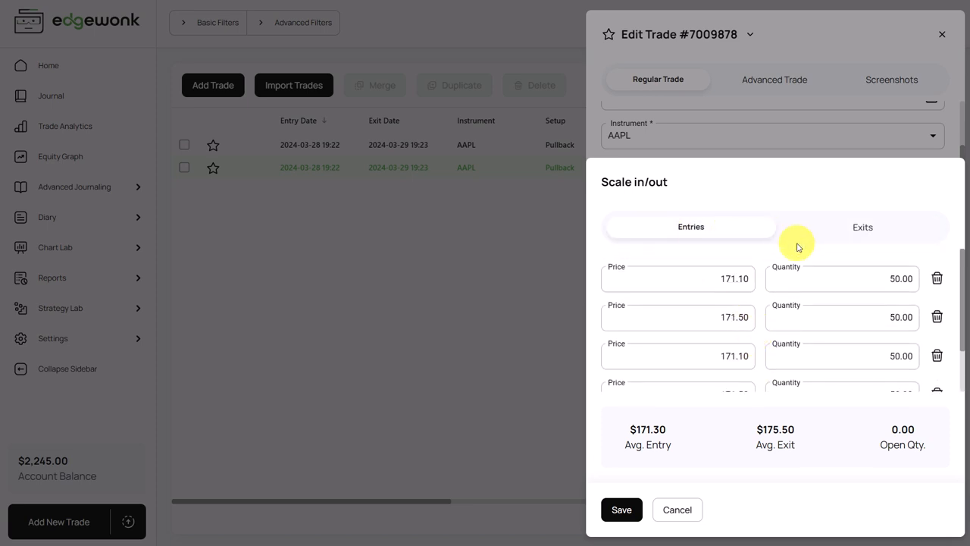
click(622, 509)
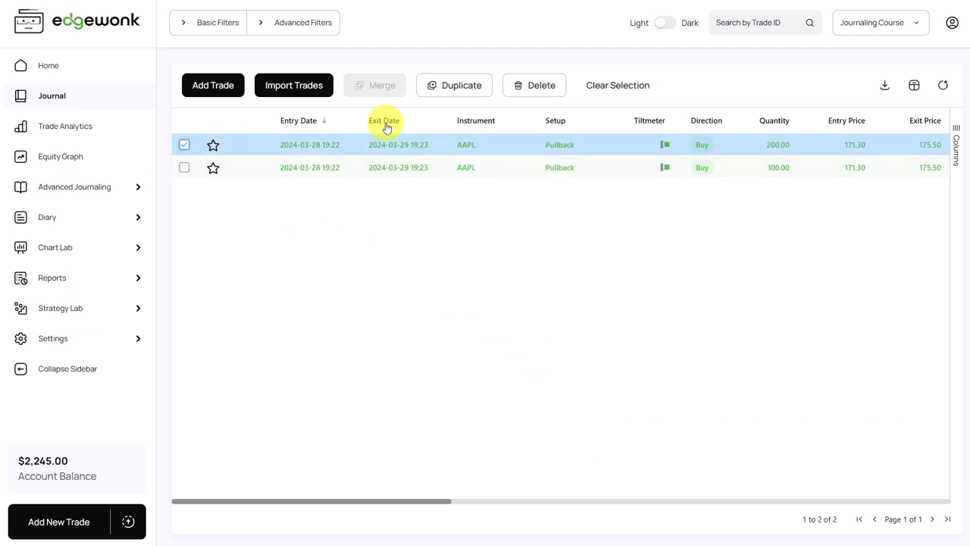
Delete the merged 200-share AAPL trade and confirm
click(541, 85)
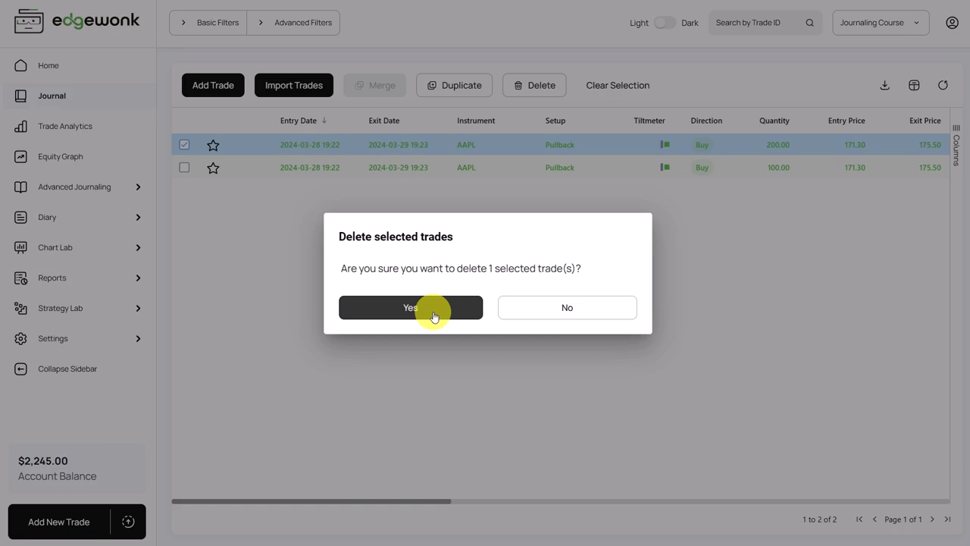
click(410, 307)
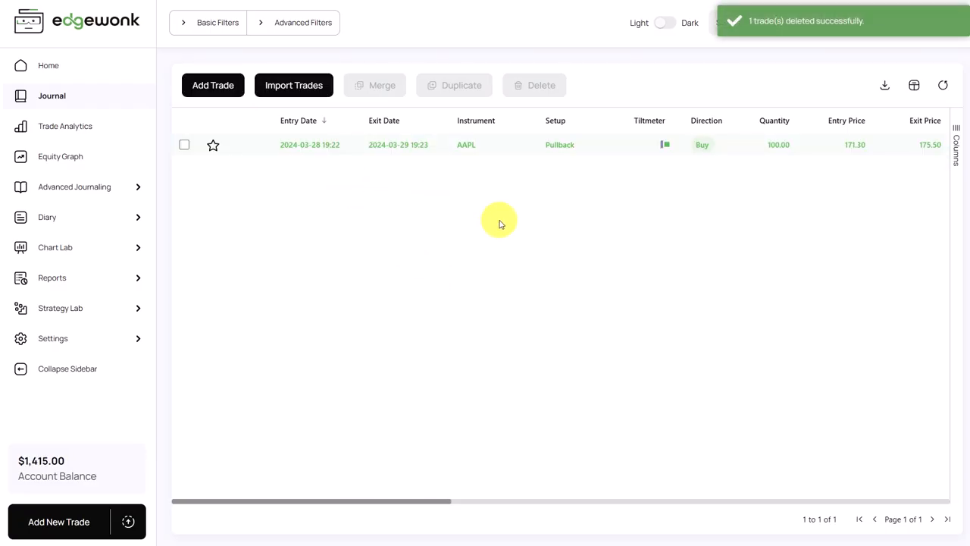
mouse_move(541, 85)
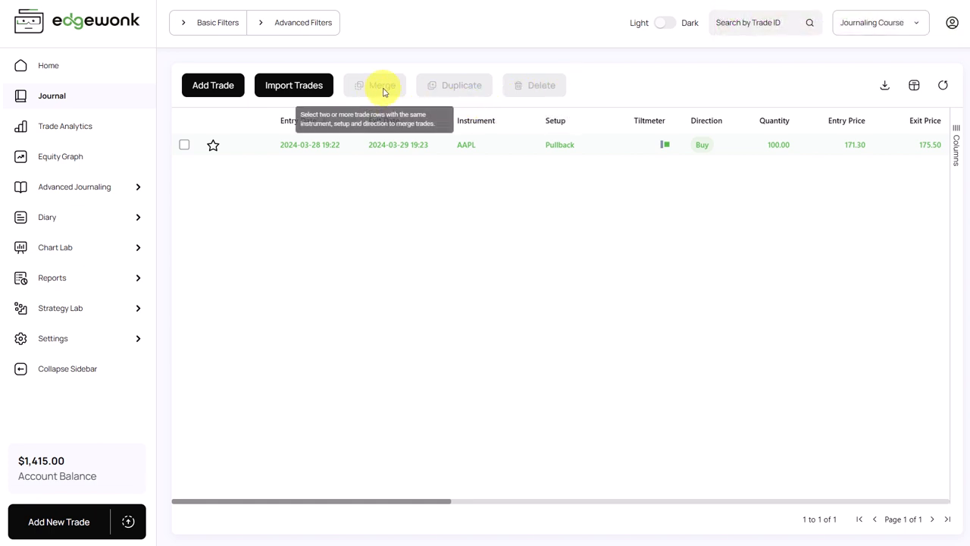
mouse_move(417, 187)
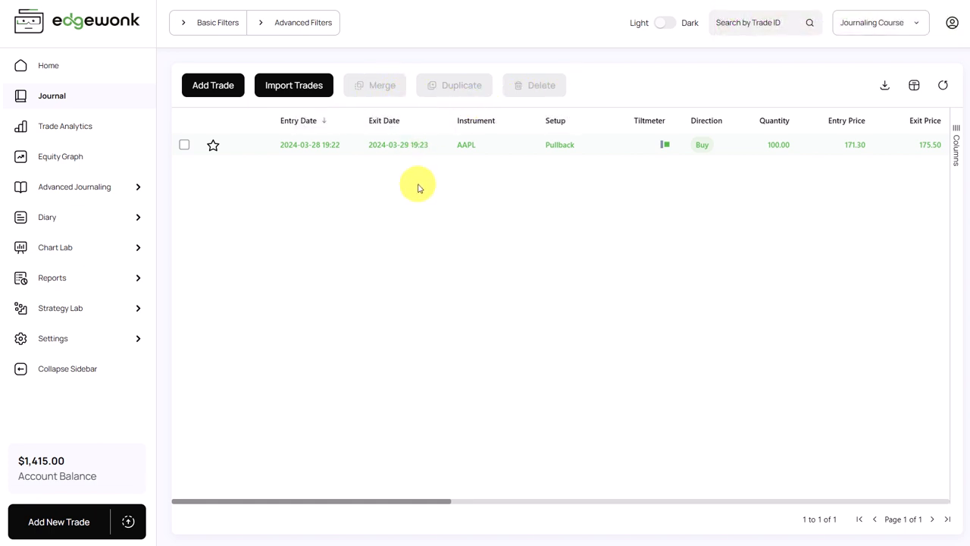
mouse_move(956, 148)
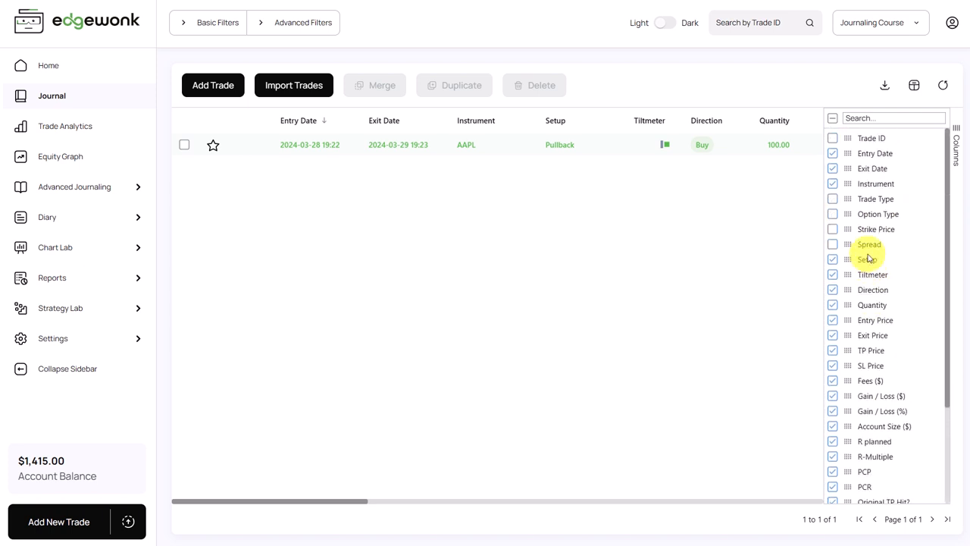
Toggle Trade ID, move Exit Date above Entry Date, then reset columns to default
click(832, 138)
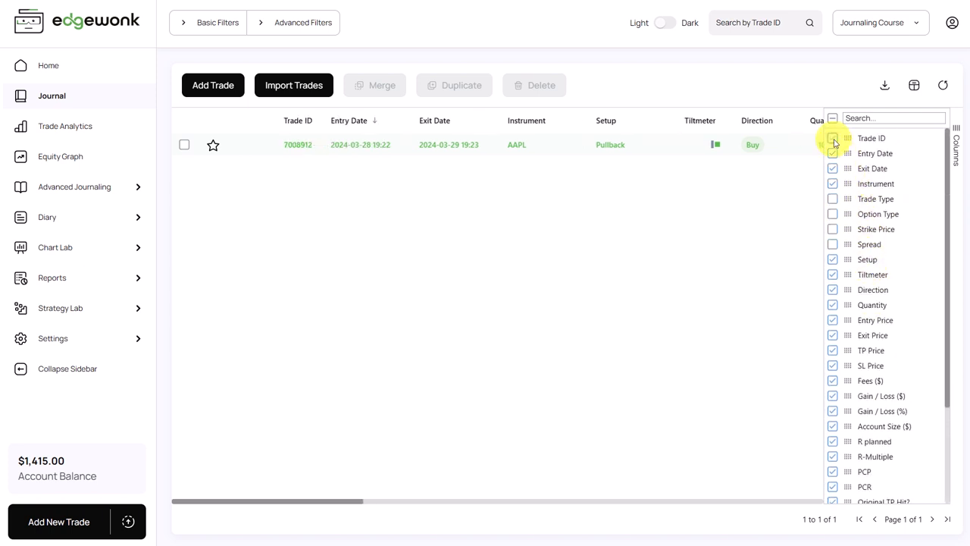
click(833, 138)
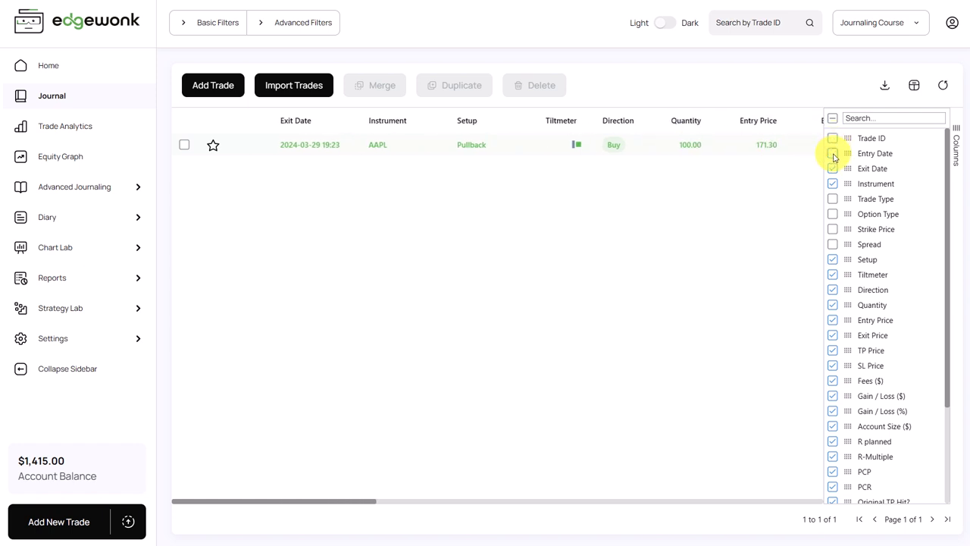
click(832, 153)
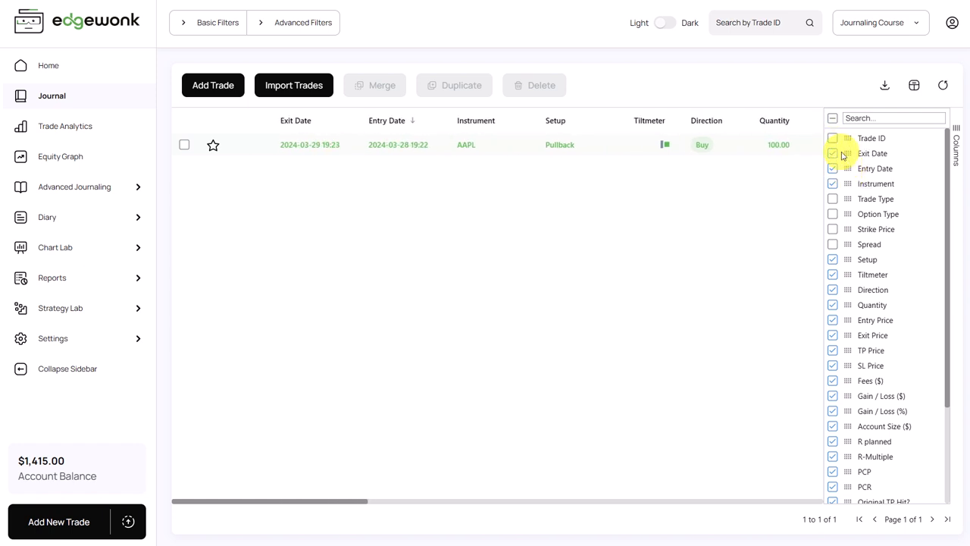
click(893, 118)
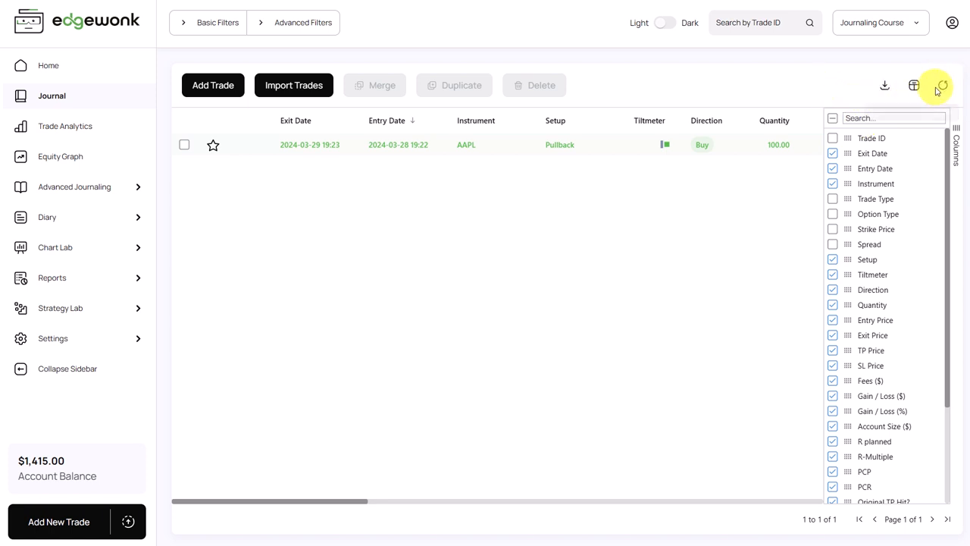
mouse_move(943, 86)
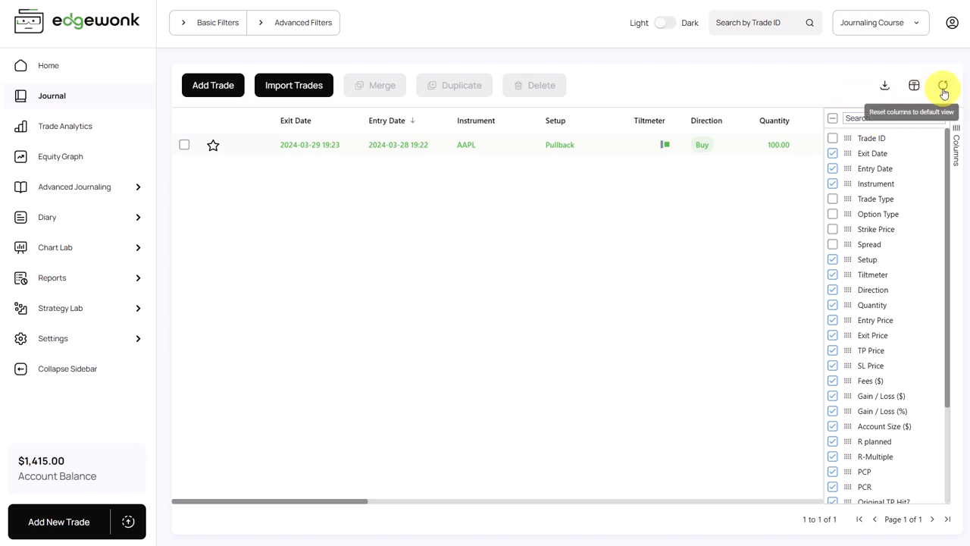
click(943, 85)
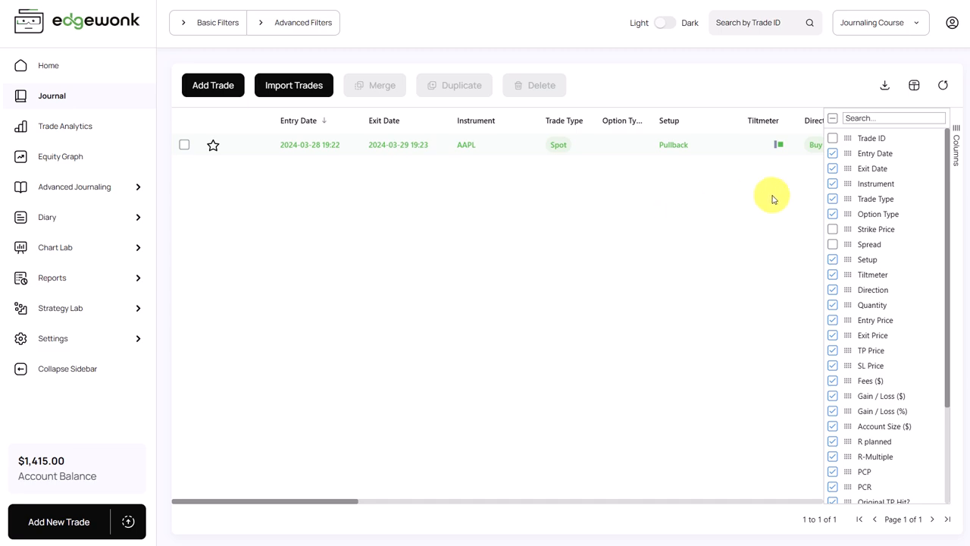